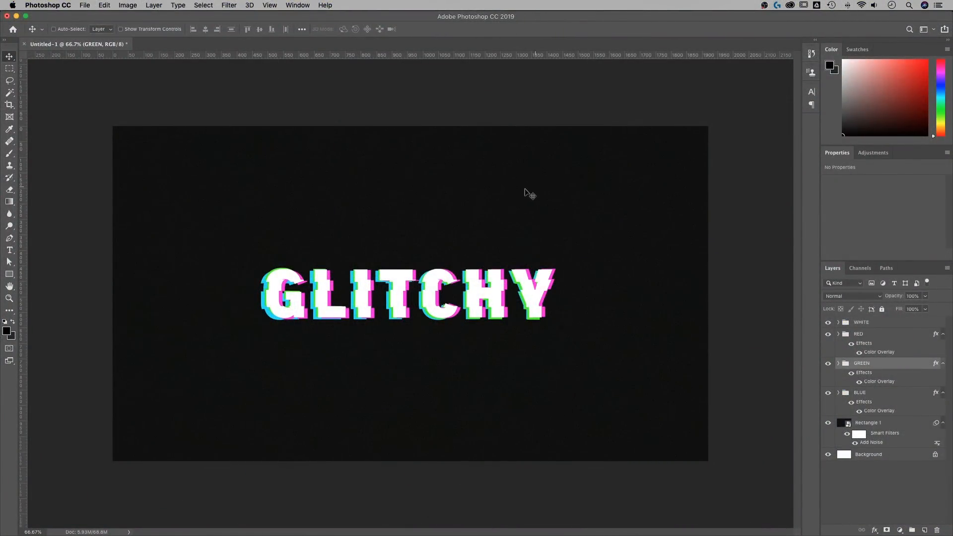
# Step: Start a new 1920×1080 px document at 300 ppi with a white background
pyautogui.click(85, 6)
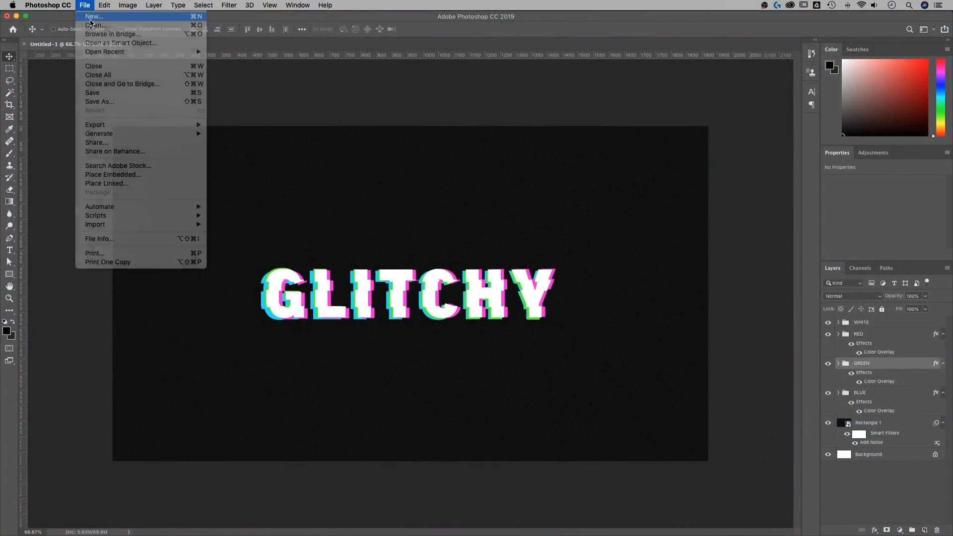
pyautogui.click(95, 19)
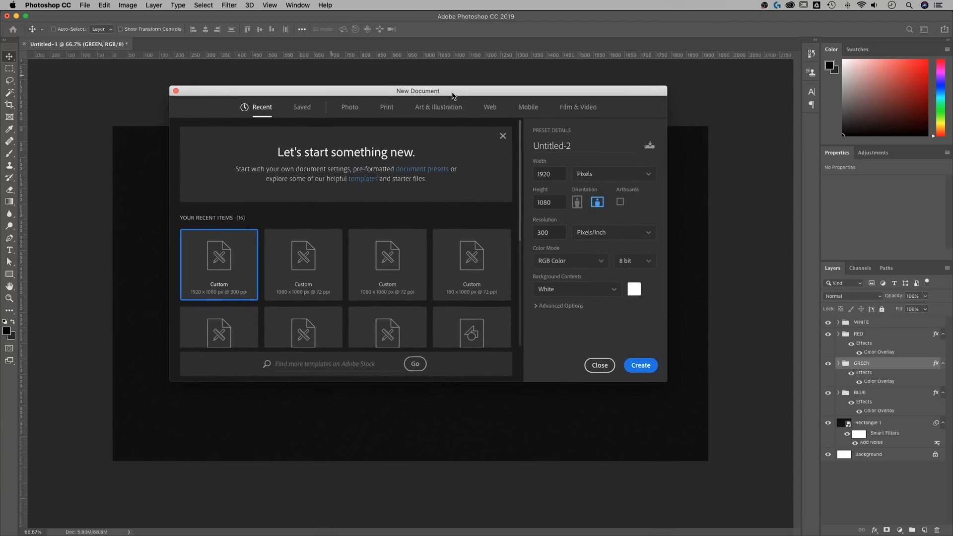
pyautogui.click(549, 174)
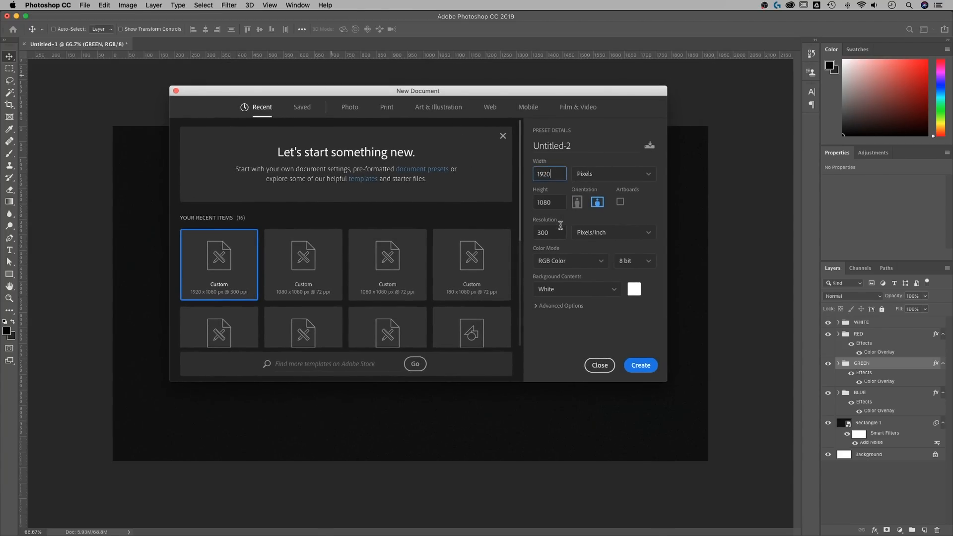
pyautogui.click(550, 202)
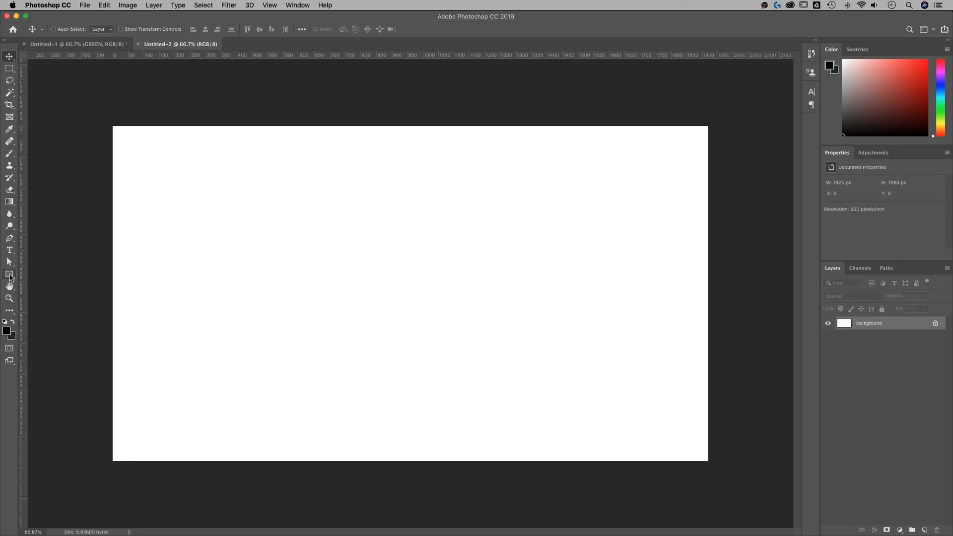
# Step: Draw a rectangle past all canvas edges and fill it with charcoal #161616
pyautogui.click(9, 275)
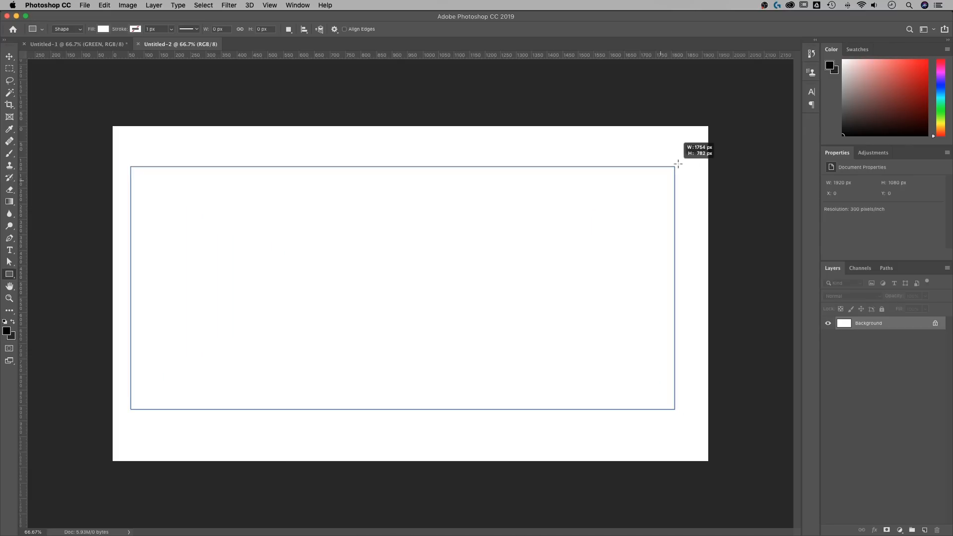
pyautogui.moveTo(677, 164); pyautogui.dragTo(734, 103)
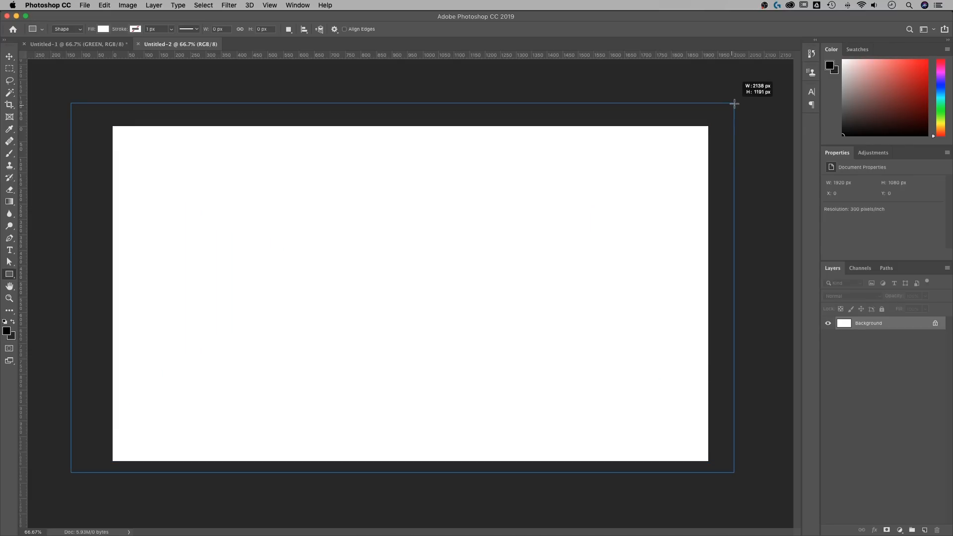
pyautogui.moveTo(71, 103); pyautogui.dragTo(734, 472)
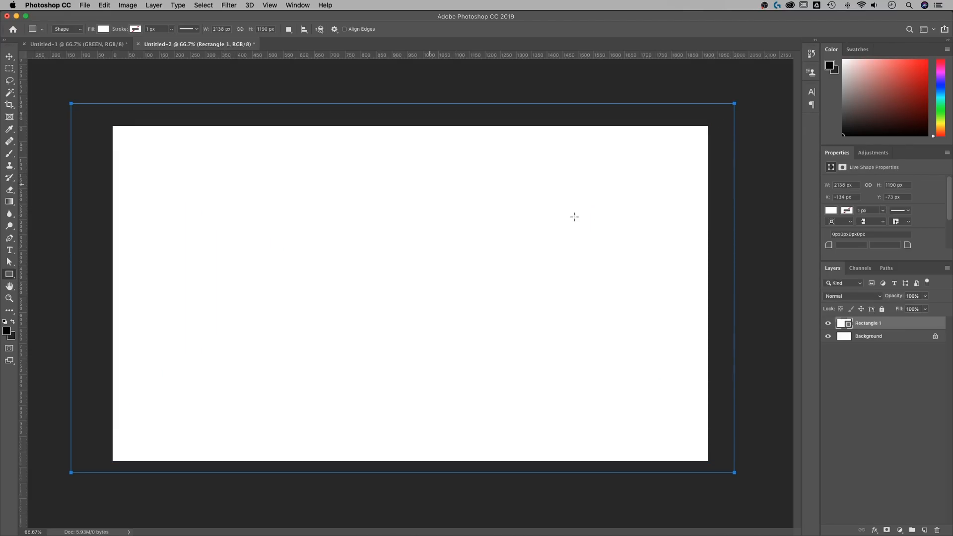
pyautogui.moveTo(526, 121)
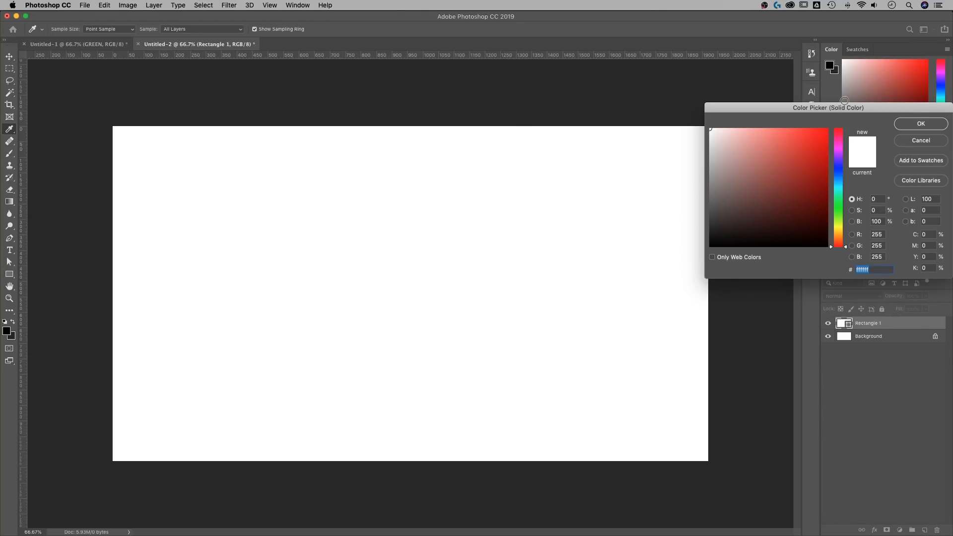
pyautogui.moveTo(828, 107); pyautogui.dragTo(471, 105)
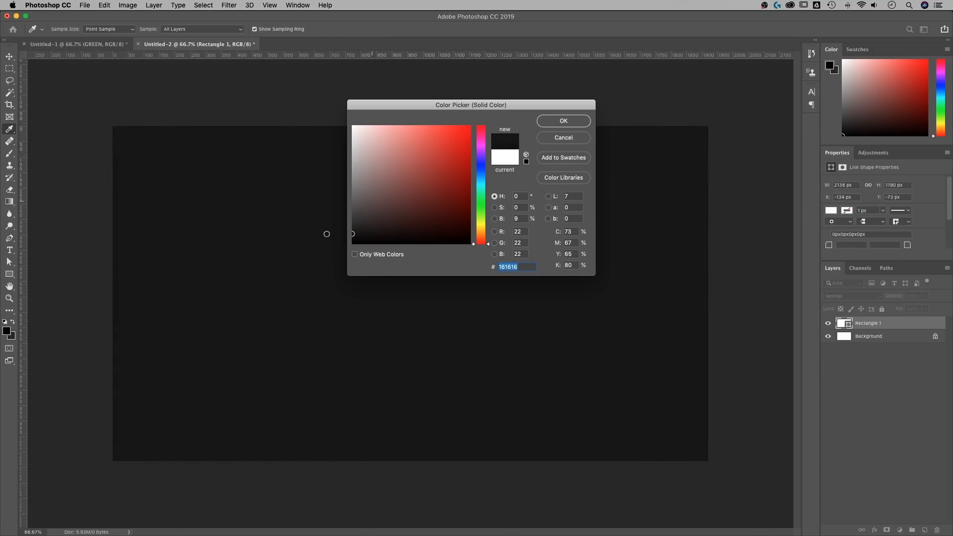
pyautogui.click(563, 120)
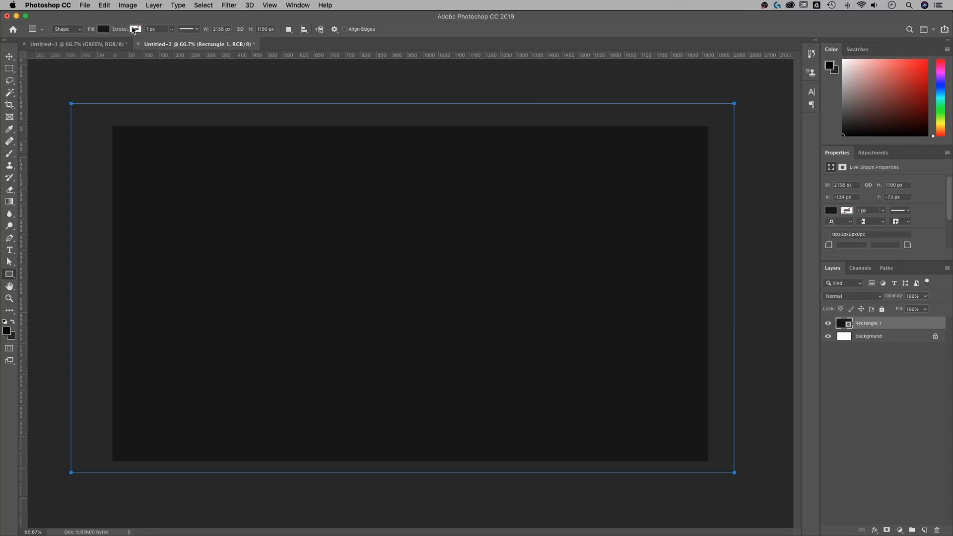
pyautogui.click(8, 67)
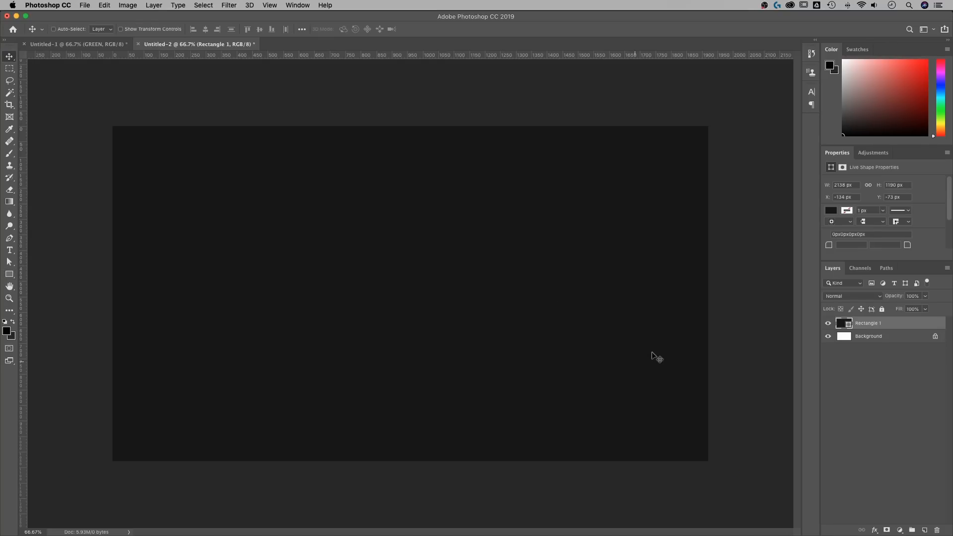
pyautogui.moveTo(64, 172)
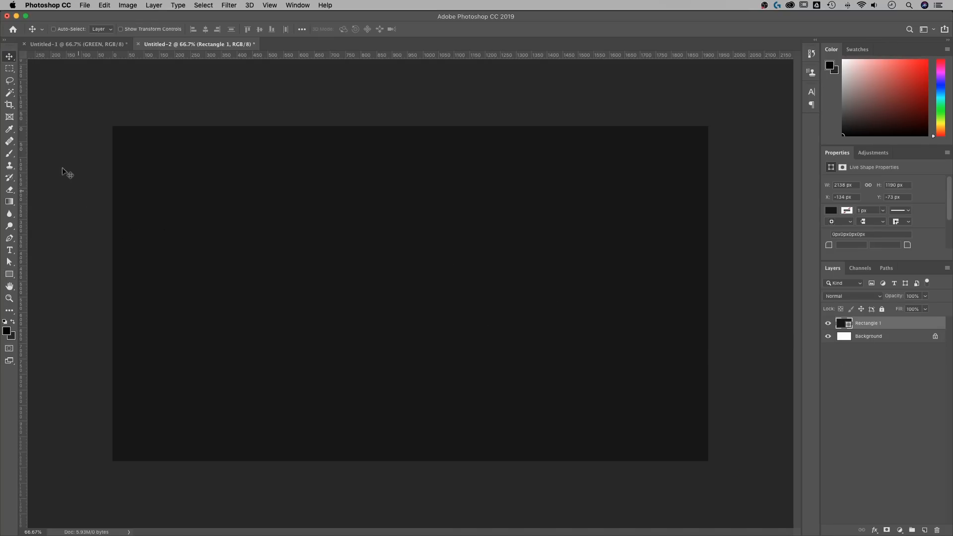
pyautogui.moveTo(9, 153)
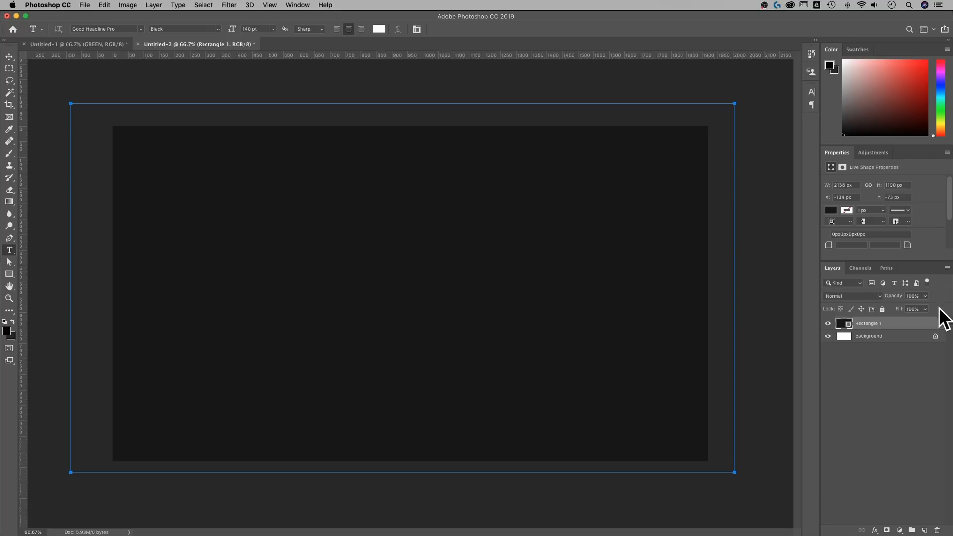
pyautogui.moveTo(886, 323)
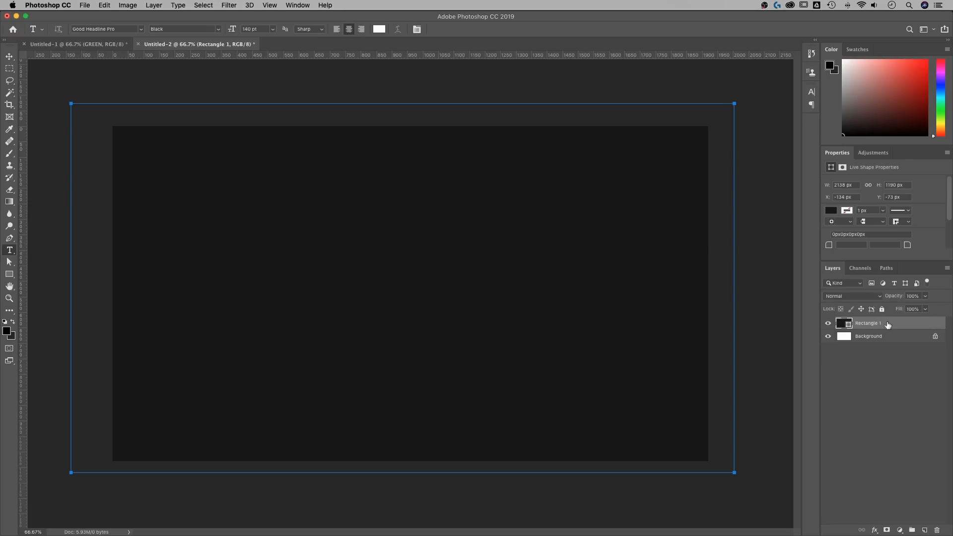
# Step: Lock Rectangle 1 and type white GLITCHY headline text at 75 pt
pyautogui.click(848, 323)
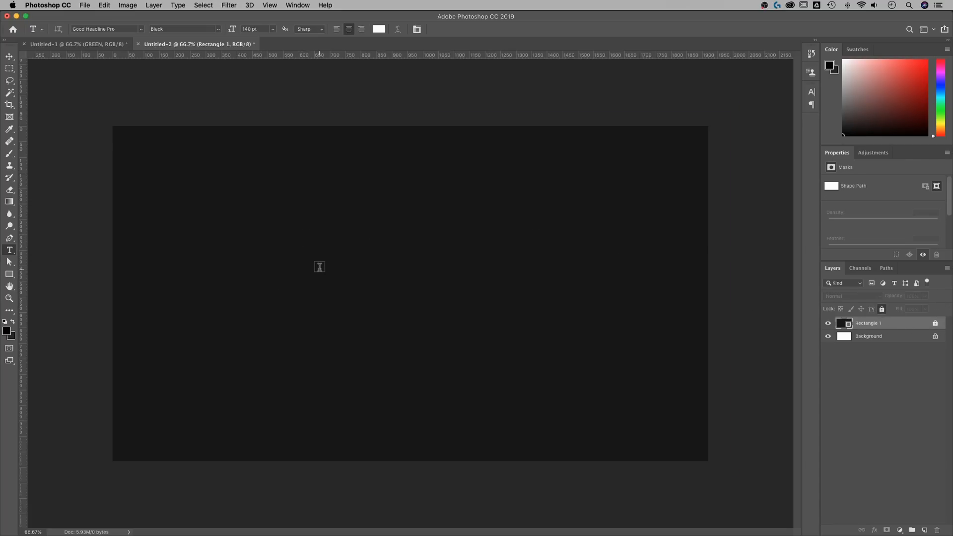
pyautogui.write('Lorem Ipsum')
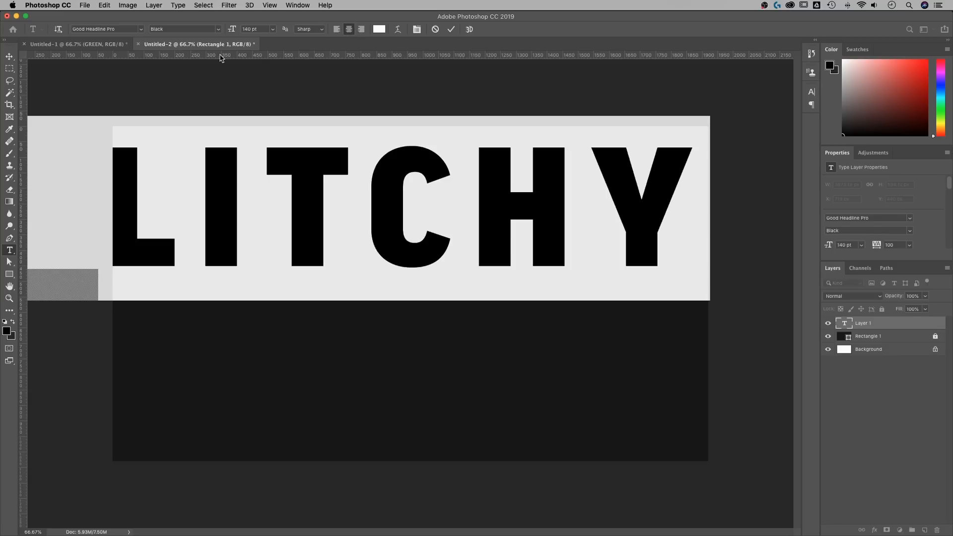
pyautogui.click(271, 29)
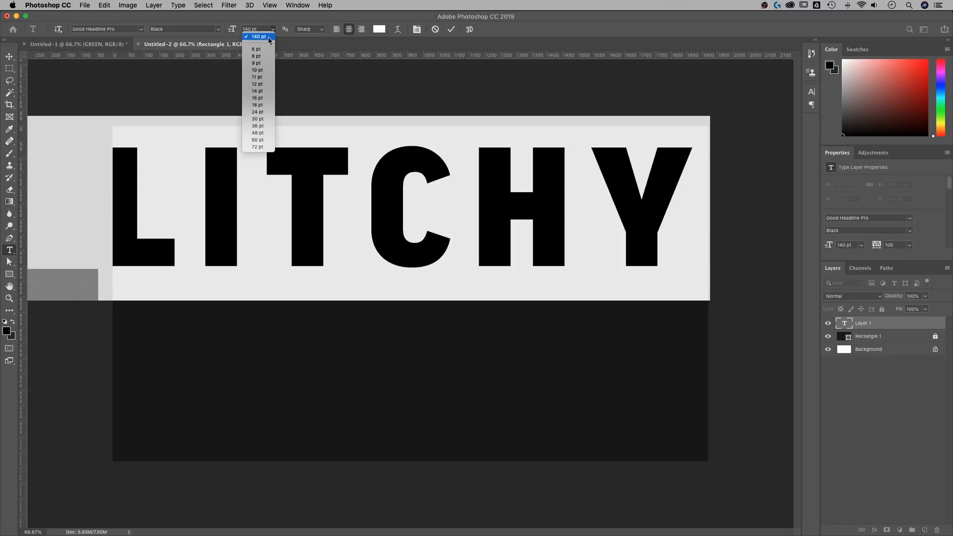
pyautogui.click(254, 37)
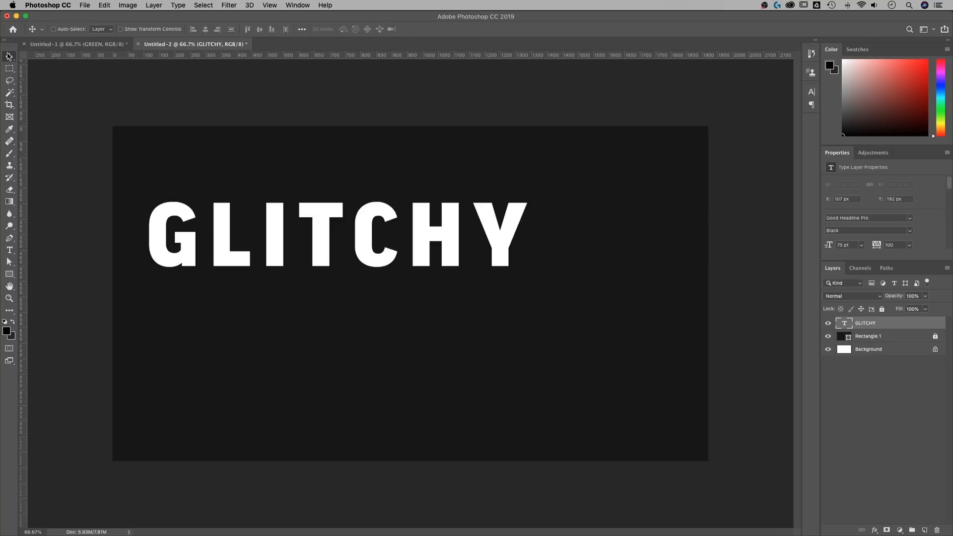
pyautogui.moveTo(285, 168)
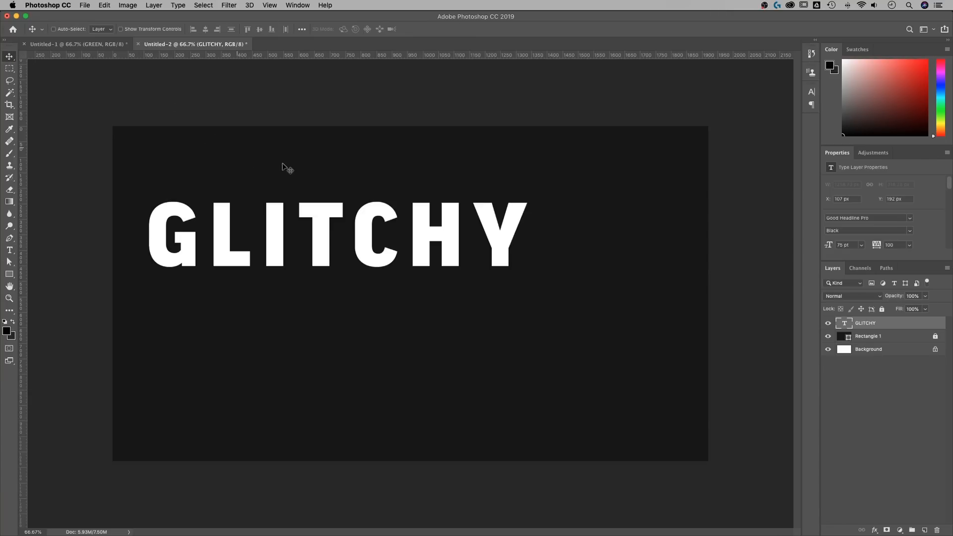
pyautogui.moveTo(296, 154)
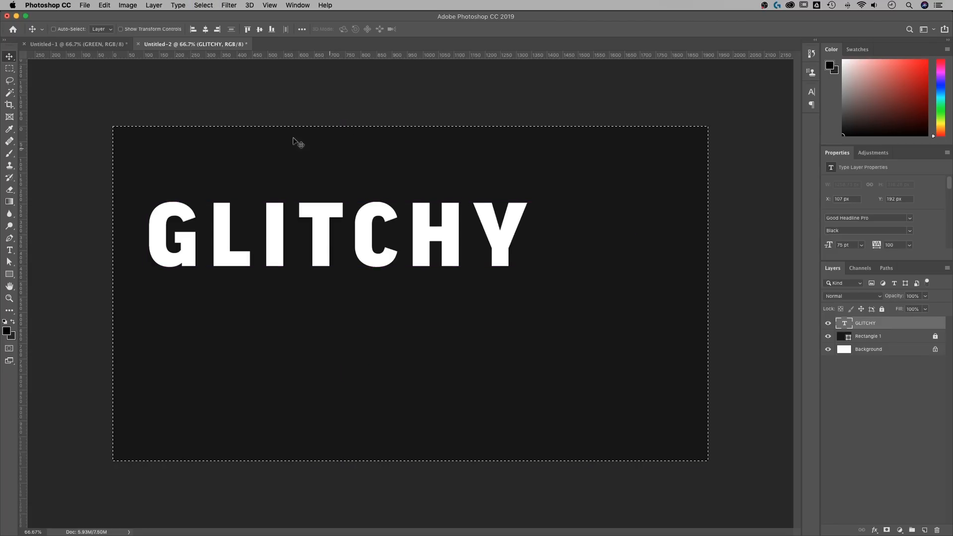
# Step: Align the GLITCHY text to the canvas's horizontal and vertical centres
pyautogui.click(206, 29)
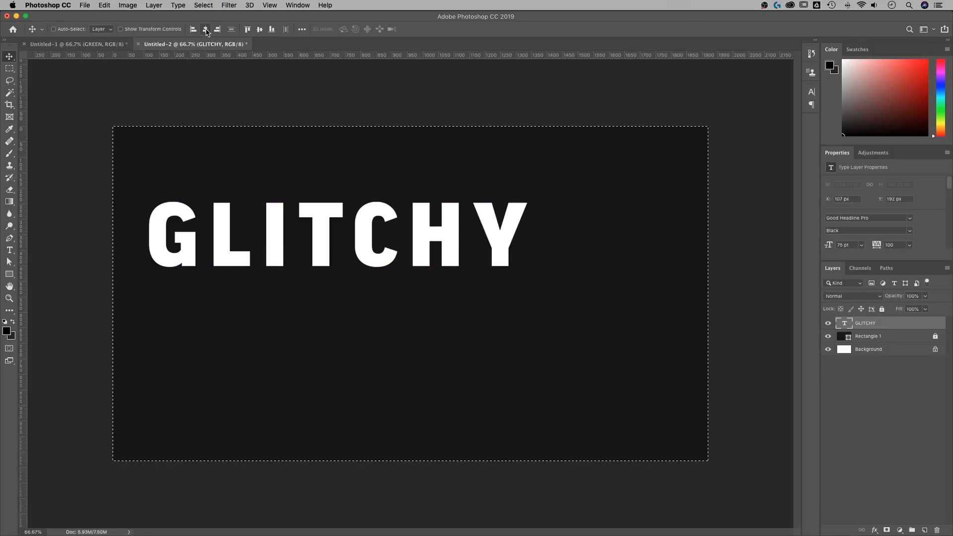
pyautogui.click(260, 28)
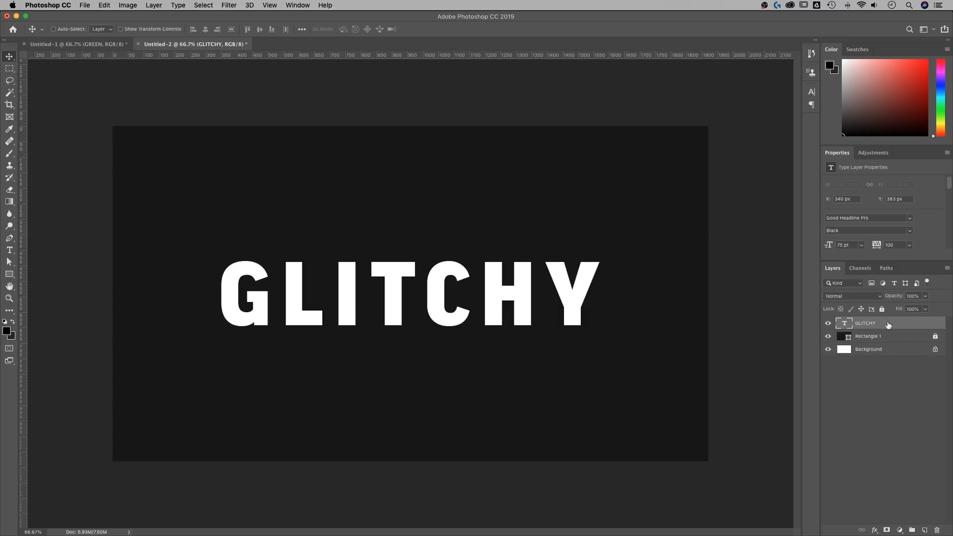
pyautogui.moveTo(884, 323)
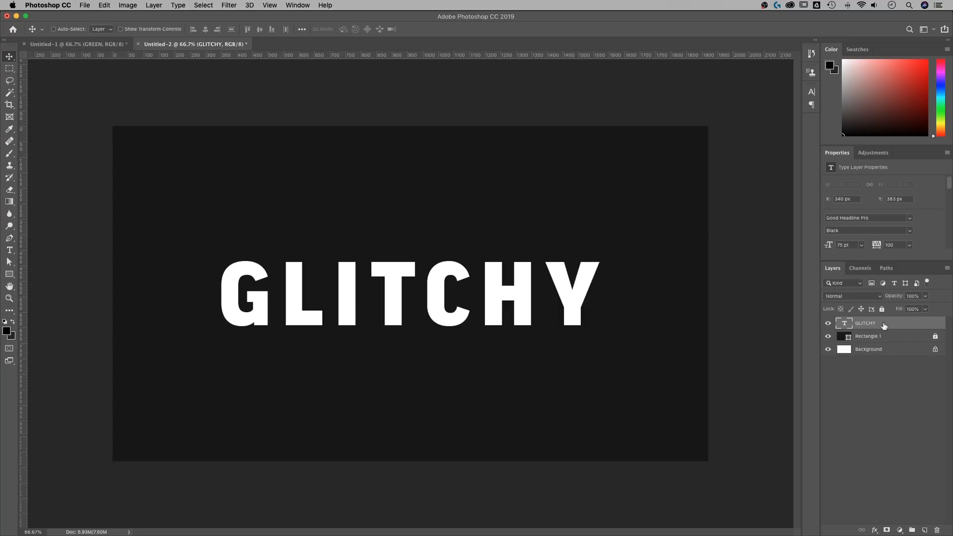
# Step: Convert the GLITCHY type layer into a smart object via its layer menu
pyautogui.rightClick(884, 323)
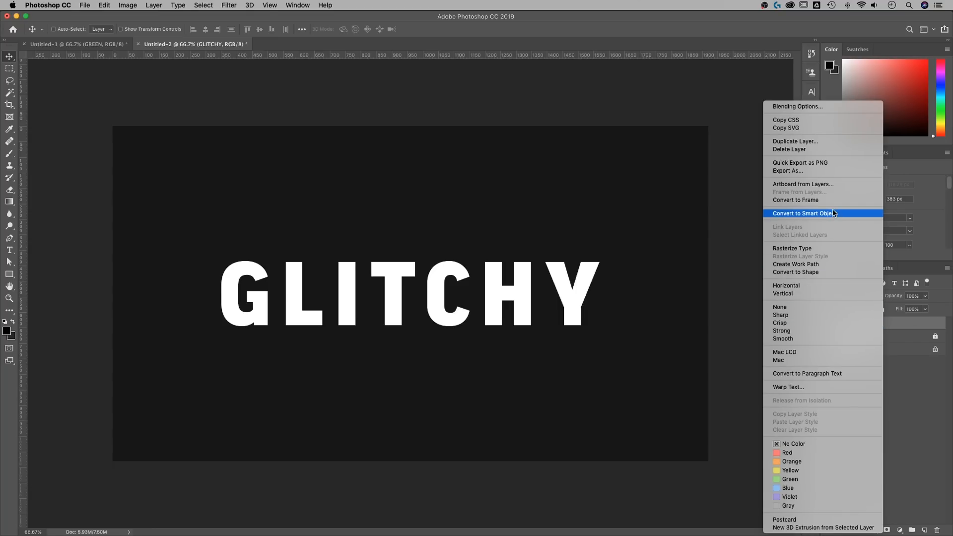
pyautogui.click(803, 212)
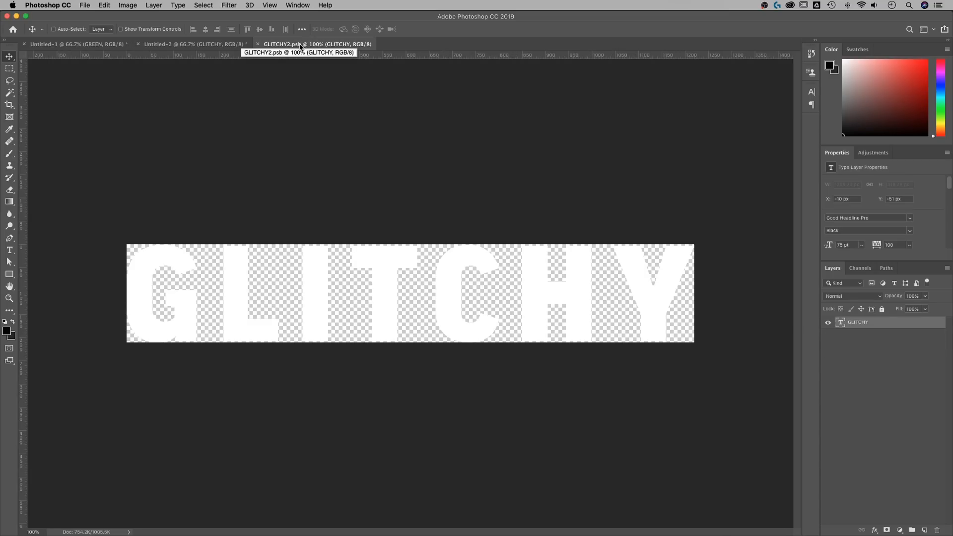
pyautogui.moveTo(158, 12)
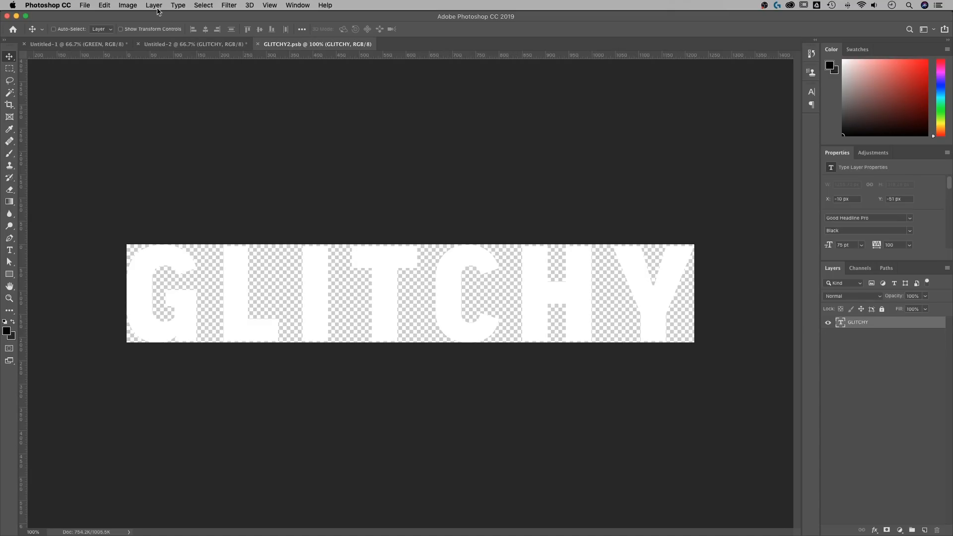
# Step: Enlarge the smart object contents' canvas size to 1920×1080 pixels
pyautogui.click(127, 6)
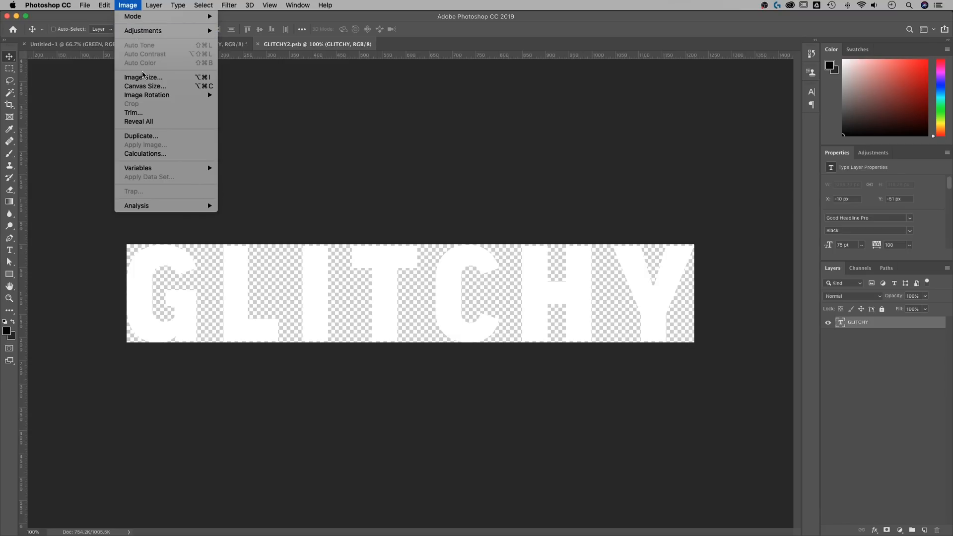
pyautogui.click(145, 86)
pyautogui.write('1080')
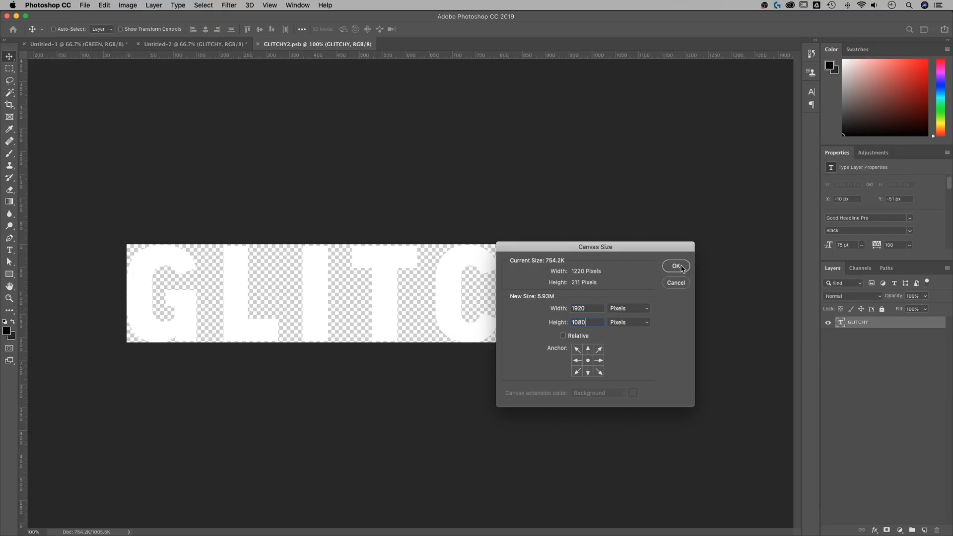
pyautogui.click(675, 266)
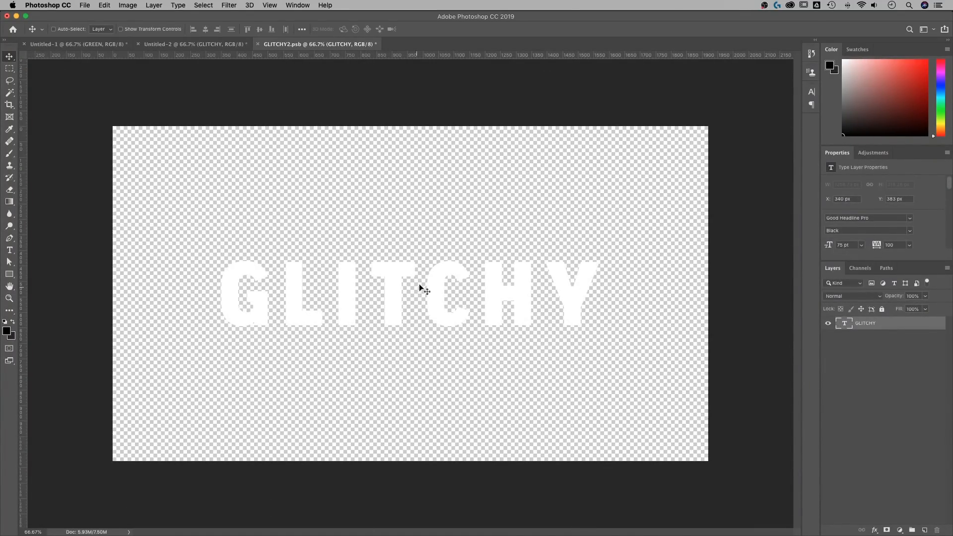
pyautogui.click(9, 250)
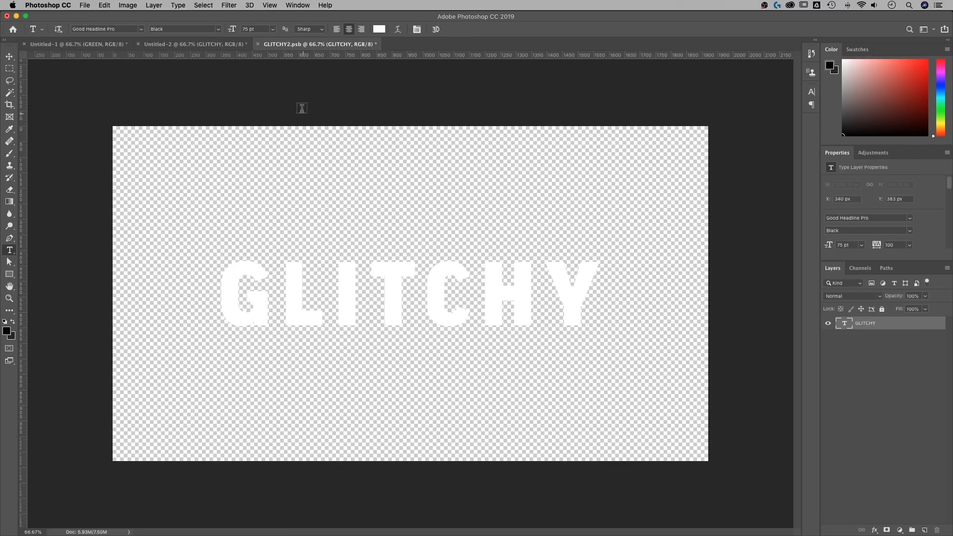
pyautogui.moveTo(286, 94)
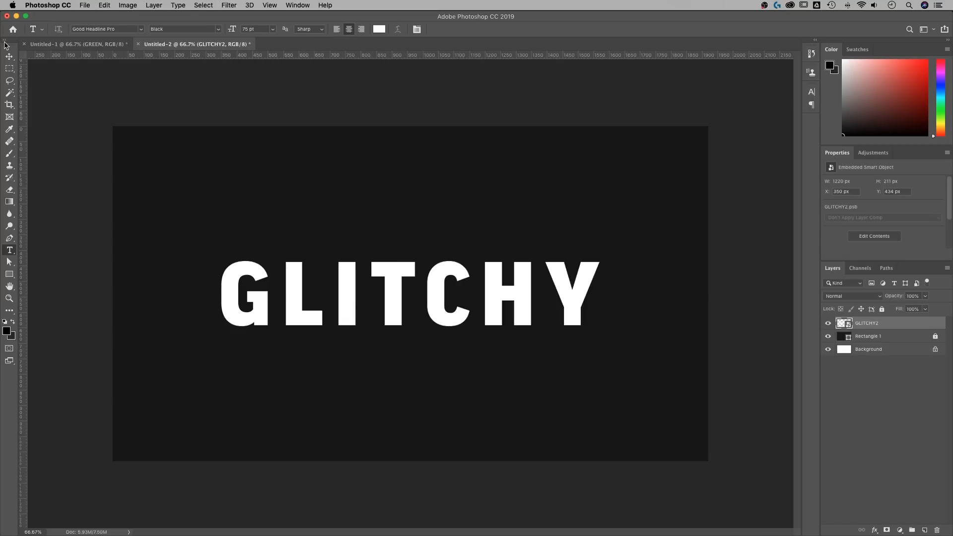
# Step: Move GLITCHY2 into a new Group 1 and rename the layer TEXT
pyautogui.click(9, 71)
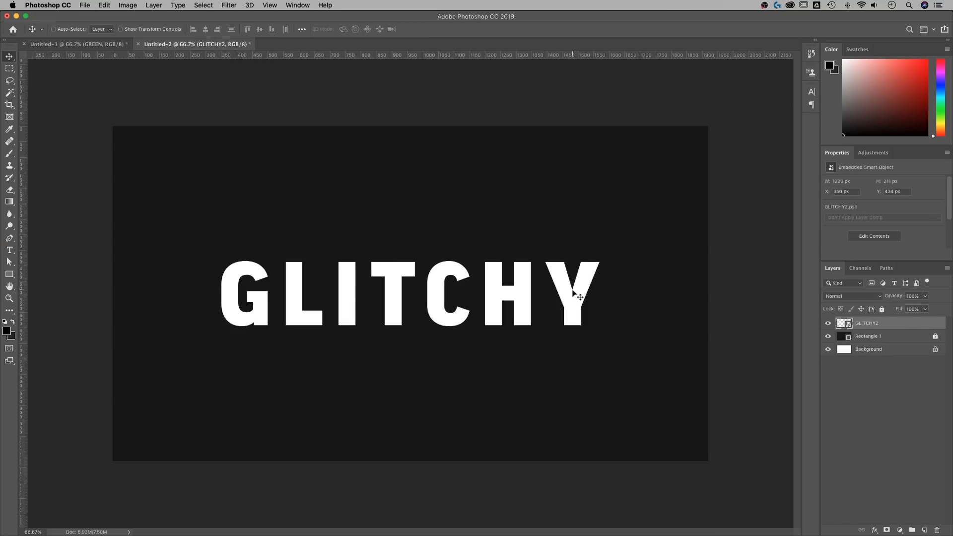
pyautogui.moveTo(888, 322)
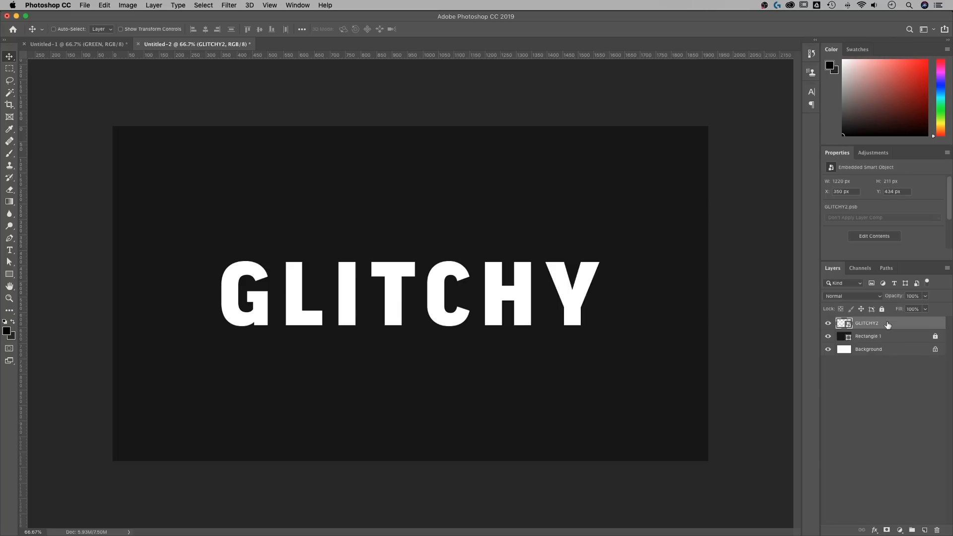
pyautogui.click(912, 530)
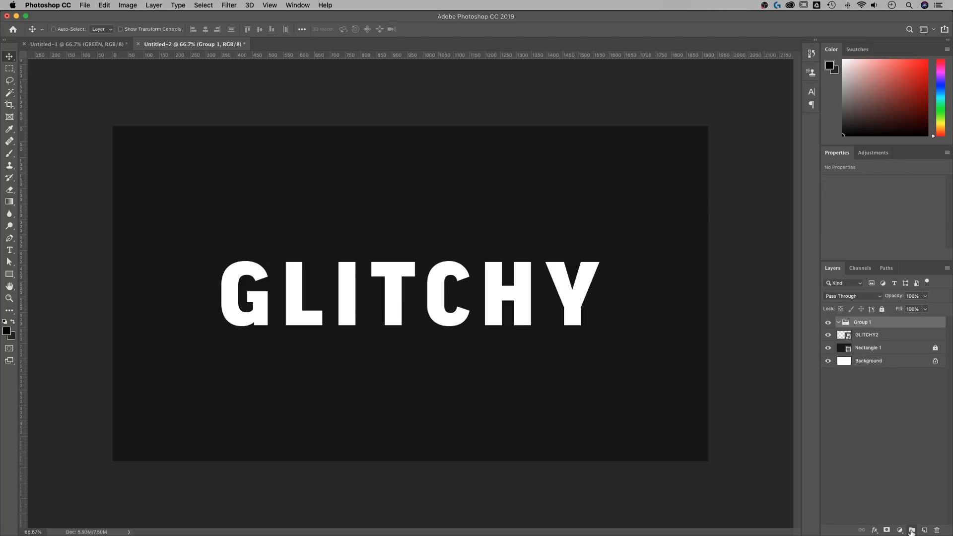
pyautogui.click(867, 335)
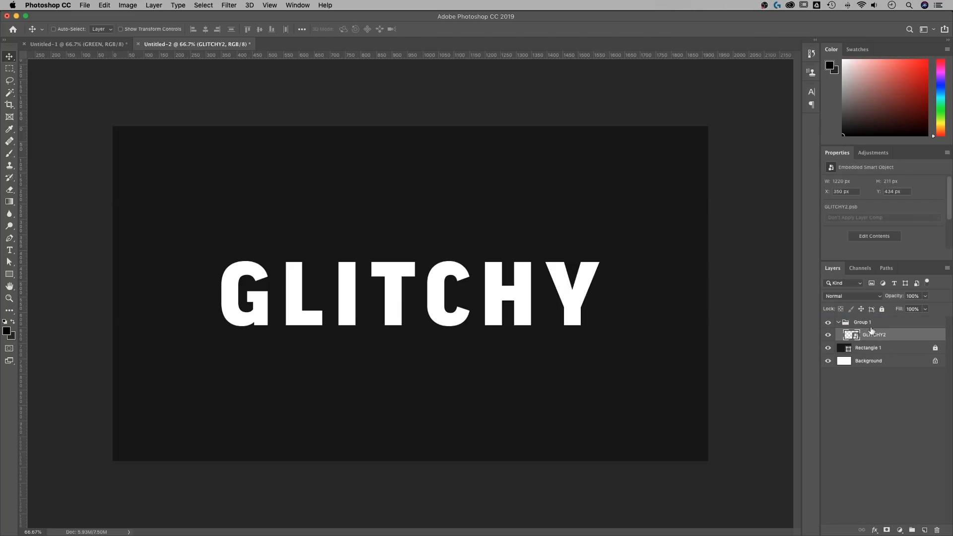
pyautogui.doubleClick(874, 335)
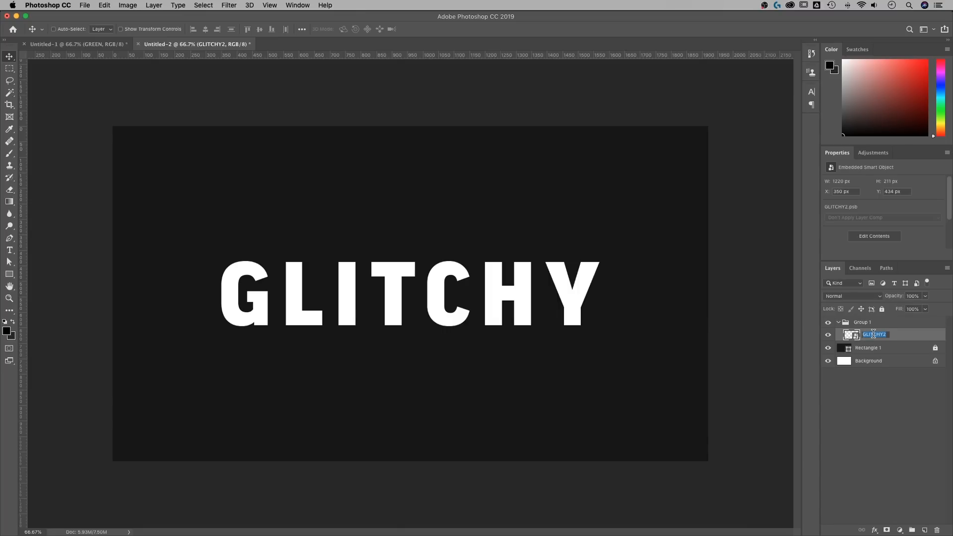
pyautogui.write('TEXT')
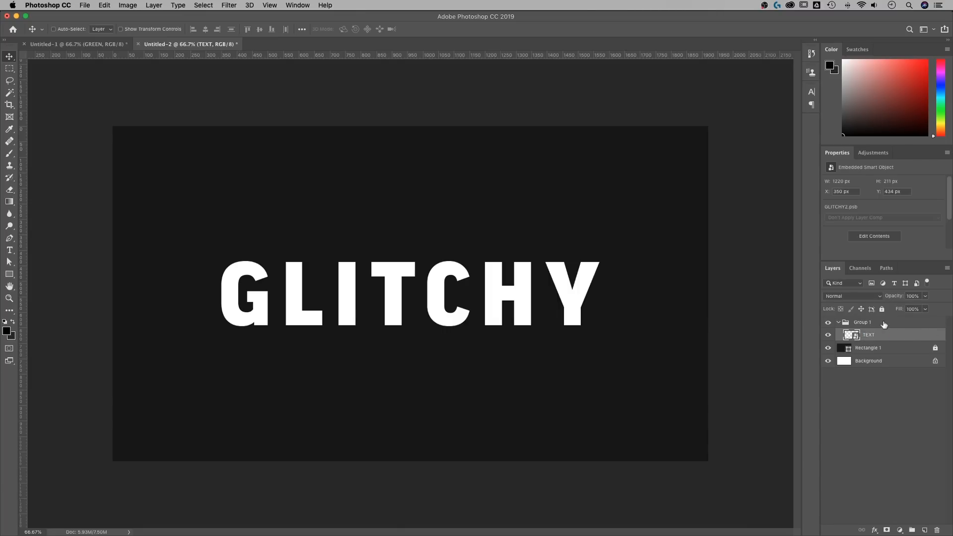
pyautogui.click(838, 322)
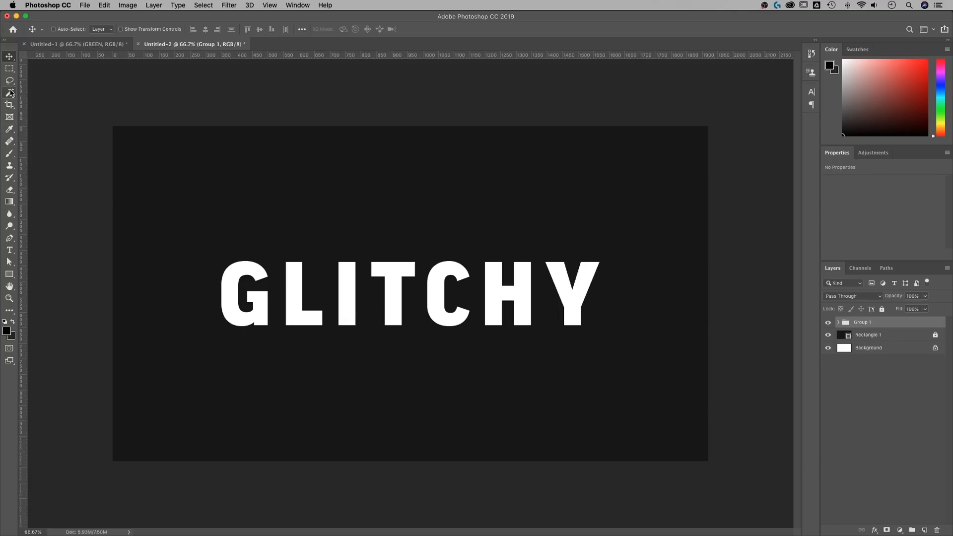
# Step: Mask the group to a bottom strip of letters and rename it BOTTOM
pyautogui.click(8, 68)
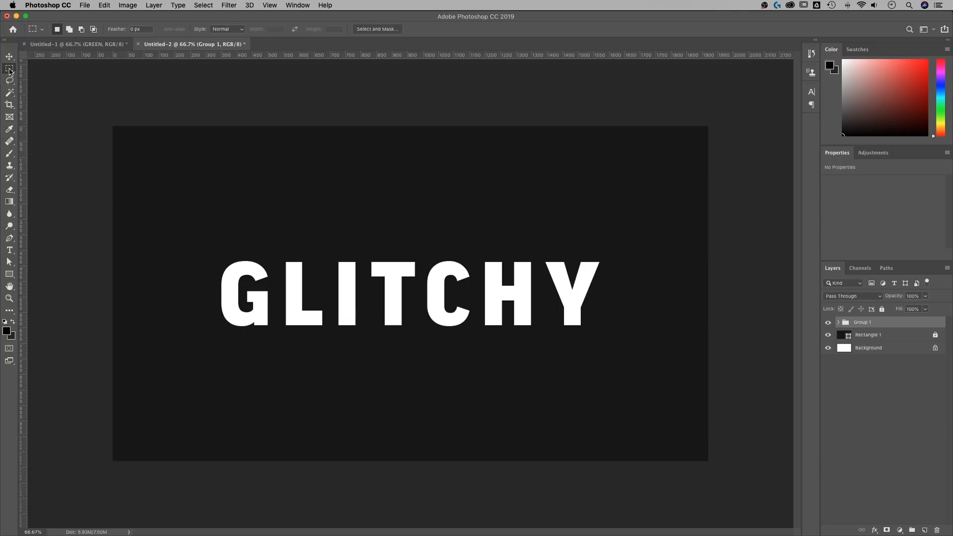
pyautogui.moveTo(88, 479)
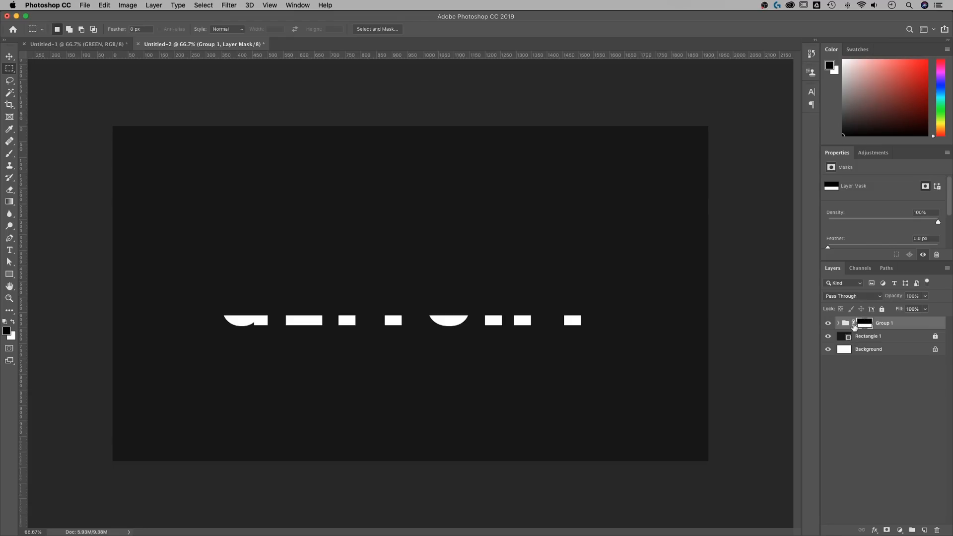
pyautogui.click(845, 323)
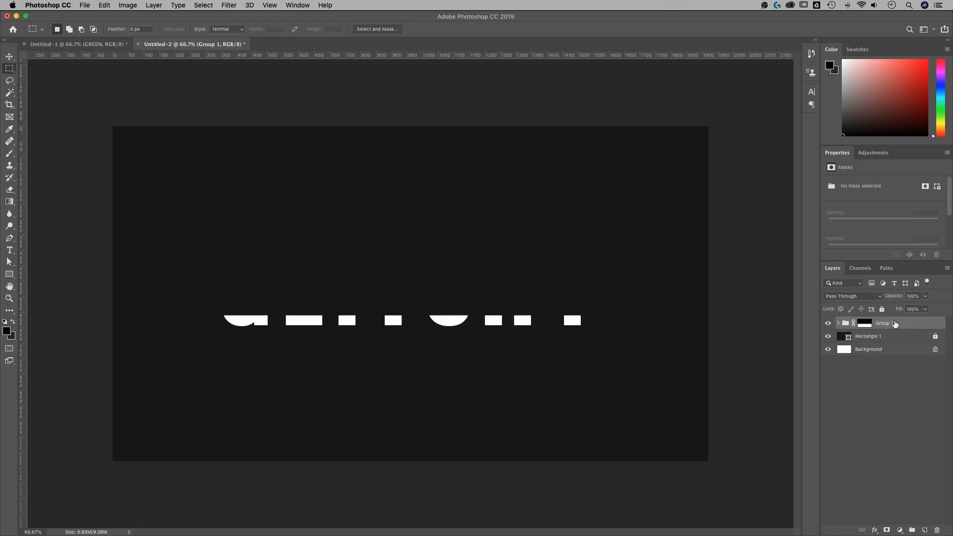
pyautogui.doubleClick(883, 323)
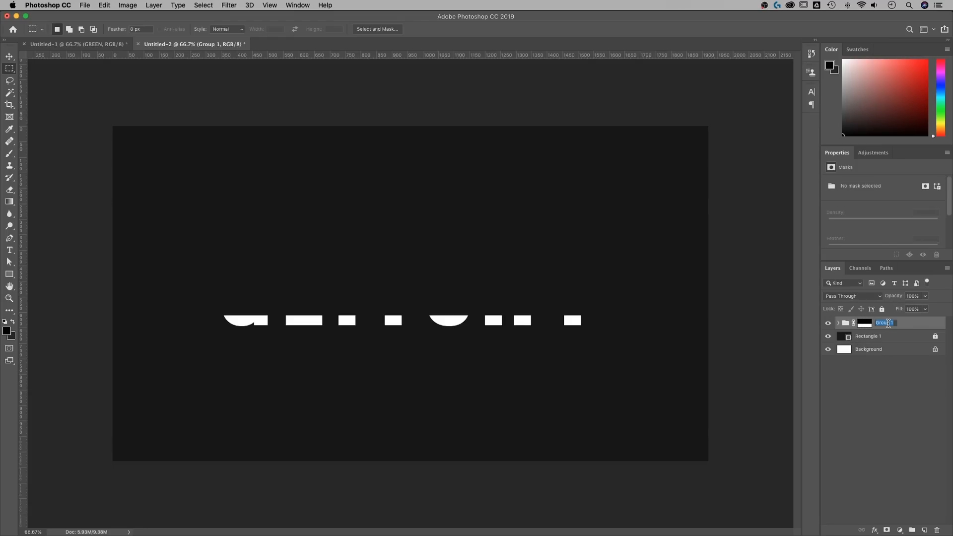
pyautogui.write('BOTOO')
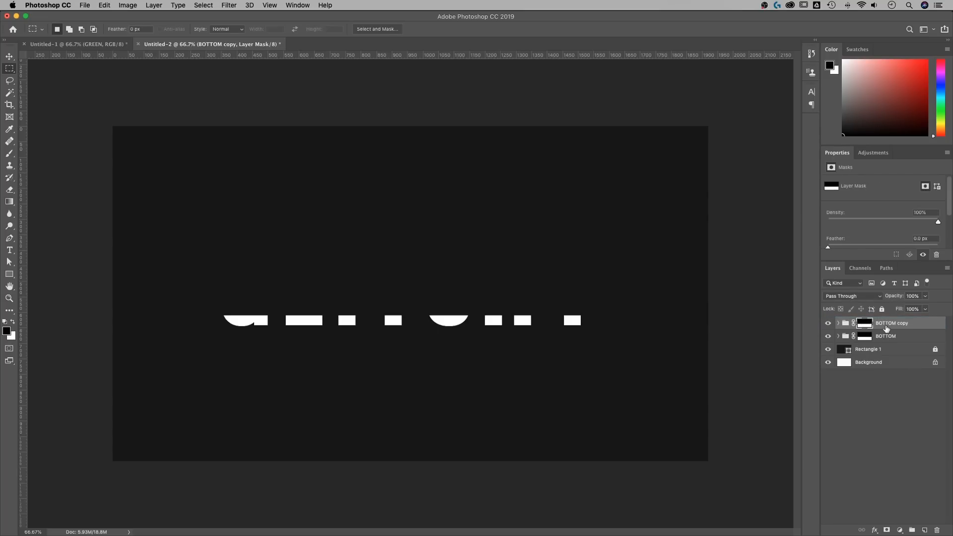
# Step: Rename the duplicate group Lower Mid and transform its mask into a higher thin band
pyautogui.doubleClick(891, 322)
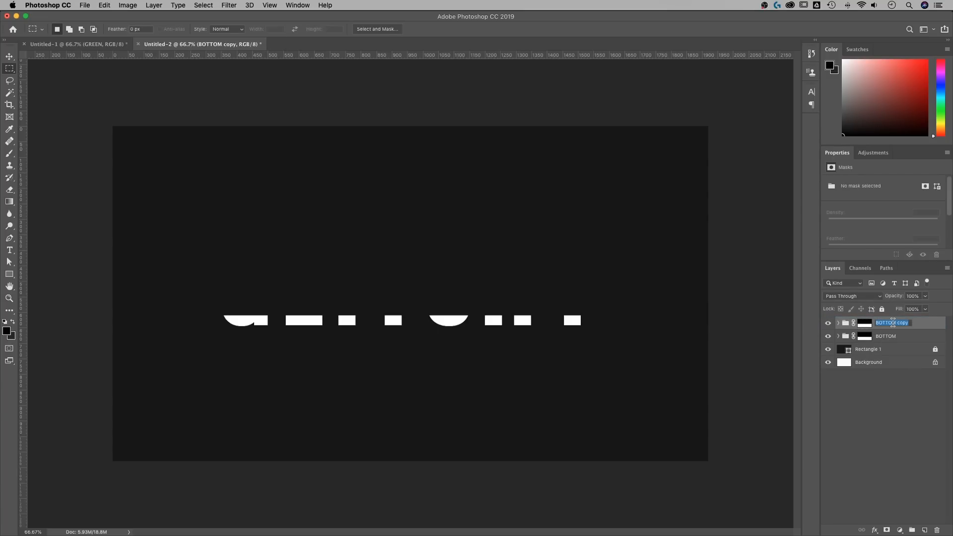
pyautogui.write('Lower Mid')
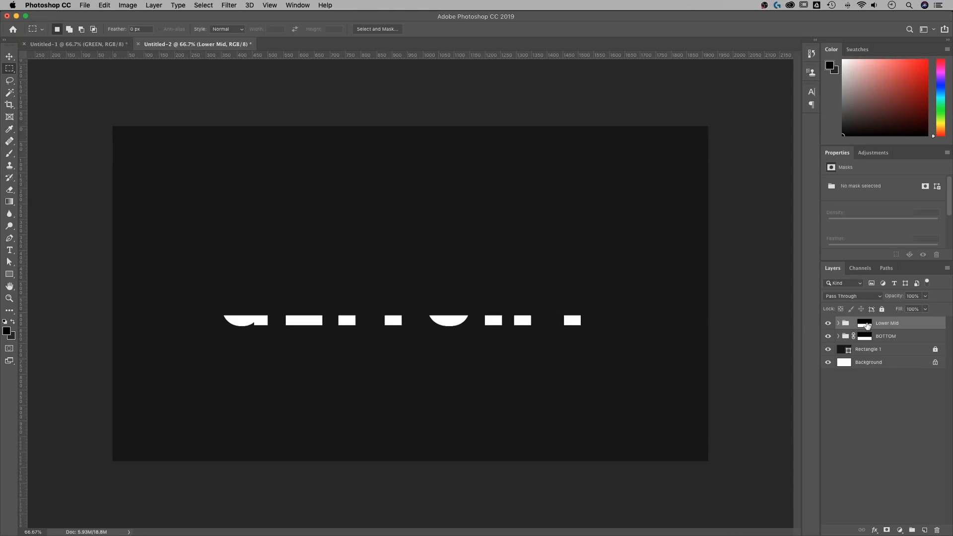
pyautogui.click(865, 323)
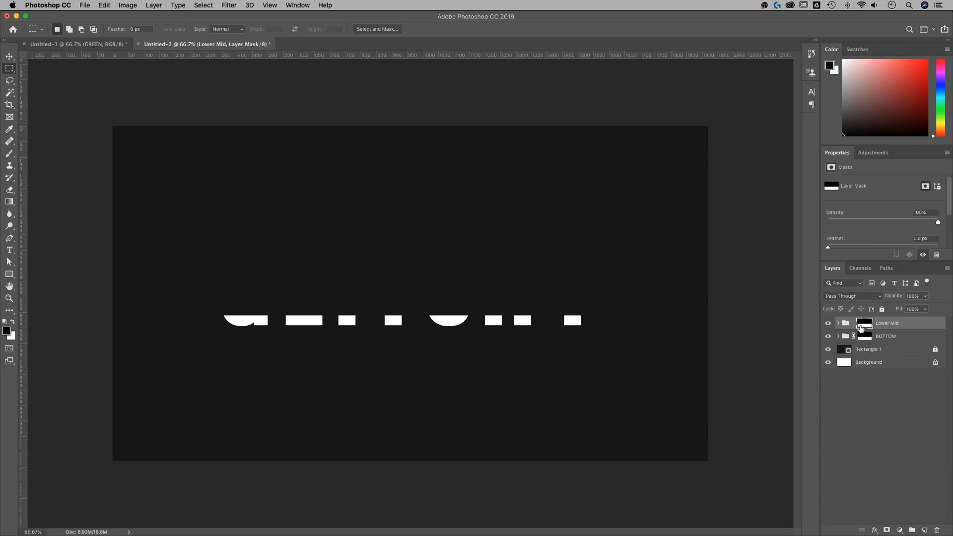
pyautogui.moveTo(621, 320)
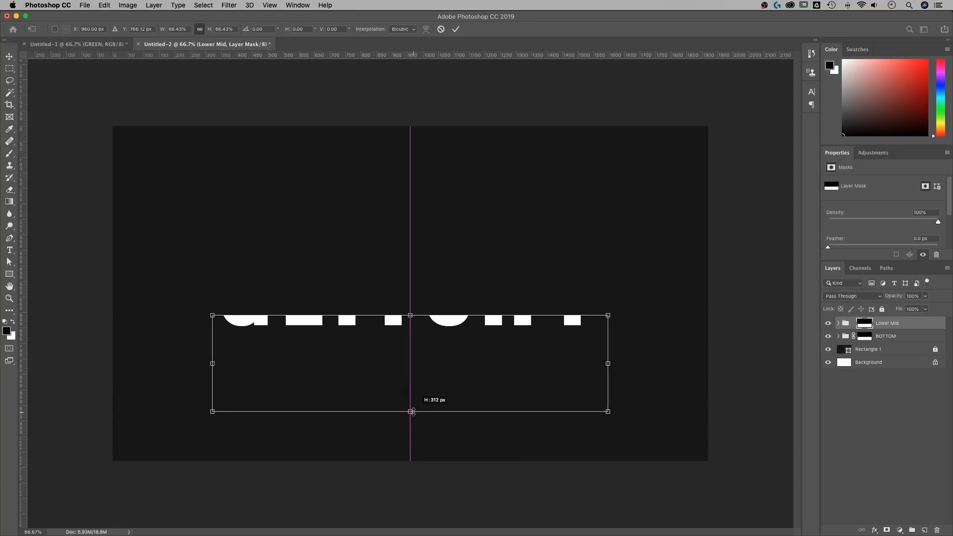
pyautogui.moveTo(411, 411); pyautogui.dragTo(416, 303)
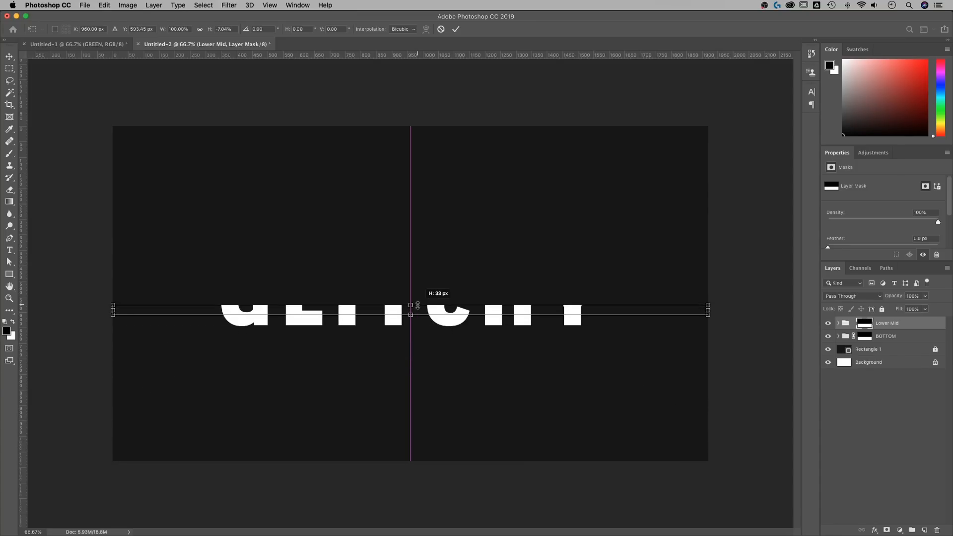
pyautogui.moveTo(410, 306); pyautogui.dragTo(410, 256)
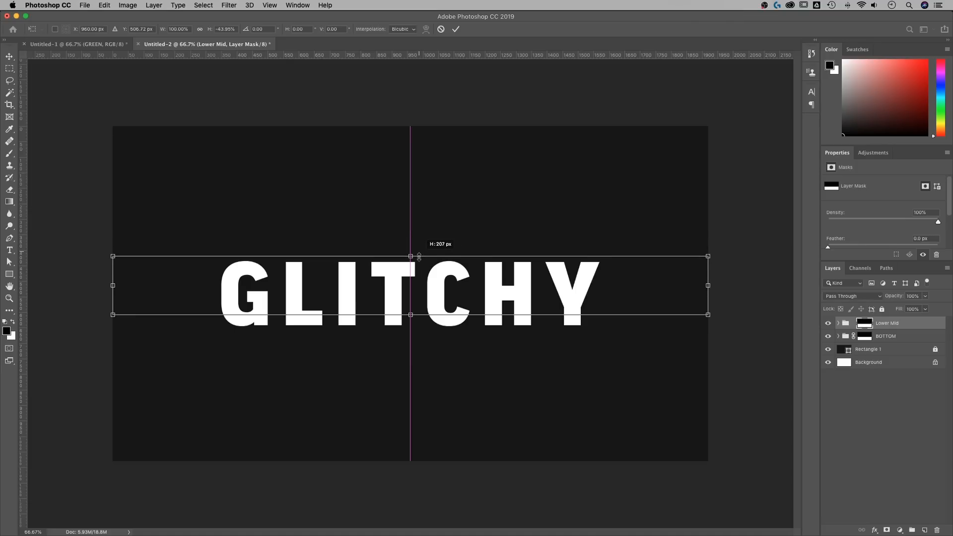
pyautogui.moveTo(410, 255); pyautogui.dragTo(410, 293)
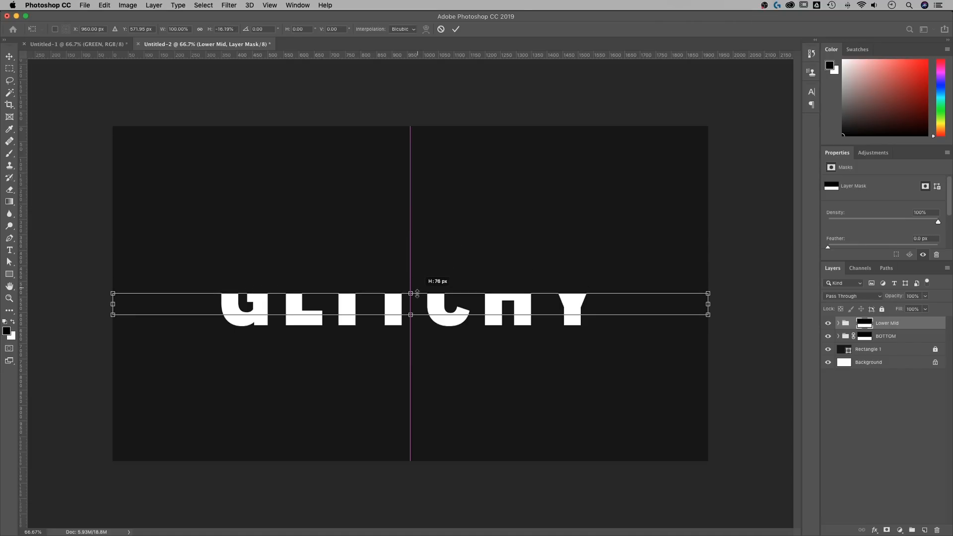
pyautogui.moveTo(410, 292); pyautogui.dragTo(410, 287)
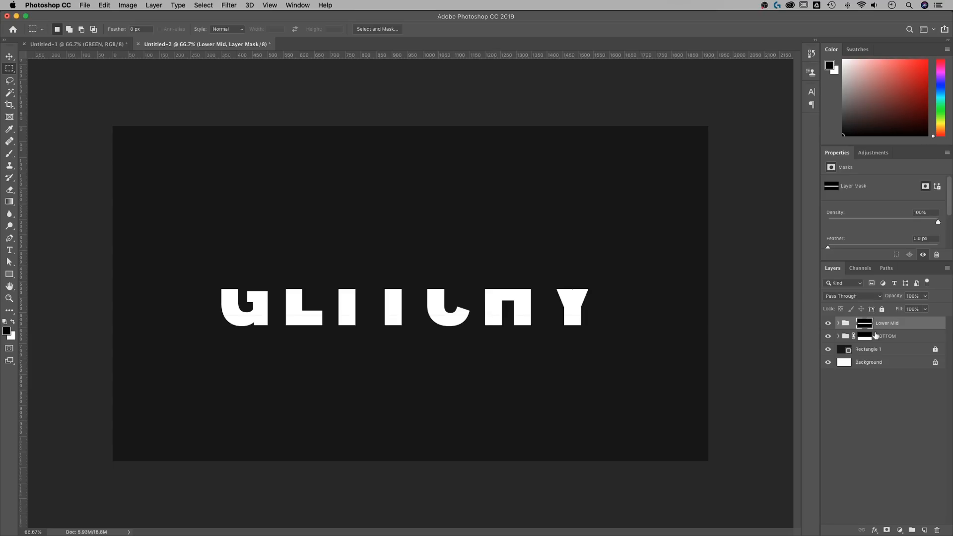
pyautogui.moveTo(526, 309)
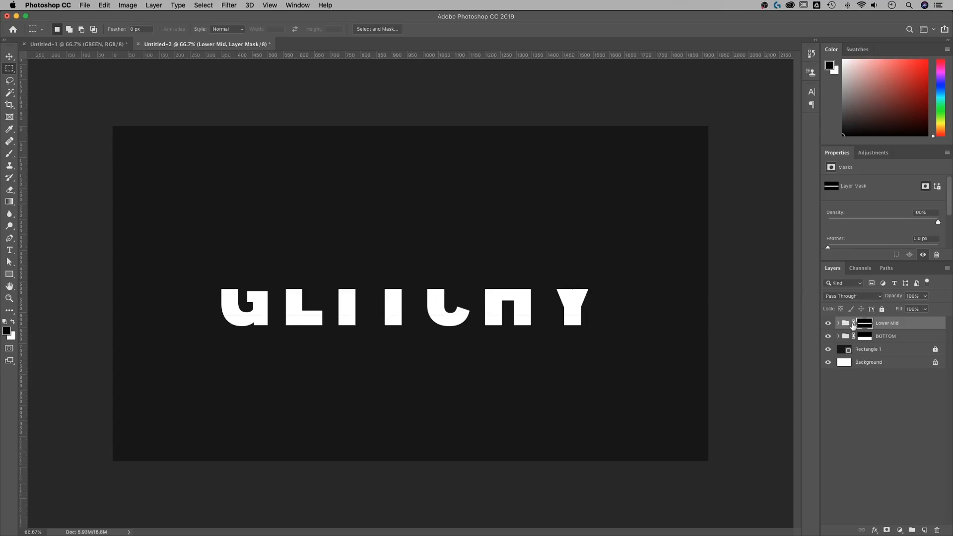
pyautogui.moveTo(910, 325)
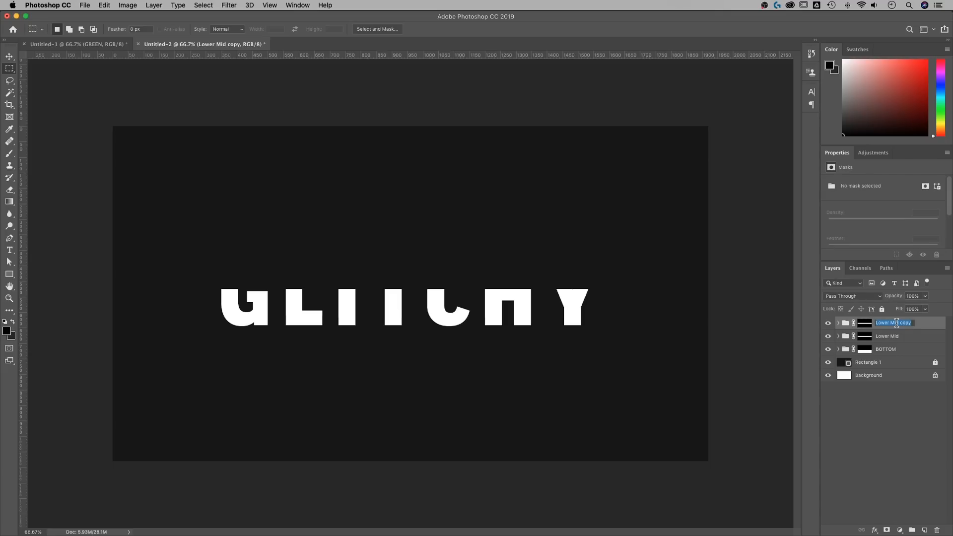
# Step: Rename the copy Upper Mid and shift its mask band above the Lower Mid slice
pyautogui.write('Upper Mid')
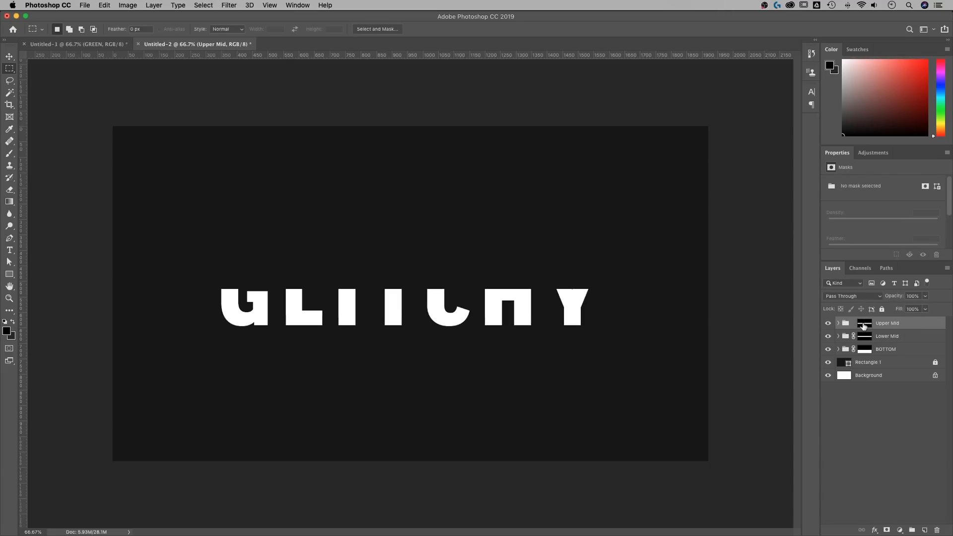
pyautogui.click(863, 324)
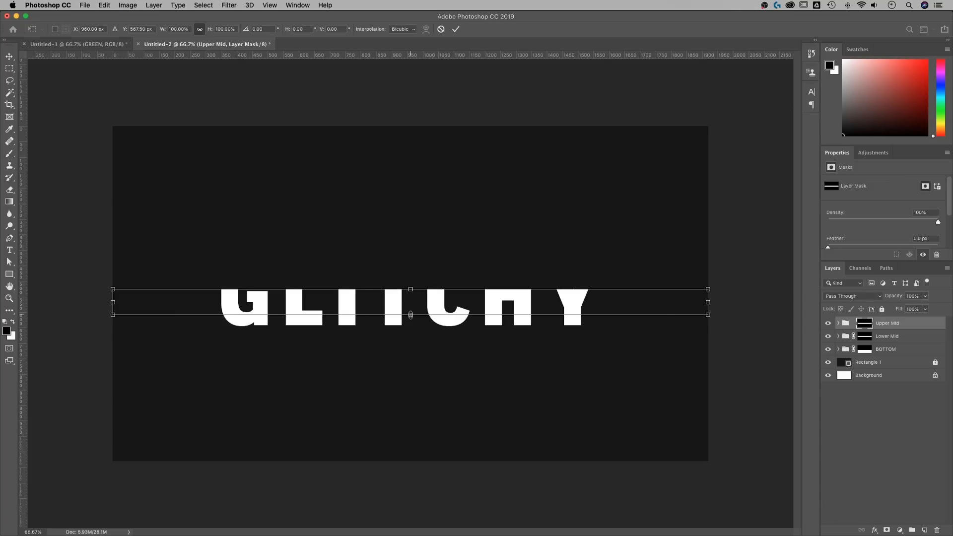
pyautogui.moveTo(411, 289); pyautogui.dragTo(411, 287)
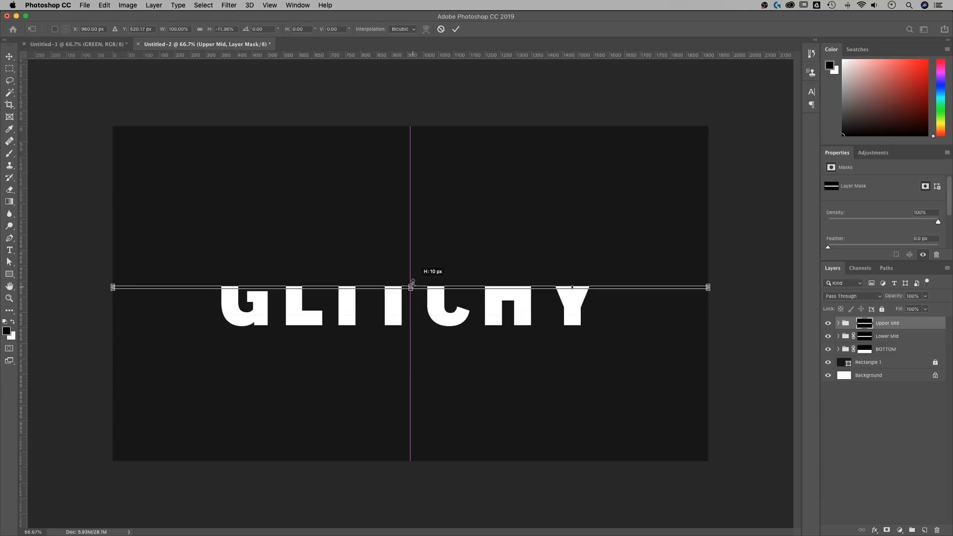
pyautogui.moveTo(411, 287); pyautogui.dragTo(411, 266)
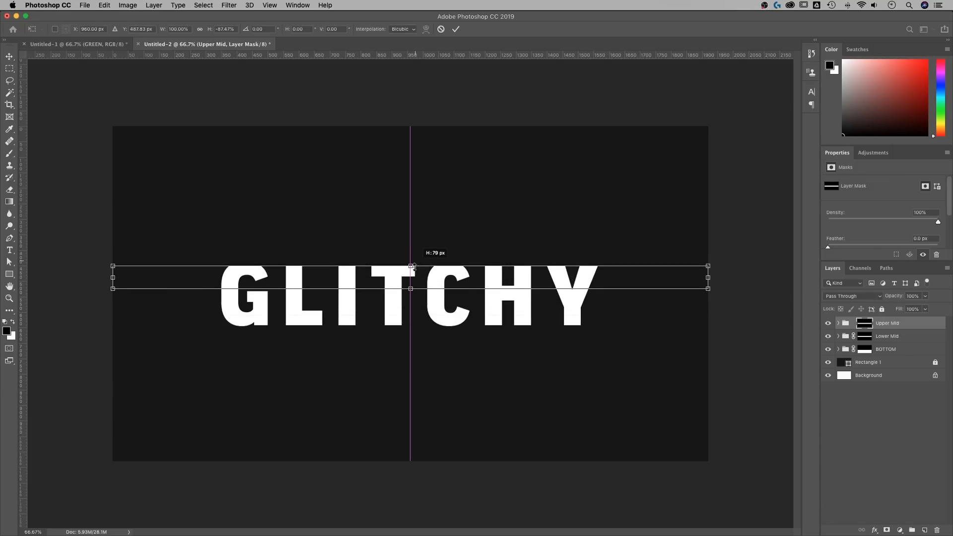
pyautogui.moveTo(411, 266); pyautogui.dragTo(411, 278)
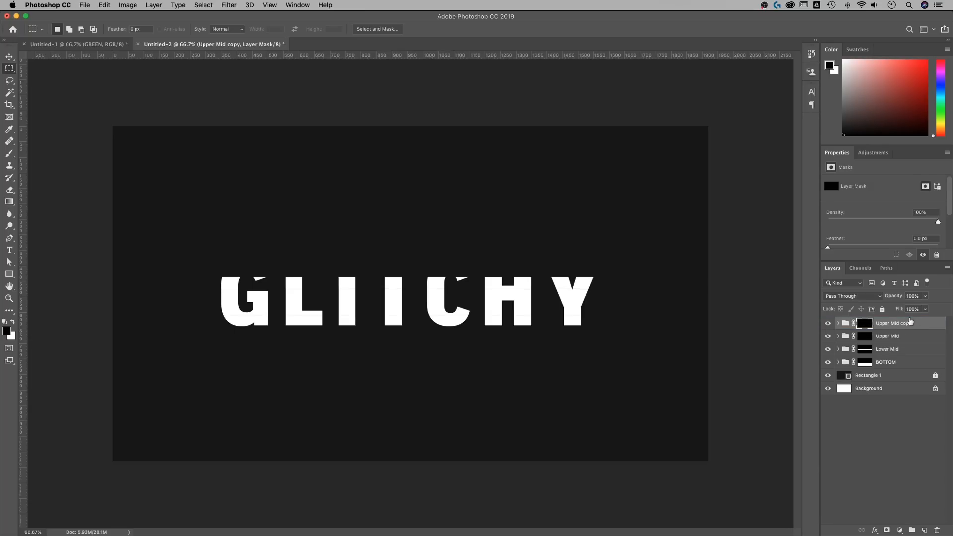
# Step: Rename the Upper Mid copy group to 'Top'
pyautogui.doubleClick(893, 322)
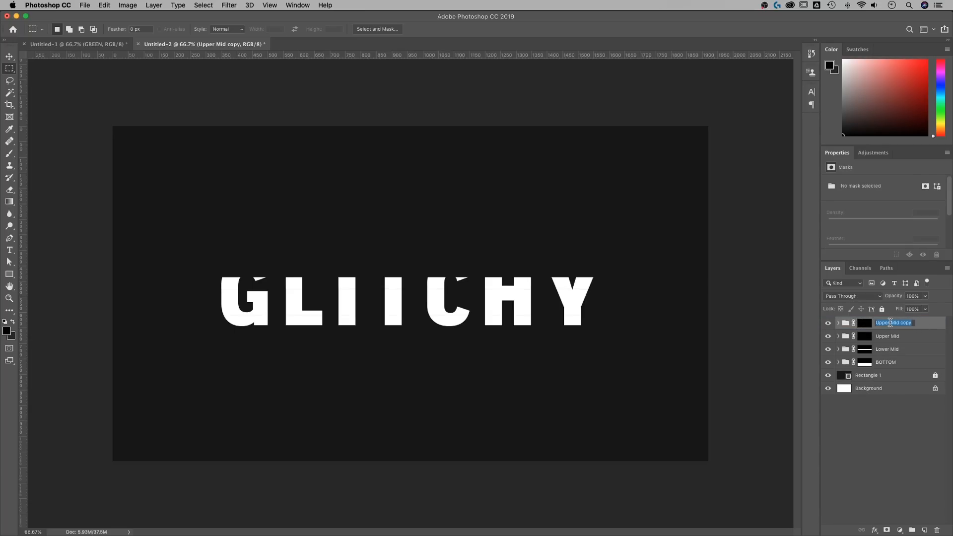
pyautogui.write('Top')
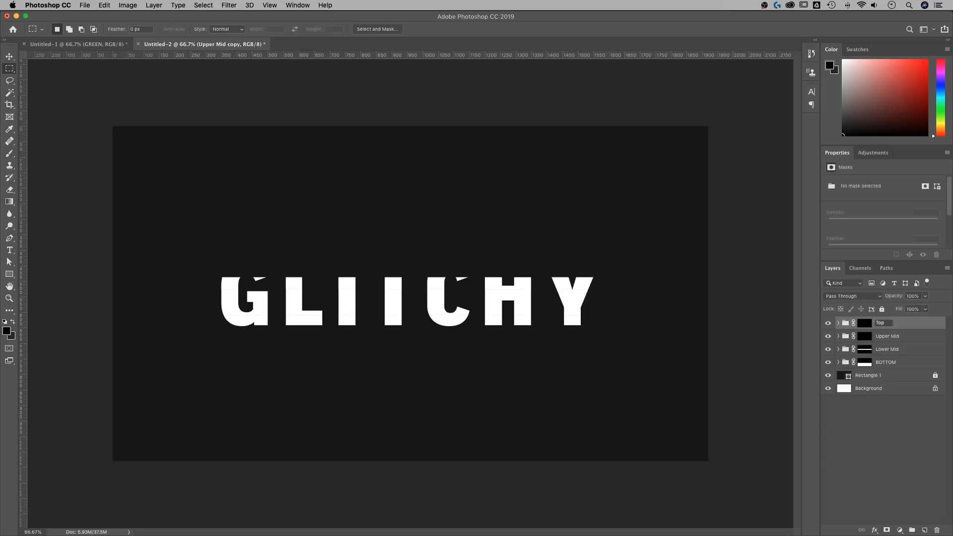
pyautogui.click(879, 323)
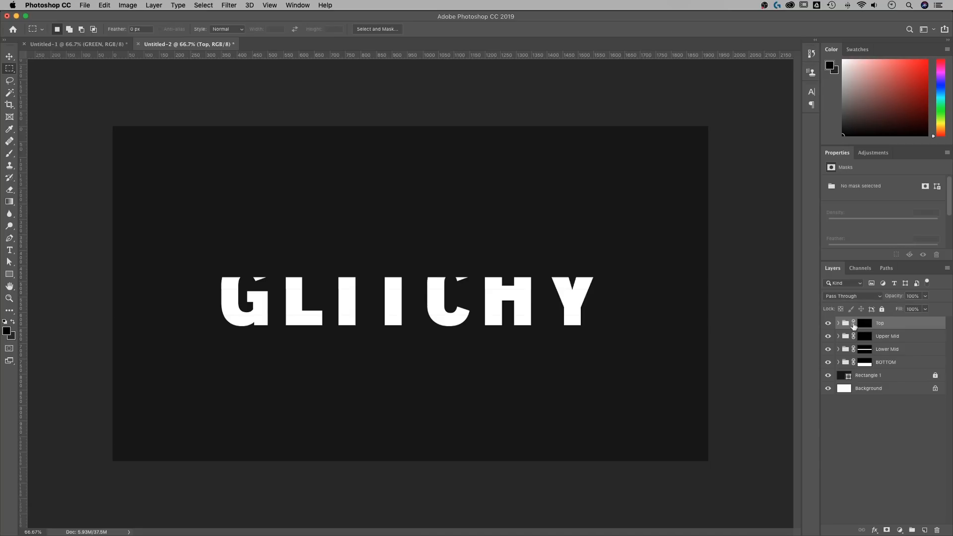
# Step: Stretch the Top group's mask upward so the letter tops of GLITCHY show
pyautogui.click(860, 322)
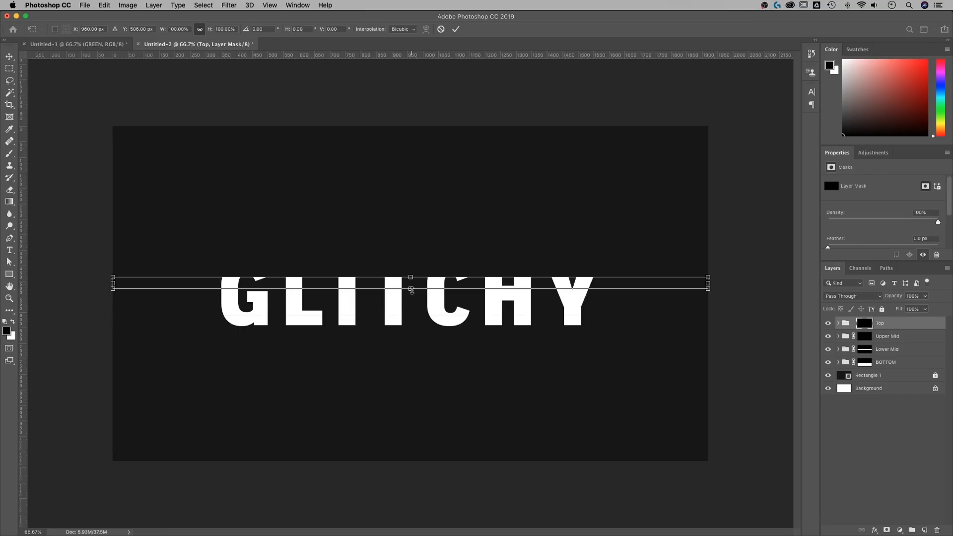
pyautogui.moveTo(411, 283); pyautogui.dragTo(410, 131)
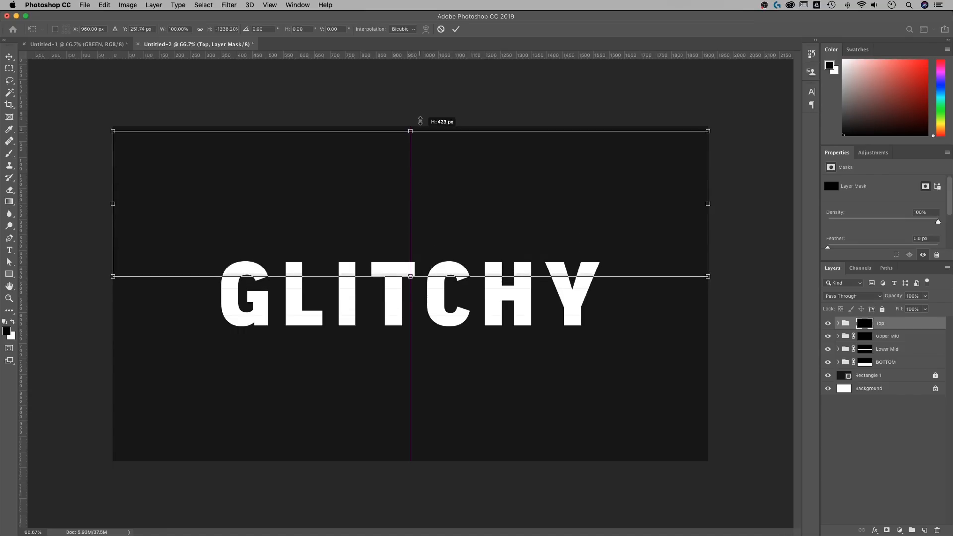
pyautogui.moveTo(411, 131); pyautogui.dragTo(410, 122)
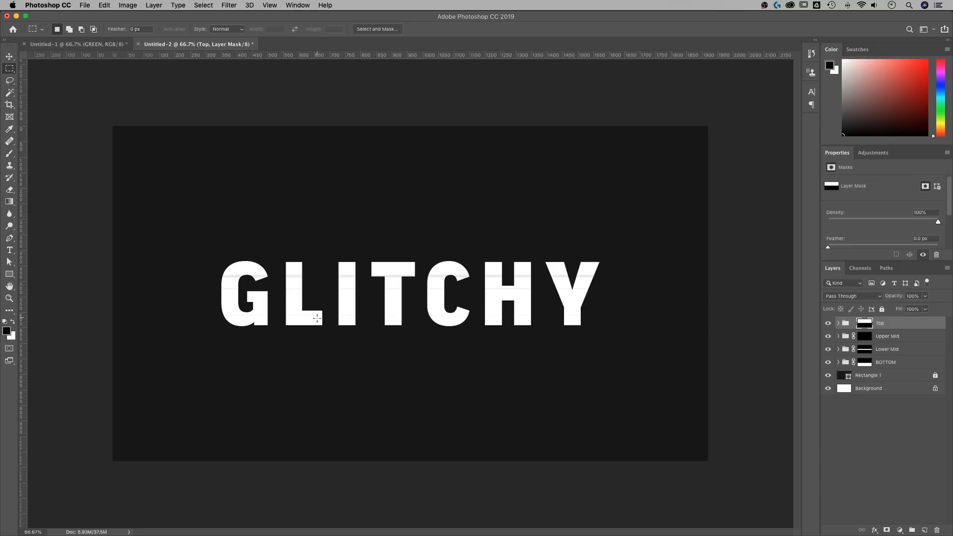
pyautogui.moveTo(441, 292)
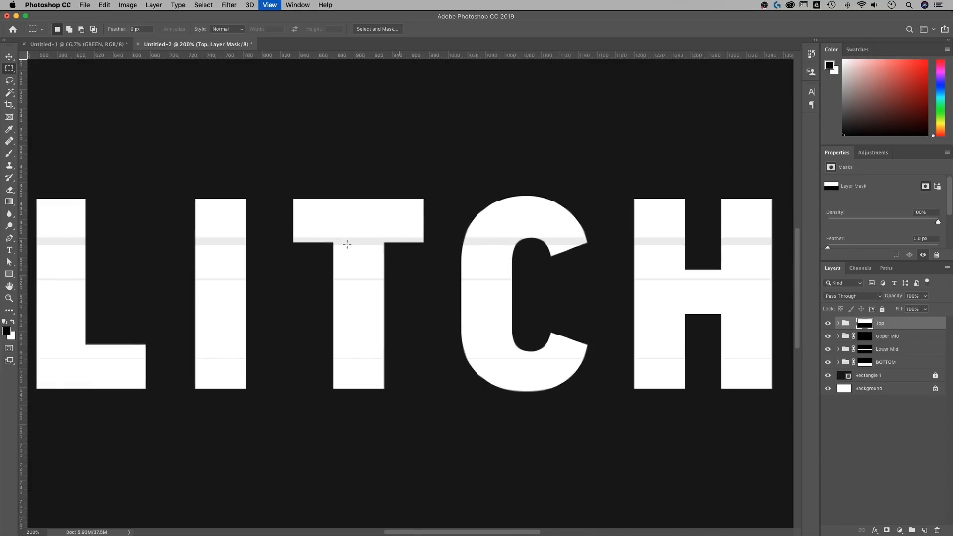
pyautogui.moveTo(374, 247)
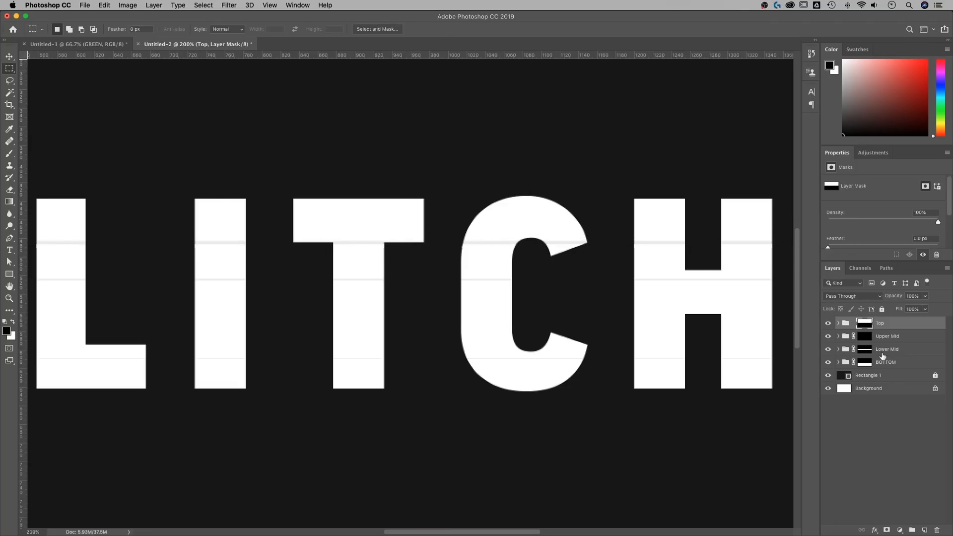
pyautogui.moveTo(864, 340)
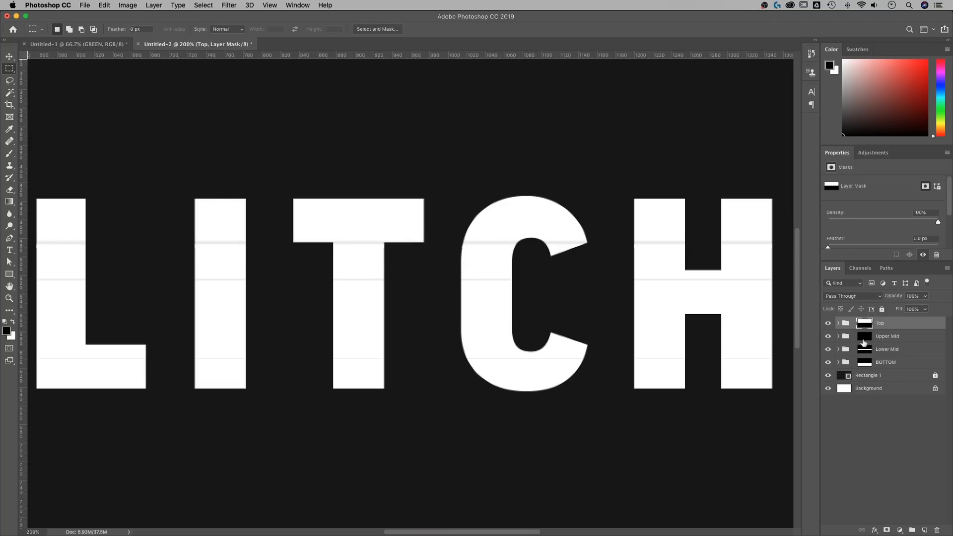
# Step: Select the Upper Mid and next slice masks to close the seams between slices
pyautogui.click(887, 335)
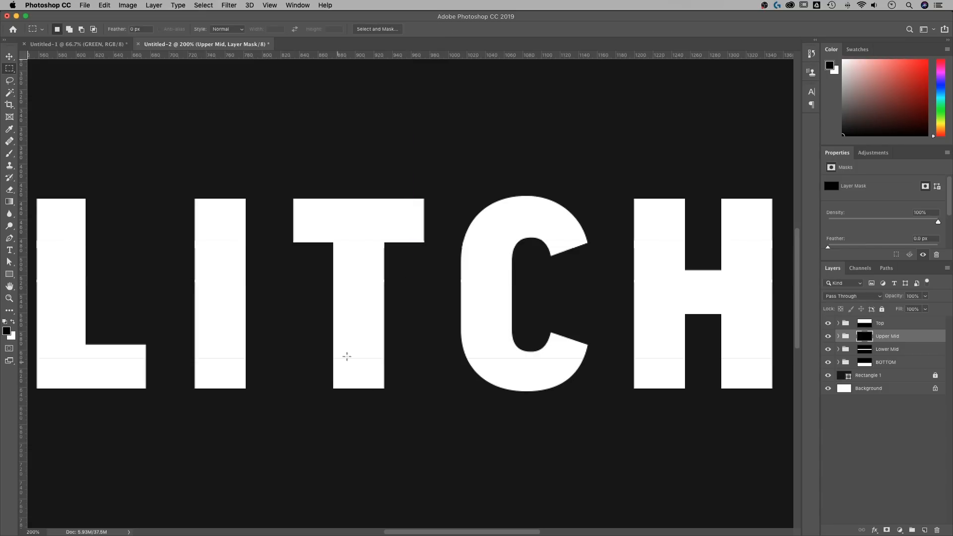
pyautogui.click(887, 349)
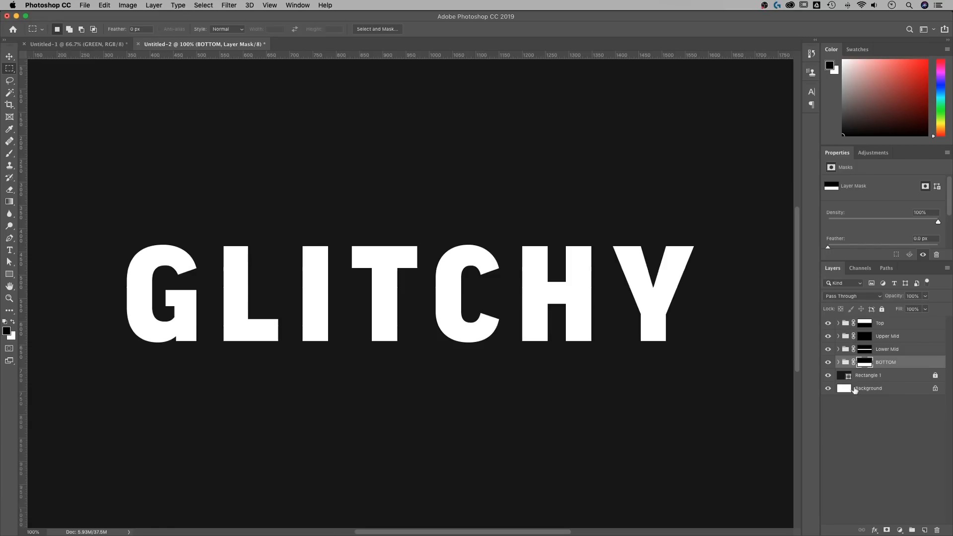
# Step: Nudge the BOTTOM, Lower Mid, Upper Mid and Top slices sideways with the Move tool
pyautogui.click(887, 349)
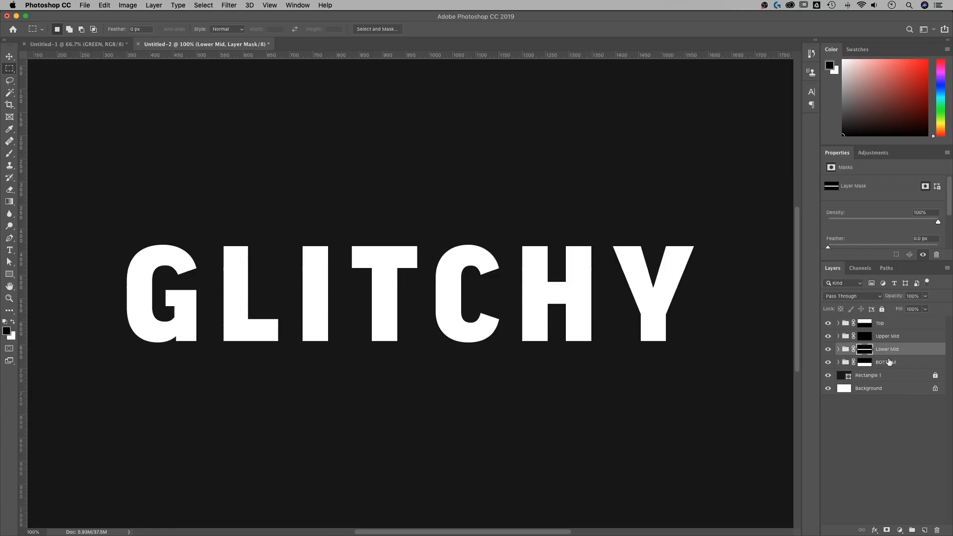
pyautogui.click(885, 362)
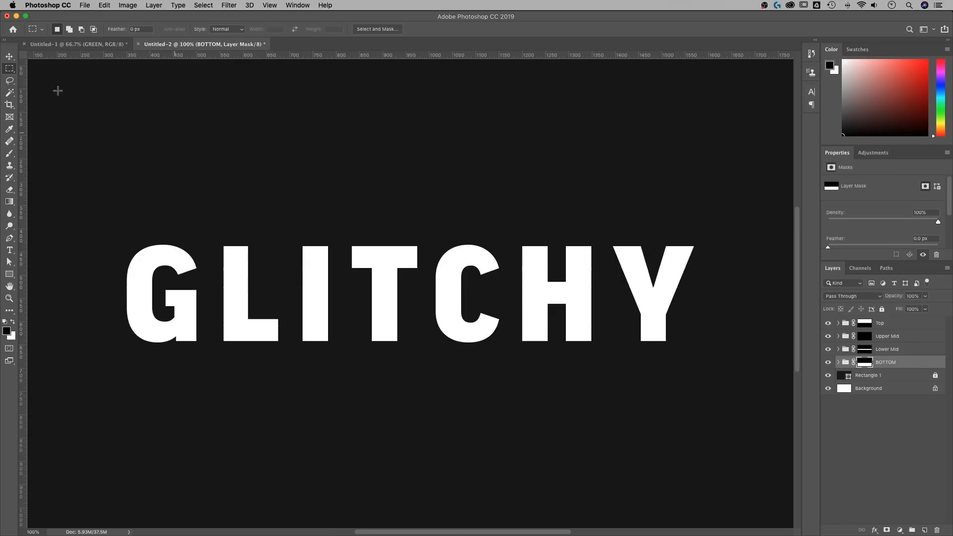
pyautogui.click(7, 67)
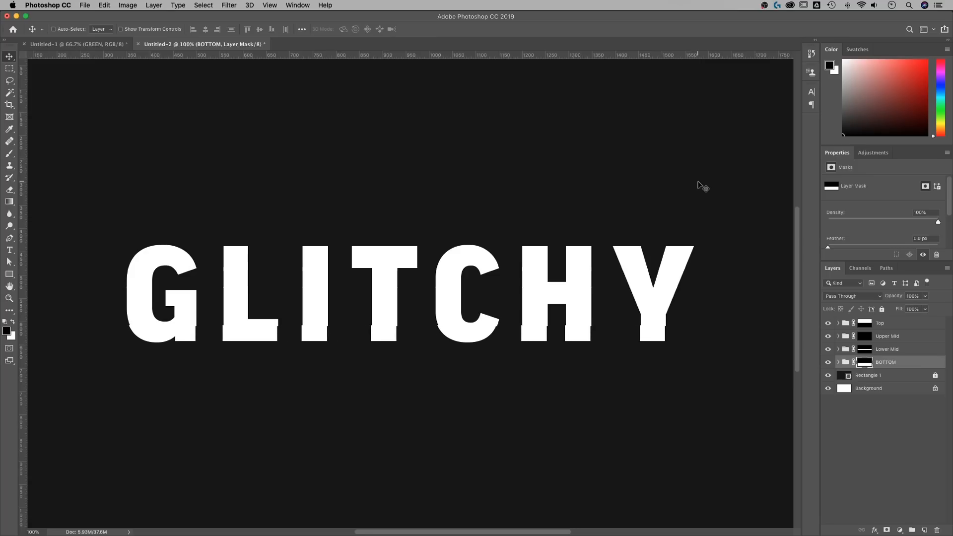
pyautogui.moveTo(892, 351)
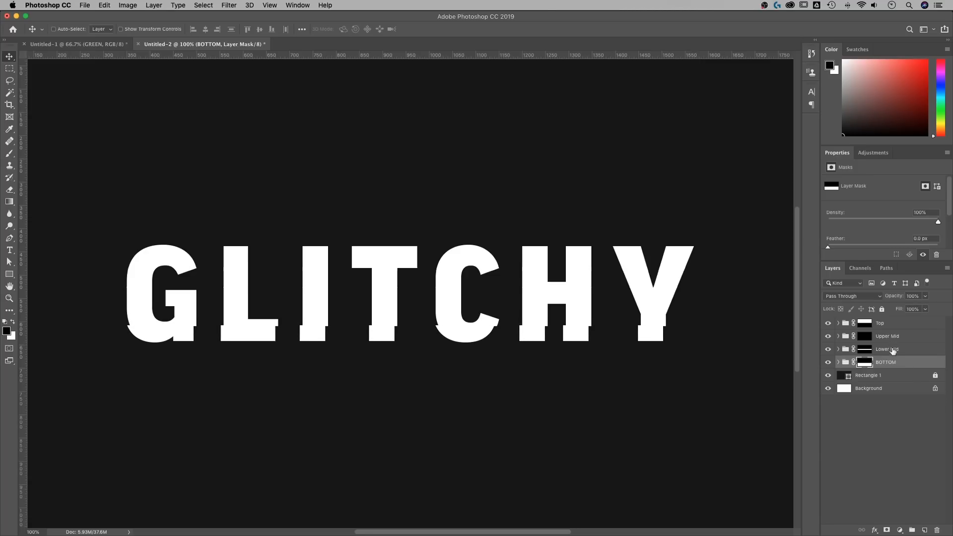
pyautogui.click(887, 349)
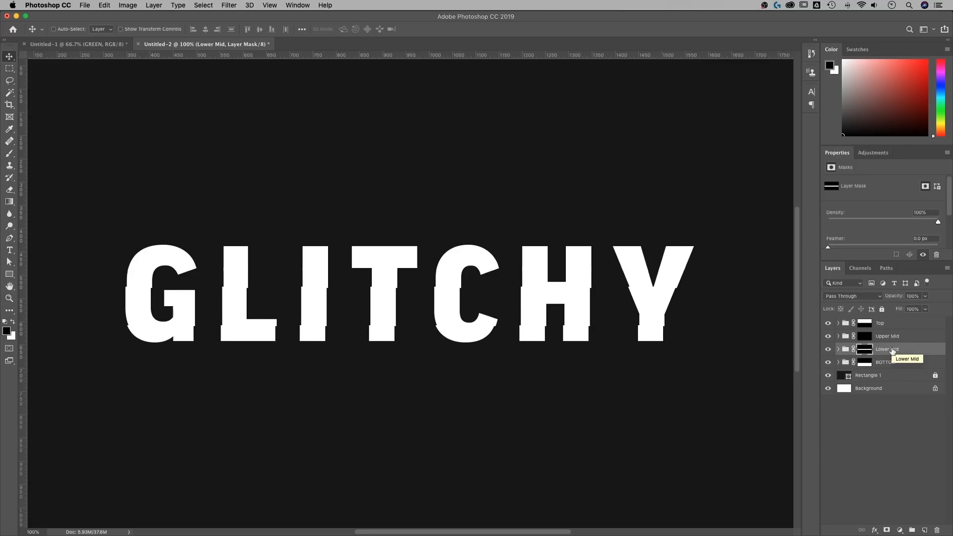
pyautogui.click(887, 335)
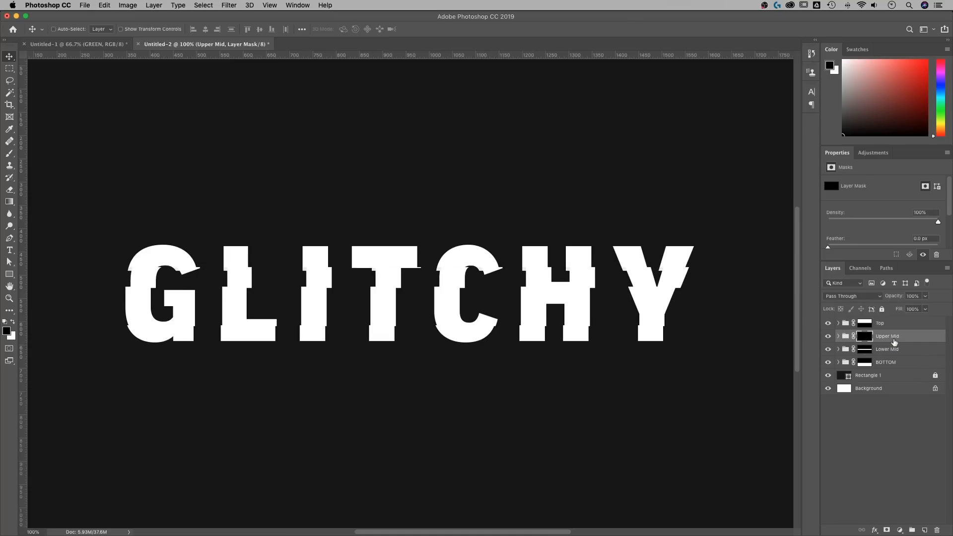
pyautogui.click(879, 324)
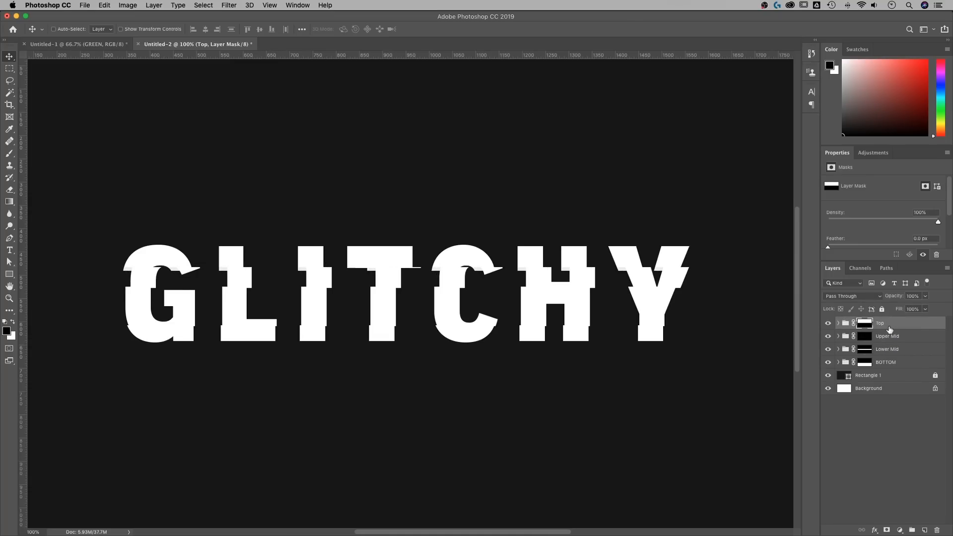
pyautogui.moveTo(680, 381)
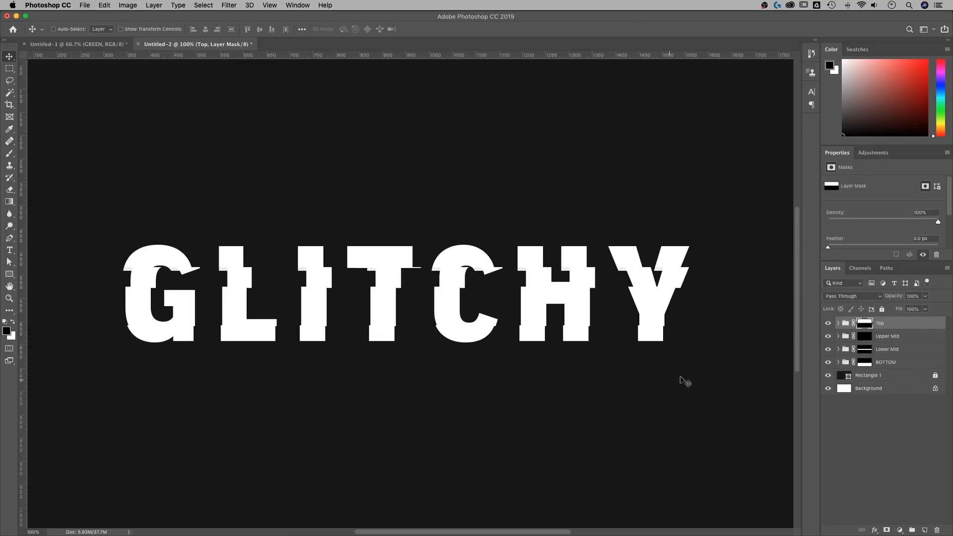
# Step: Fine-tune the Upper Mid, Lower Mid and BOTTOM offsets, then select all four slice groups
pyautogui.click(887, 336)
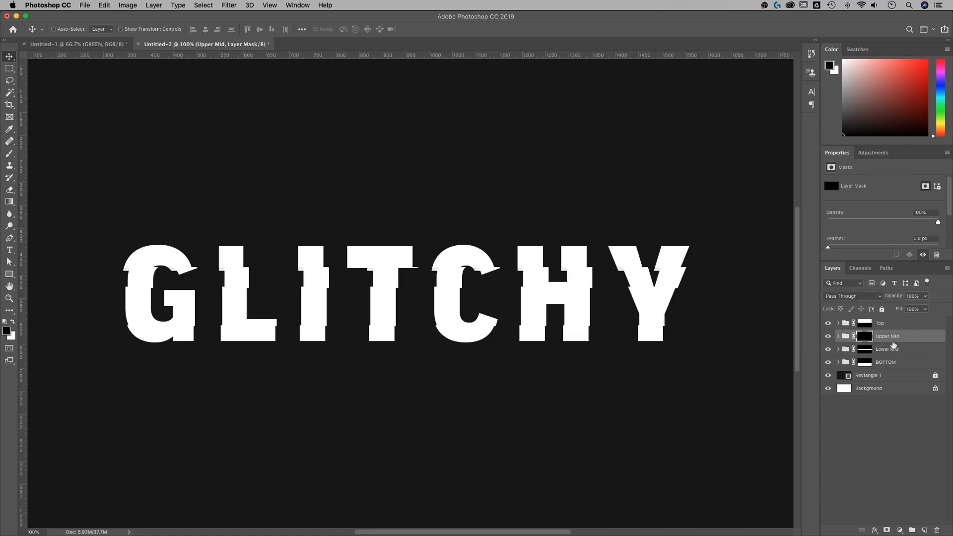
pyautogui.click(887, 349)
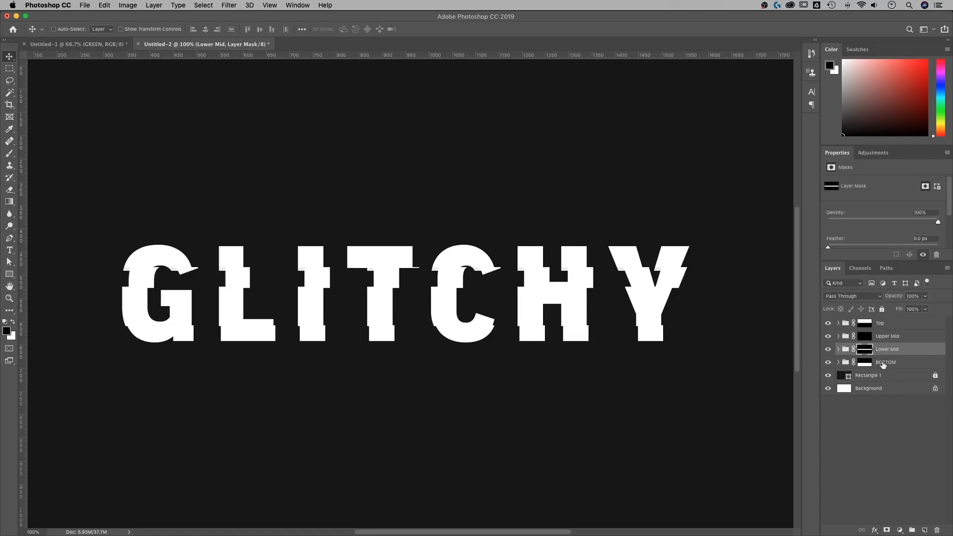
pyautogui.click(886, 362)
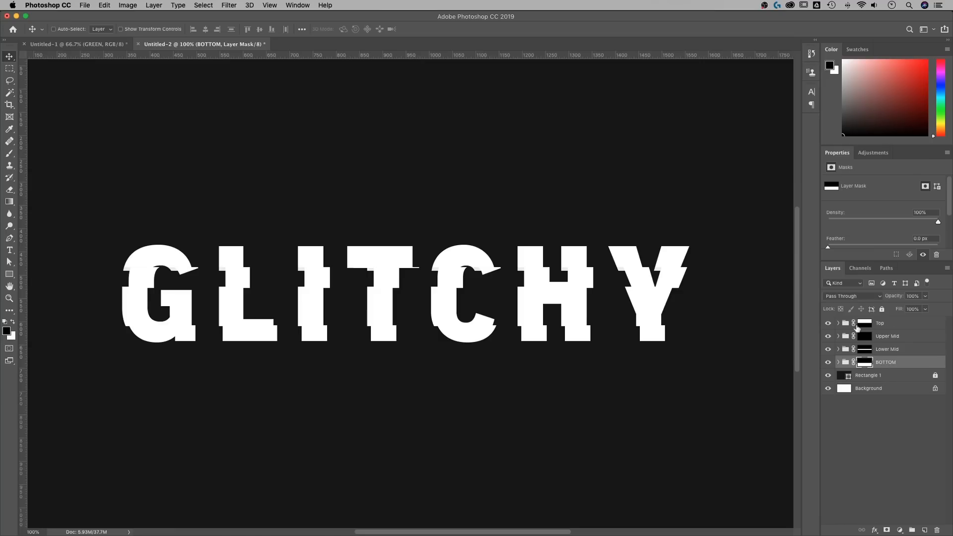
pyautogui.click(879, 323)
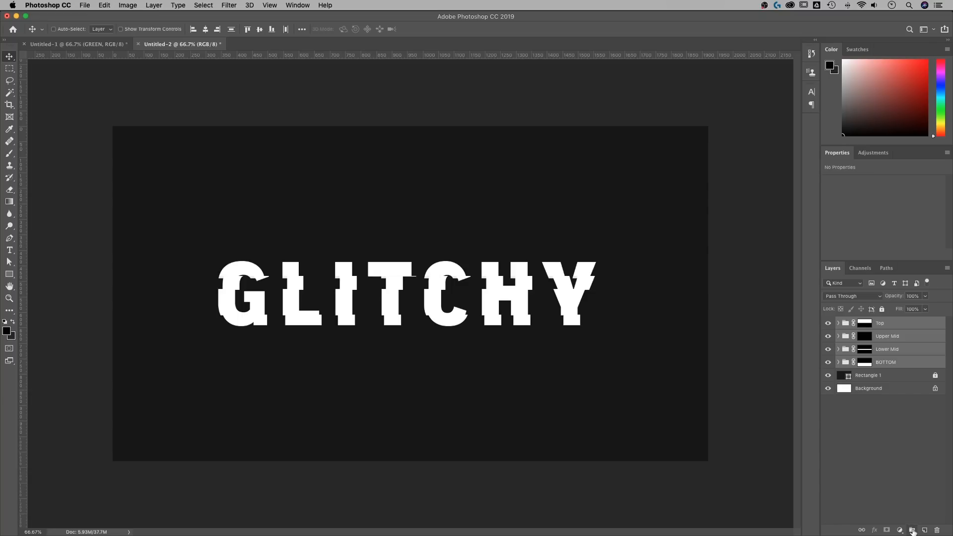
# Step: Group the four slices as 'White', duplicate it, and rename the copy 'Red'
pyautogui.click(912, 529)
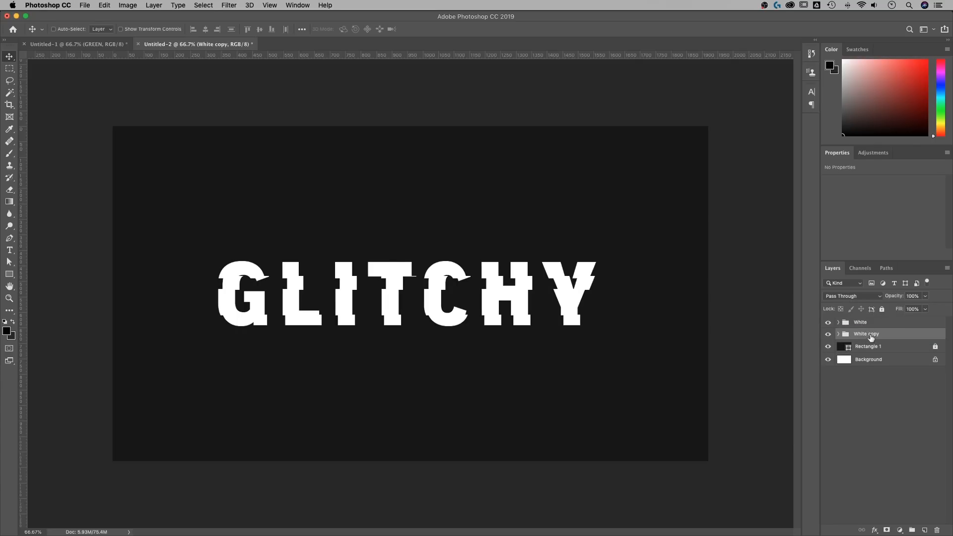
pyautogui.doubleClick(866, 333)
pyautogui.write('Red')
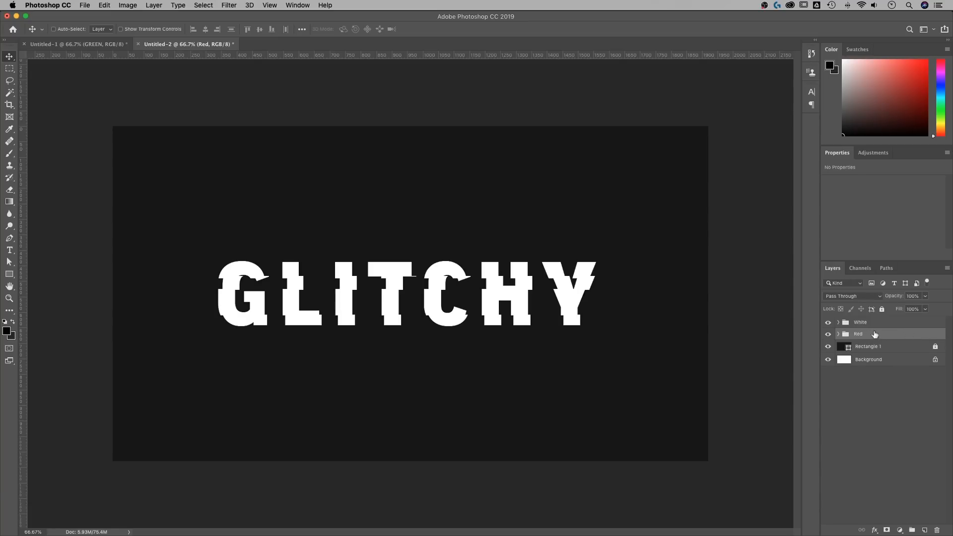
# Step: Add a #c600ff purple-pink Color Overlay effect to the Red group
pyautogui.doubleClick(858, 334)
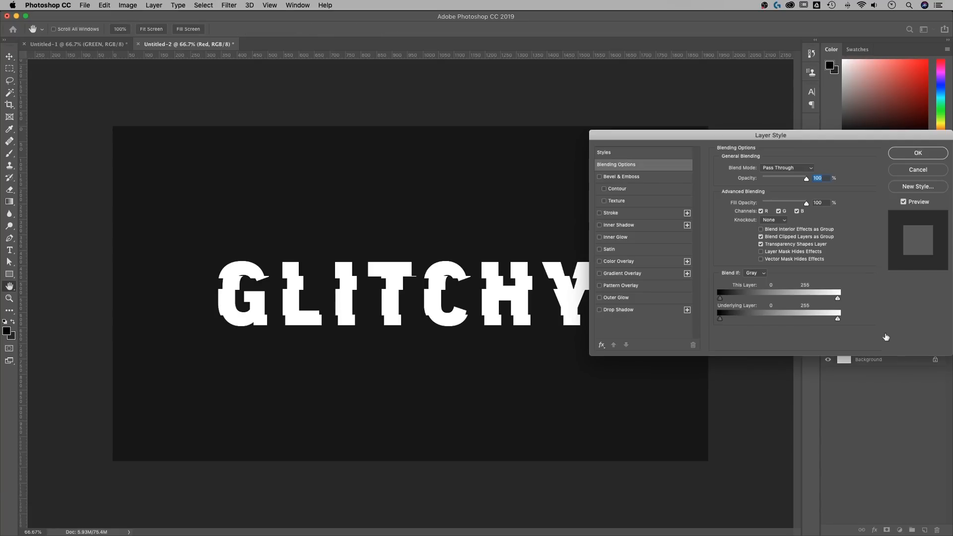
pyautogui.moveTo(769, 135); pyautogui.dragTo(619, 138)
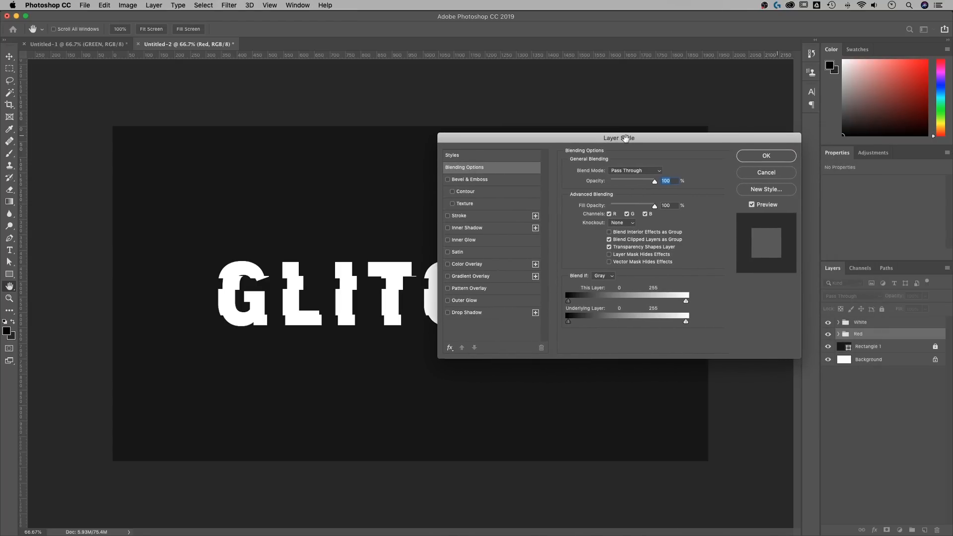
pyautogui.moveTo(486, 254)
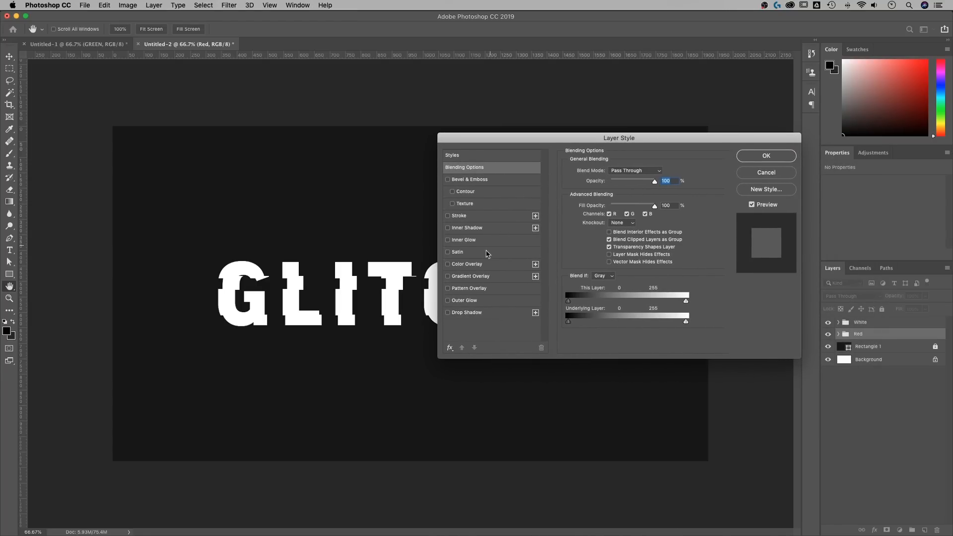
pyautogui.click(467, 264)
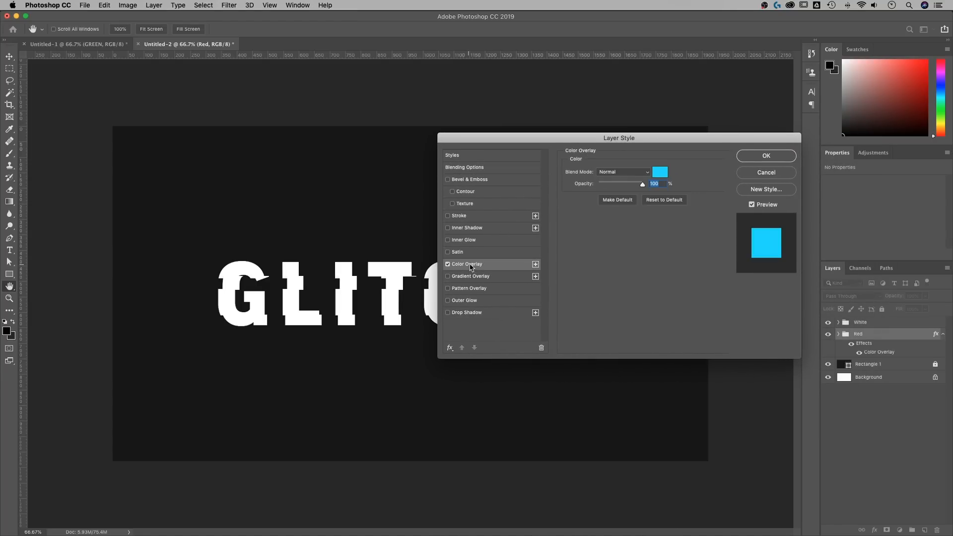
pyautogui.click(660, 171)
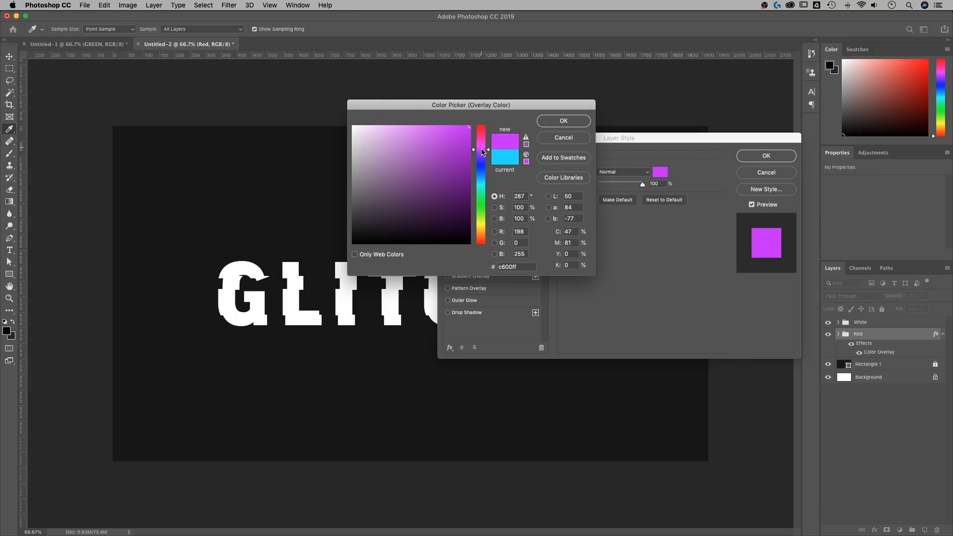
pyautogui.moveTo(481, 151); pyautogui.dragTo(482, 147)
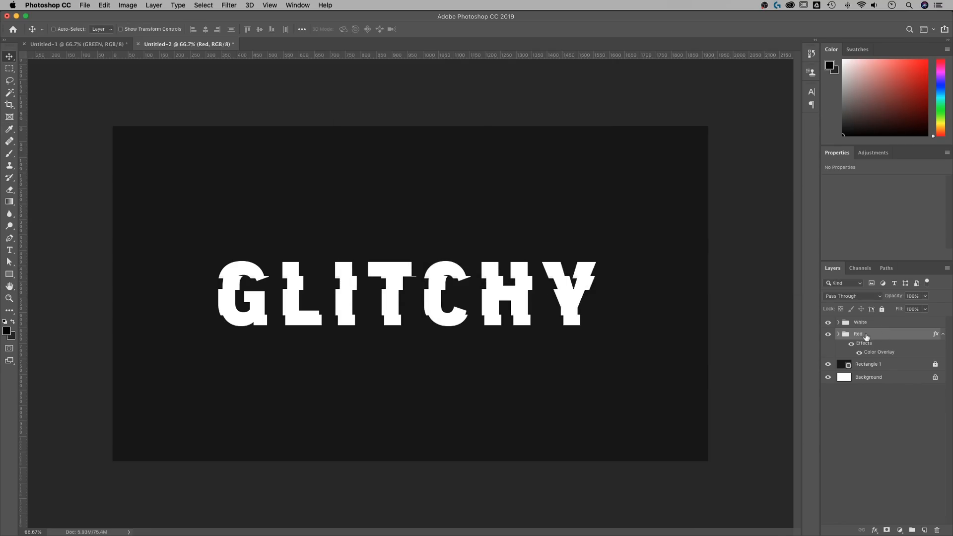
pyautogui.moveTo(767, 323)
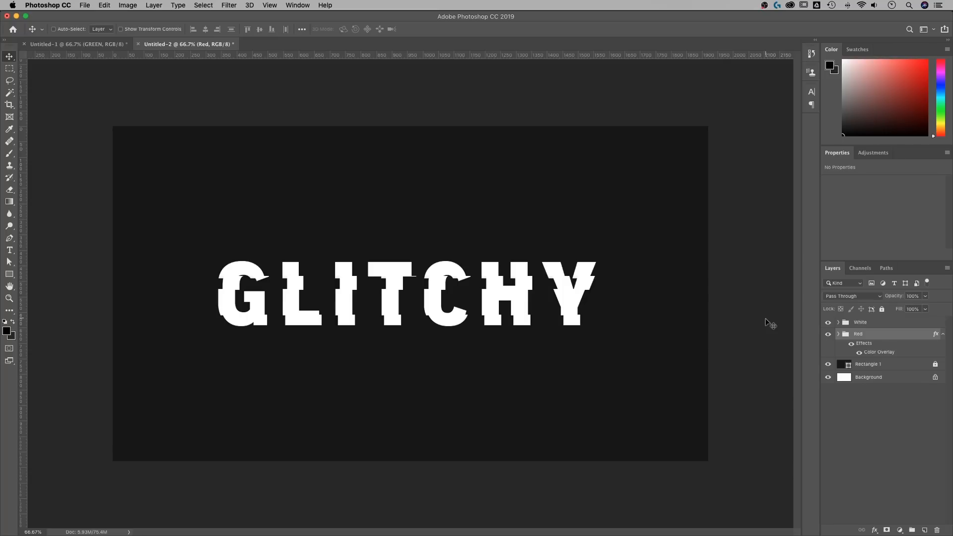
pyautogui.moveTo(128, 84)
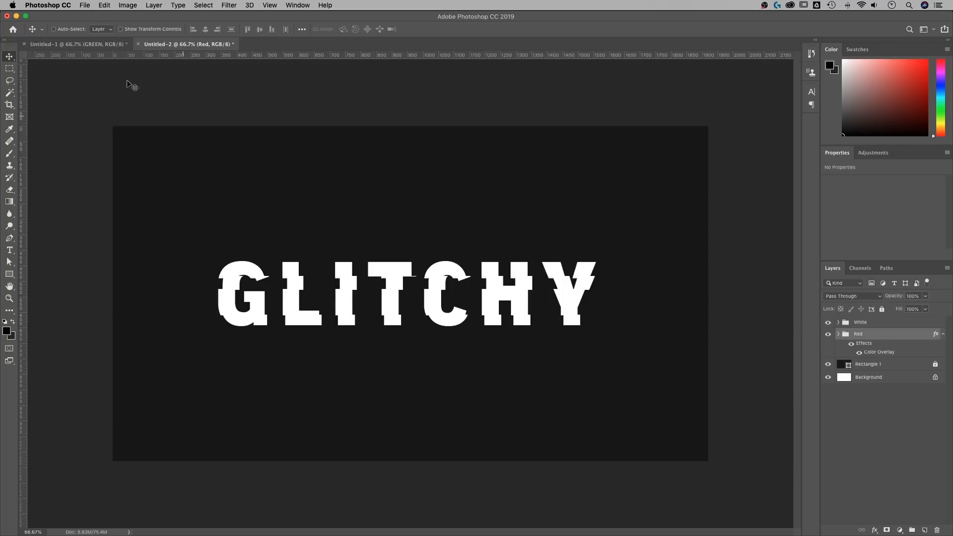
pyautogui.moveTo(452, 242)
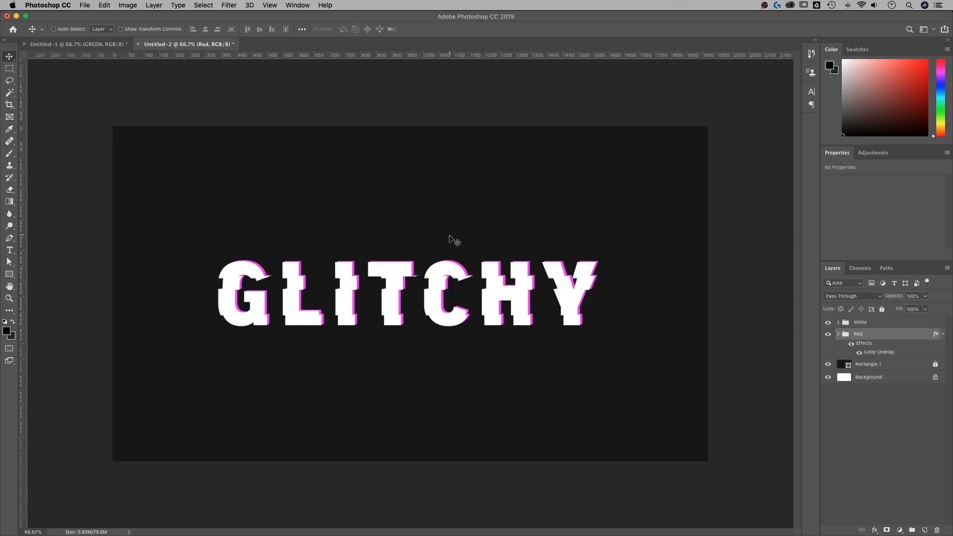
pyautogui.moveTo(692, 328)
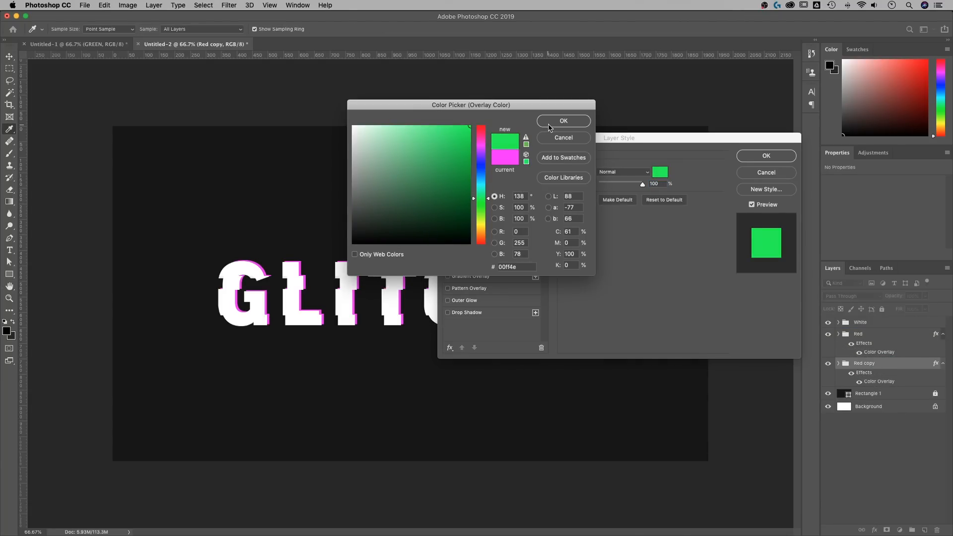
# Step: Confirm the #00ff4e green overlay and rename the copied group 'Green'
pyautogui.click(563, 120)
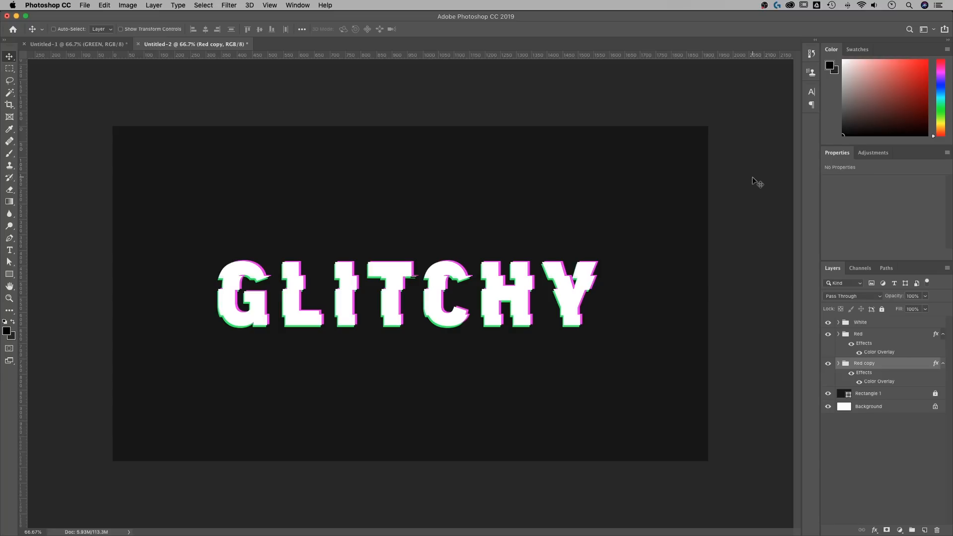
pyautogui.doubleClick(864, 363)
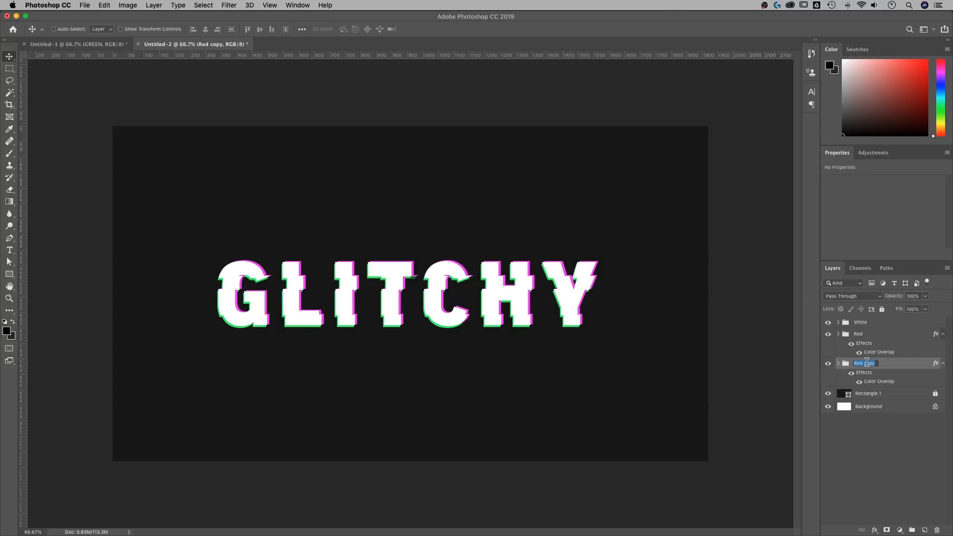
pyautogui.write('Green')
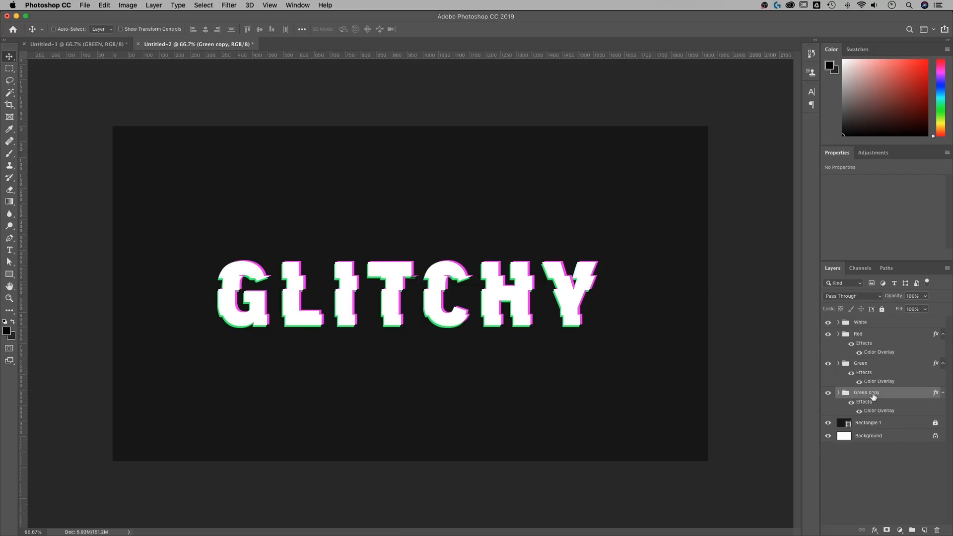
# Step: Rename Green copy to 'Blue' and give it a bright cyan Color Overlay
pyautogui.doubleClick(866, 392)
pyautogui.write('Blue')
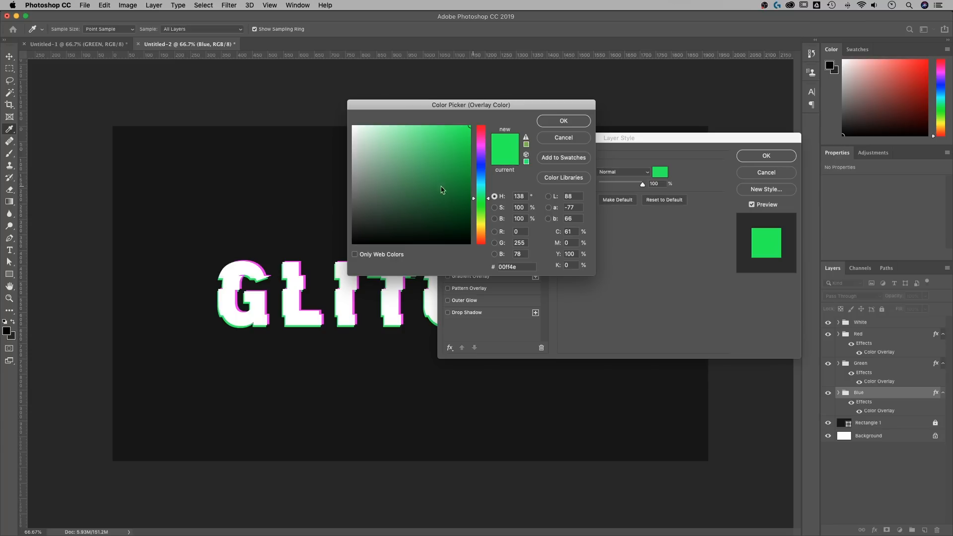
pyautogui.click(482, 175)
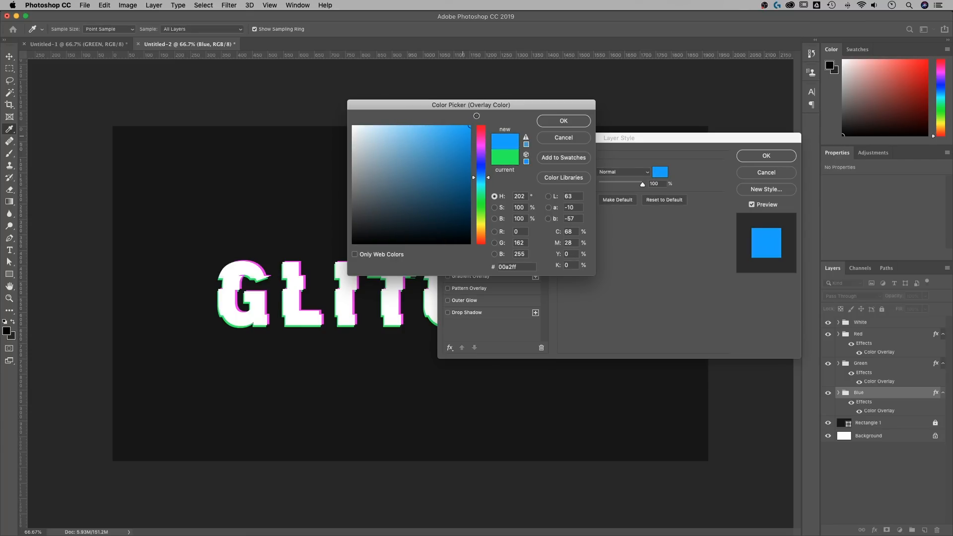
pyautogui.click(467, 130)
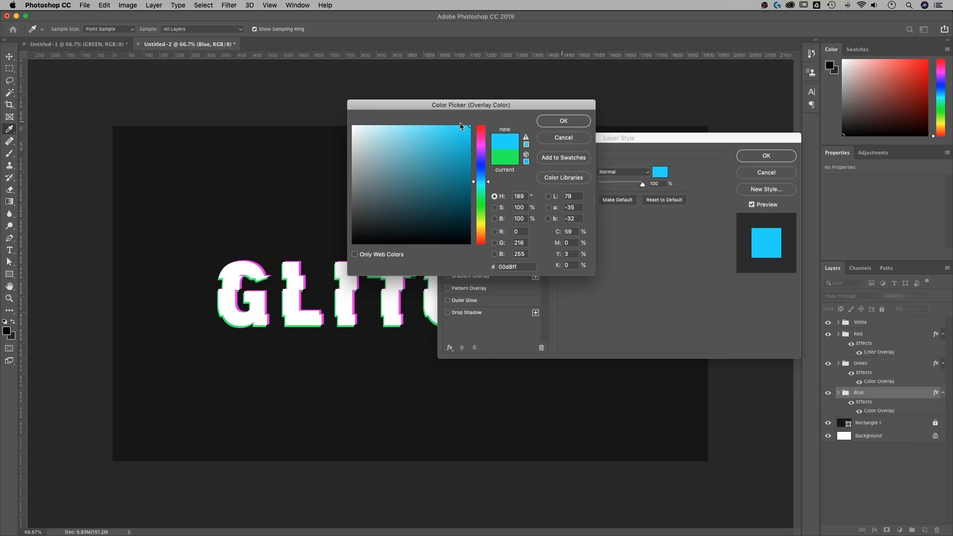
pyautogui.click(563, 121)
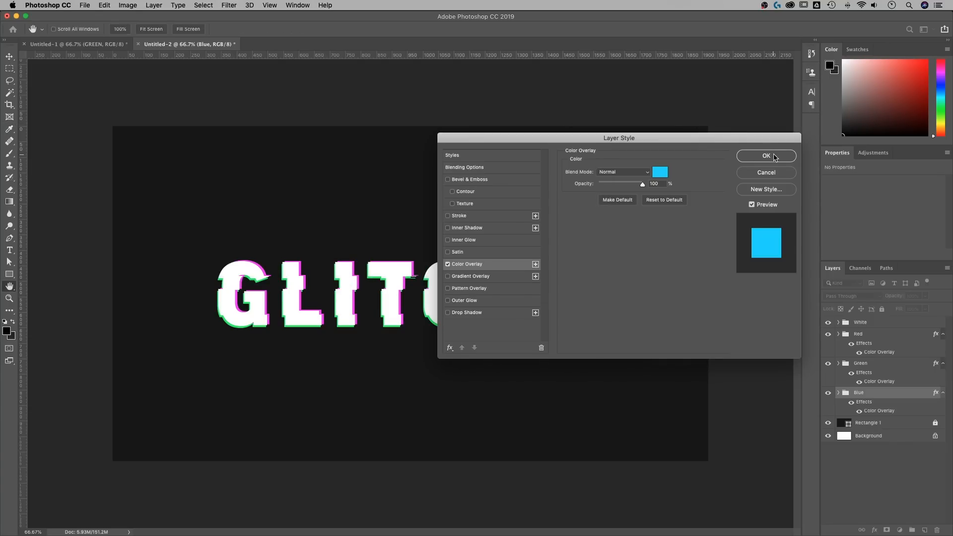
pyautogui.click(765, 156)
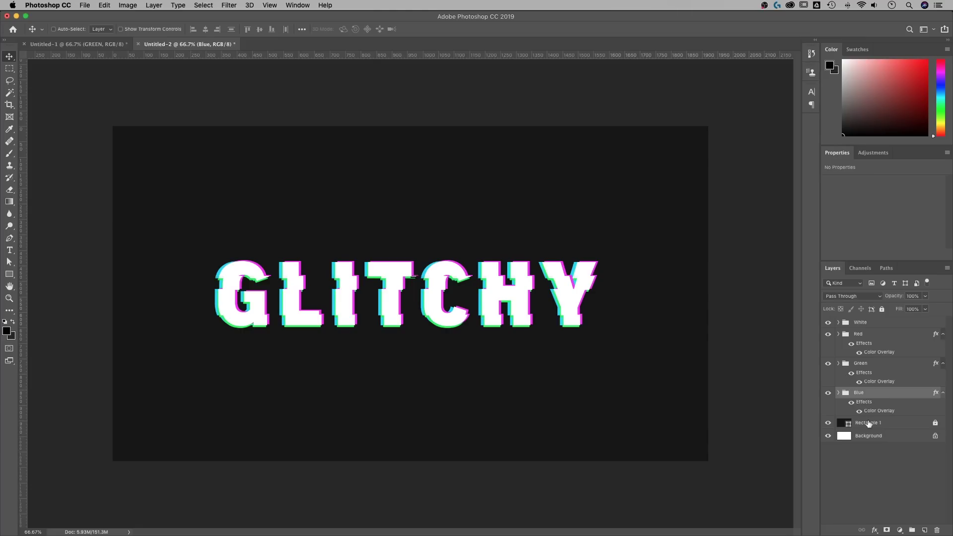
pyautogui.moveTo(865, 424)
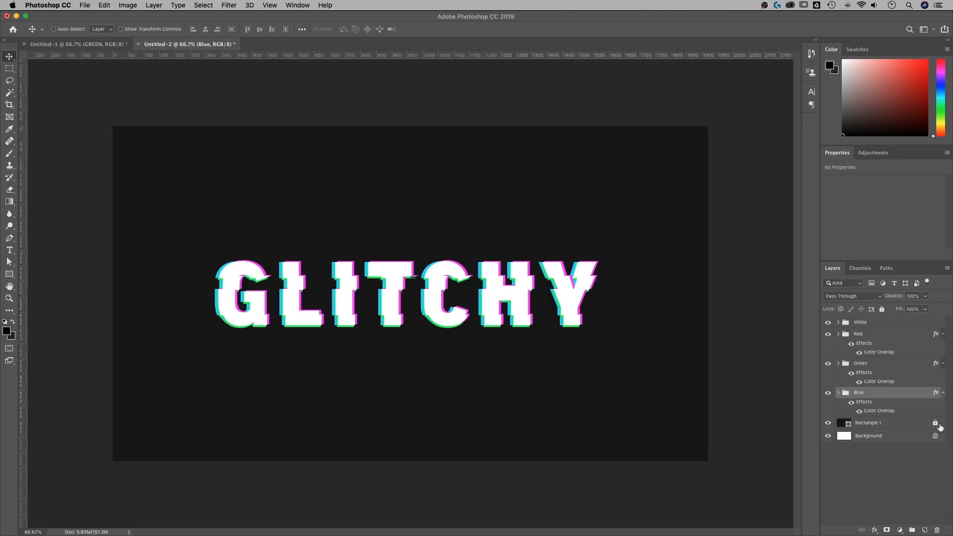
# Step: Convert the Rectangle 1 background layer into a smart object with Convert for Smart Filters
pyautogui.click(868, 422)
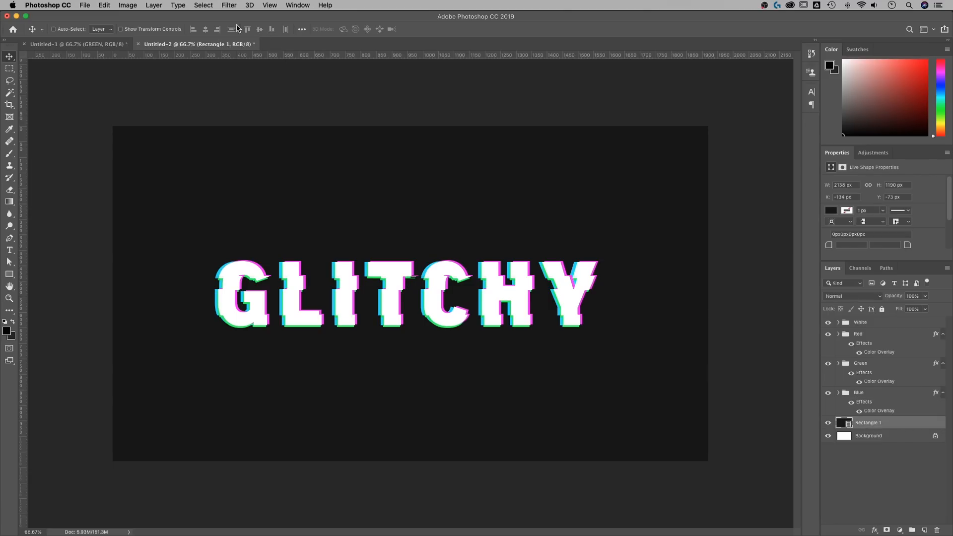
pyautogui.moveTo(251, 94)
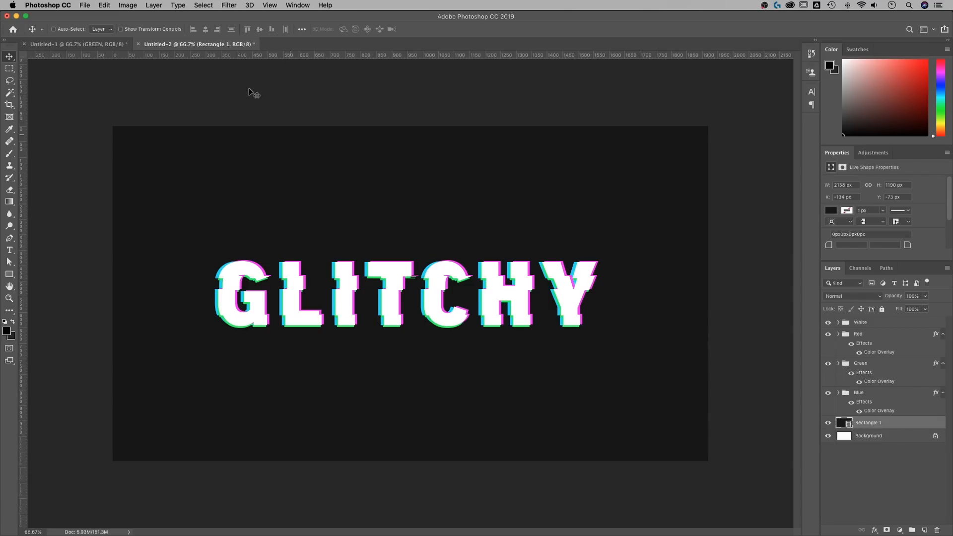
pyautogui.click(230, 5)
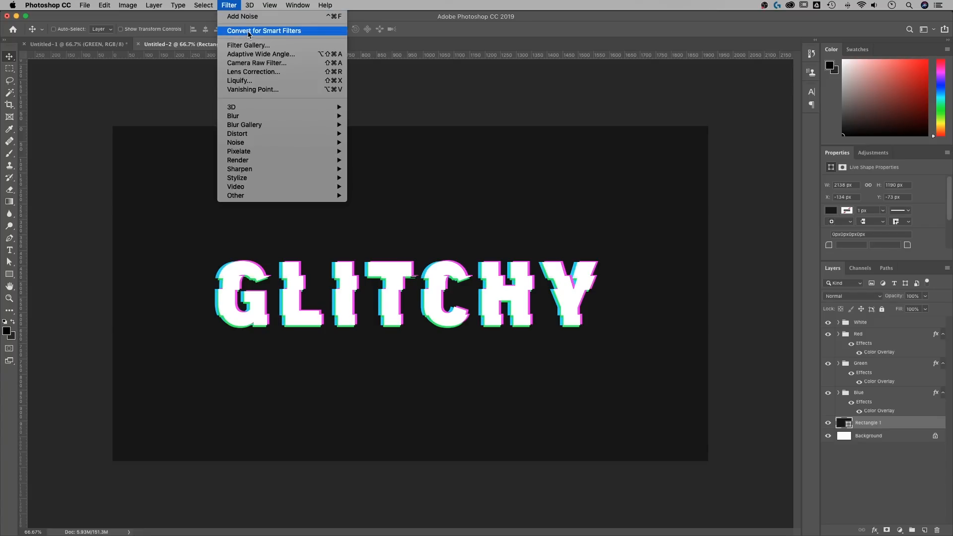
pyautogui.click(265, 31)
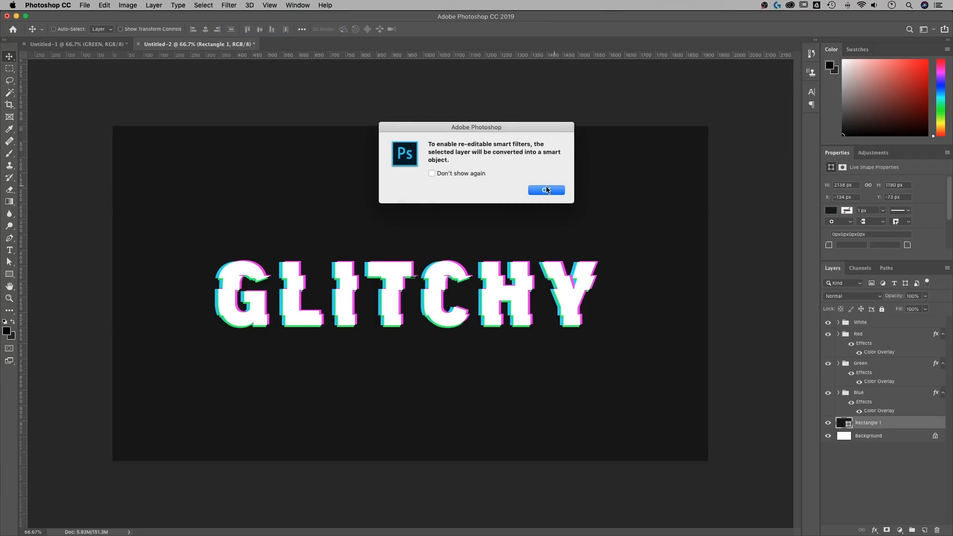
pyautogui.click(546, 190)
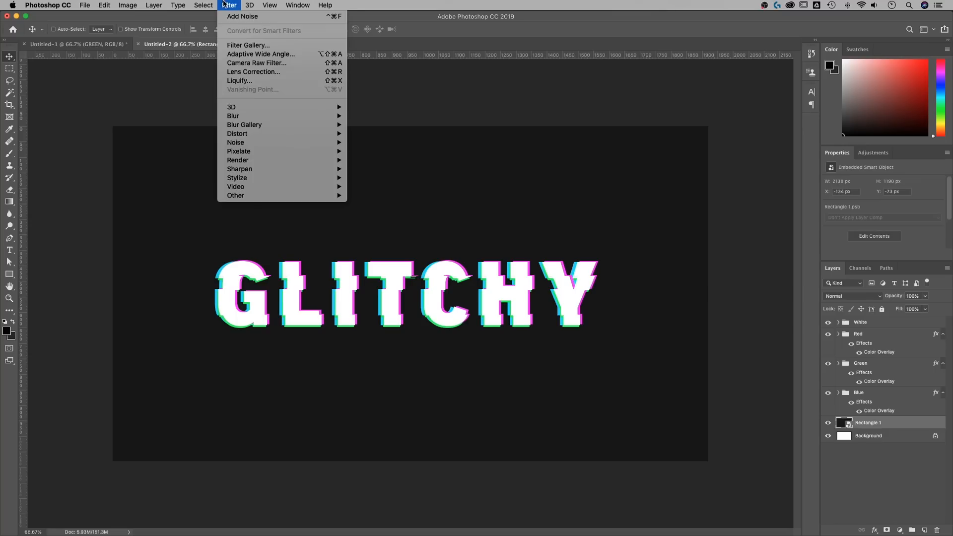
pyautogui.moveTo(235, 142)
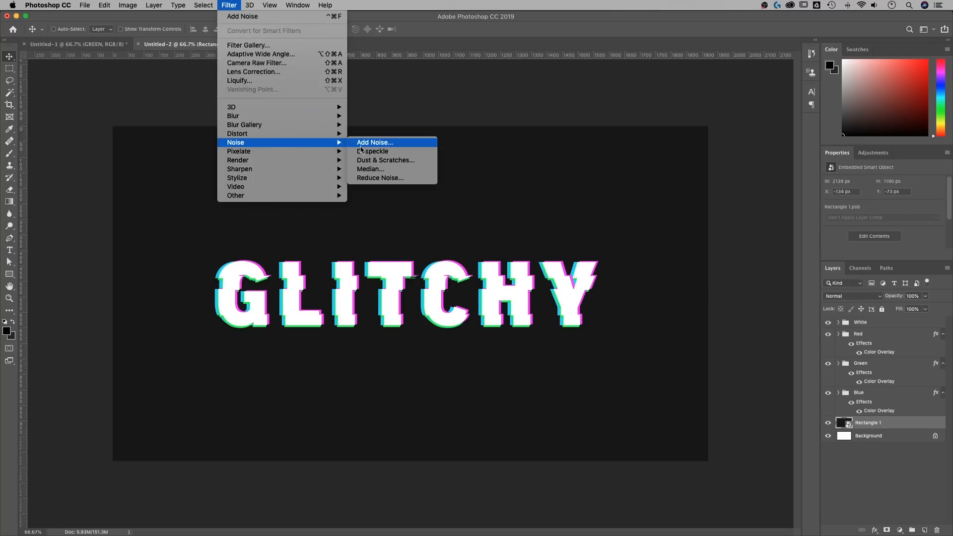
# Step: Add Gaussian, non-monochromatic noise at about 9.51% to the background smart object
pyautogui.click(375, 143)
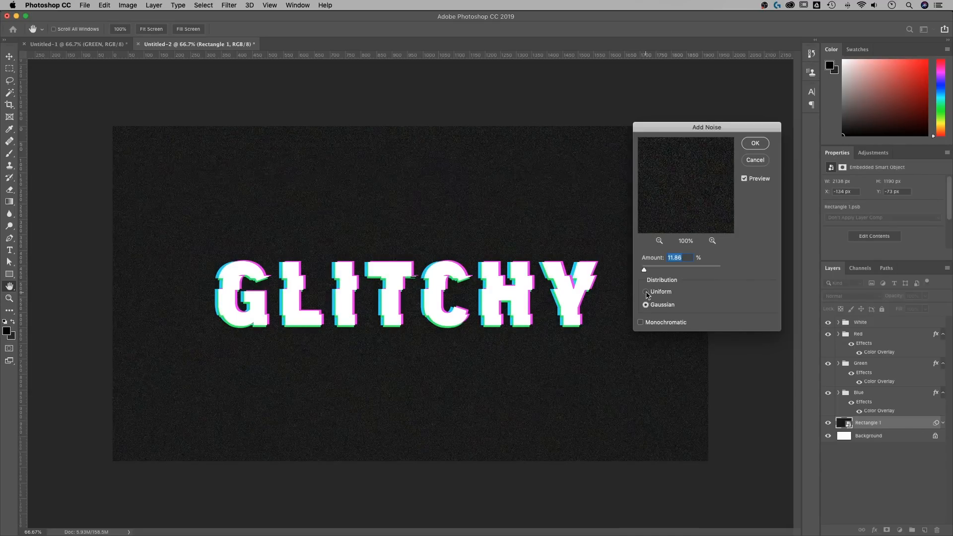
pyautogui.click(645, 304)
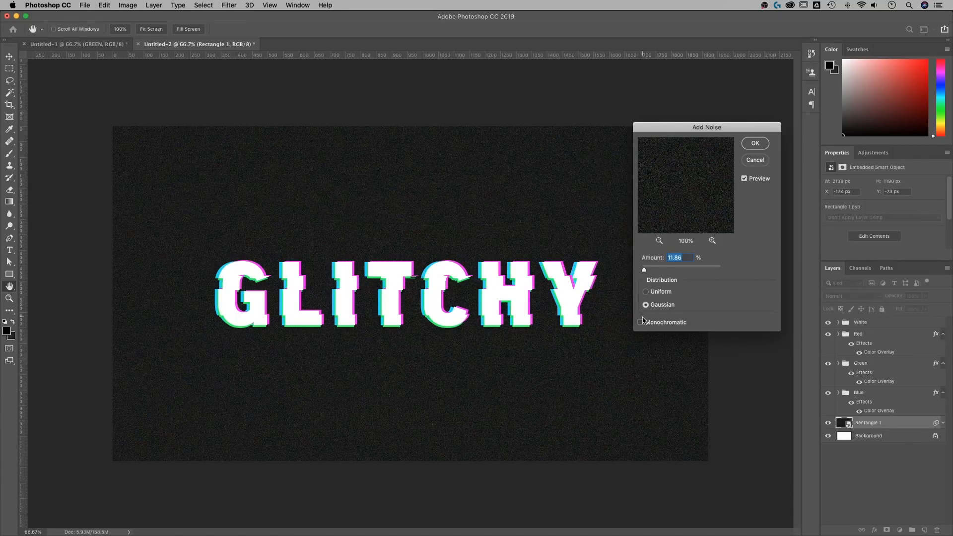
pyautogui.click(641, 322)
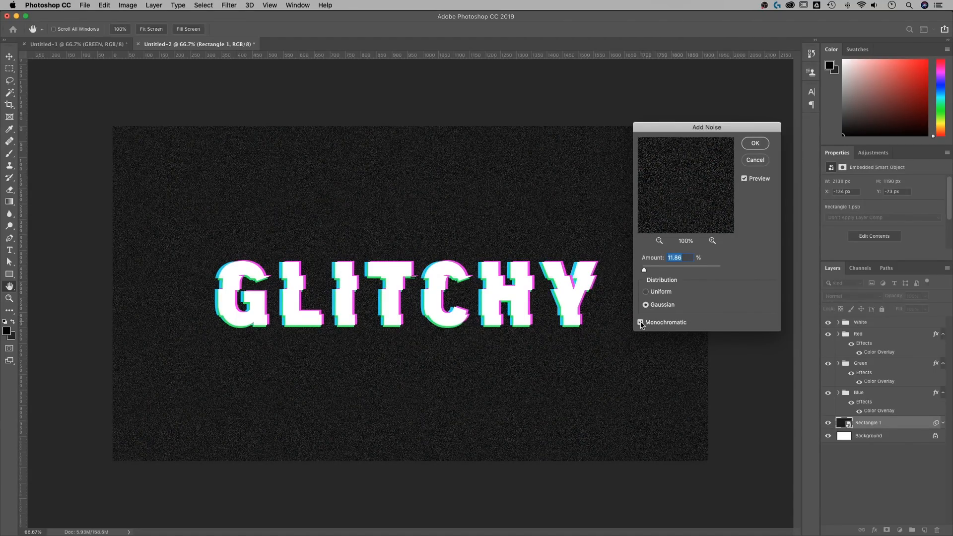
pyautogui.click(642, 322)
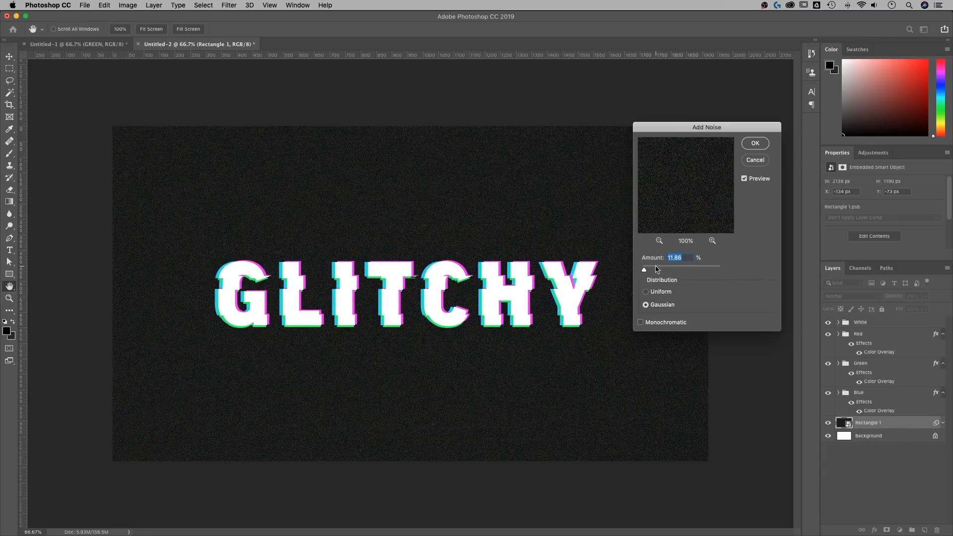
pyautogui.moveTo(644, 269); pyautogui.dragTo(687, 269)
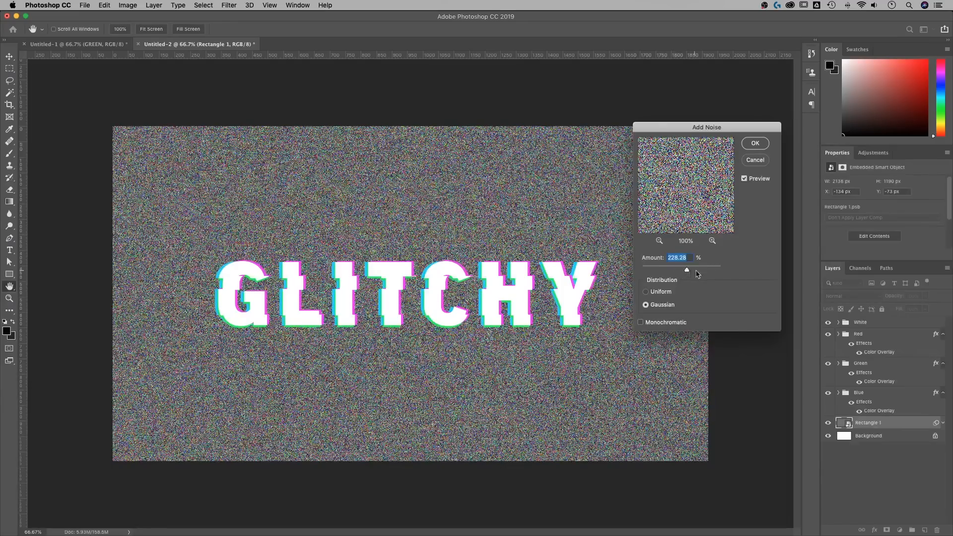
pyautogui.moveTo(687, 269); pyautogui.dragTo(646, 269)
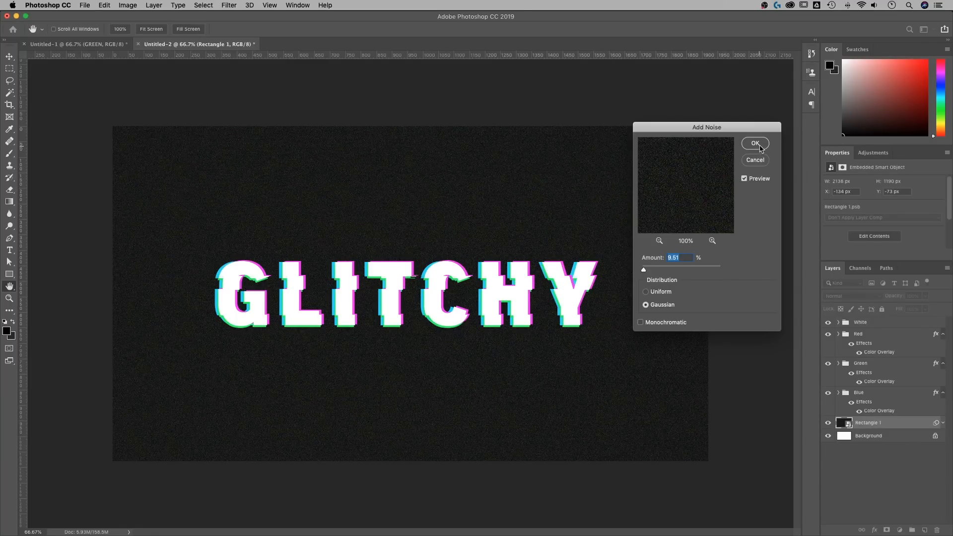
pyautogui.click(755, 143)
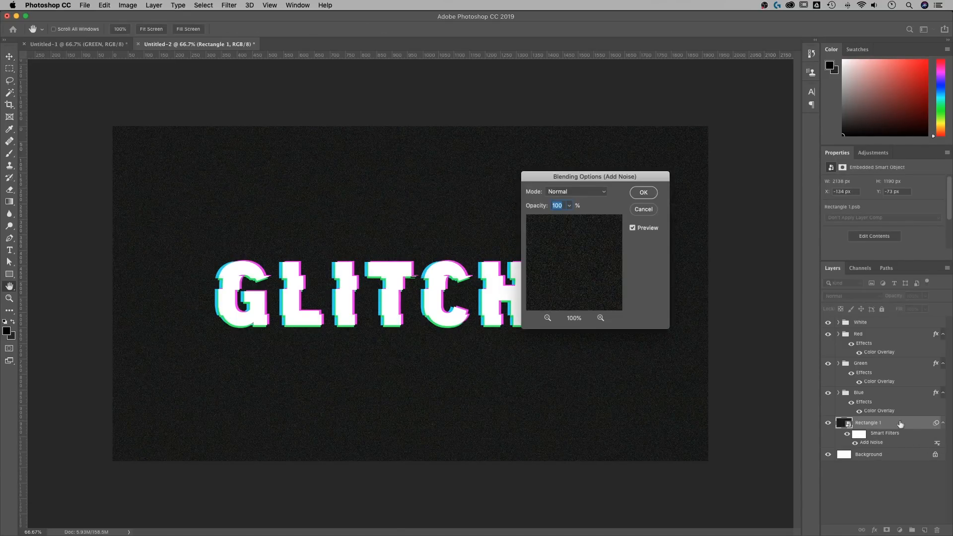
# Step: Set the Add Noise smart filter's blending opacity to 50%
pyautogui.moveTo(594, 176); pyautogui.dragTo(658, 140)
pyautogui.write('50')
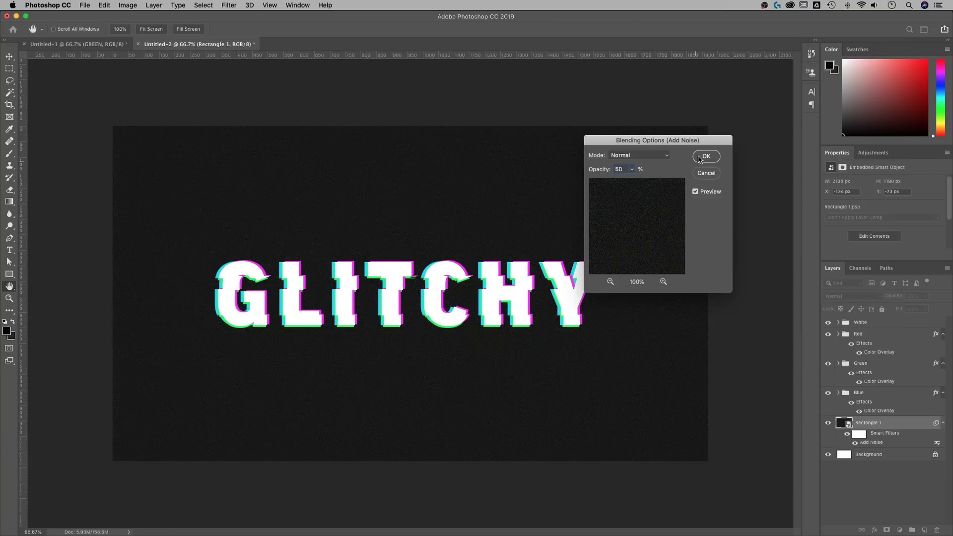
pyautogui.click(706, 157)
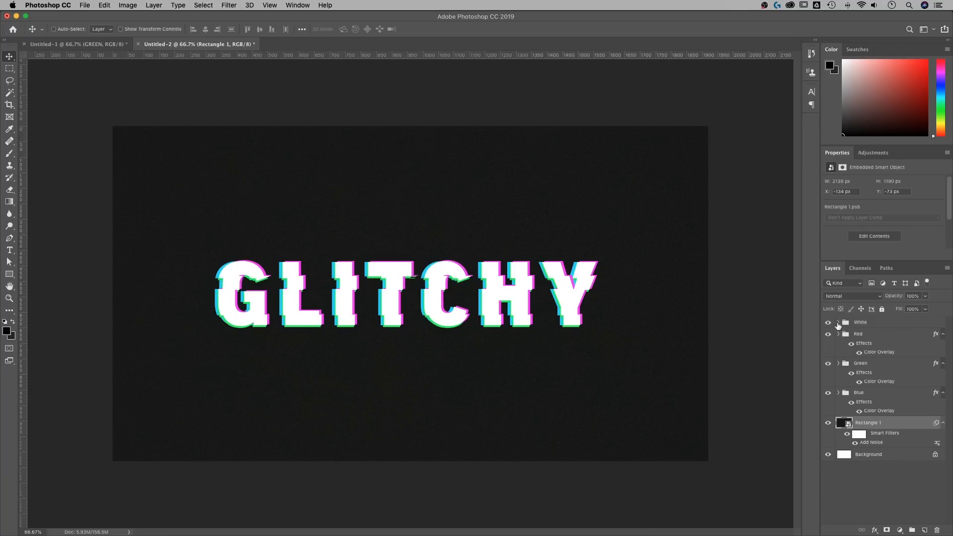
# Step: Expand the White and Top groups and open the TEXT smart object's GLITCHY2.psb contents
pyautogui.click(838, 322)
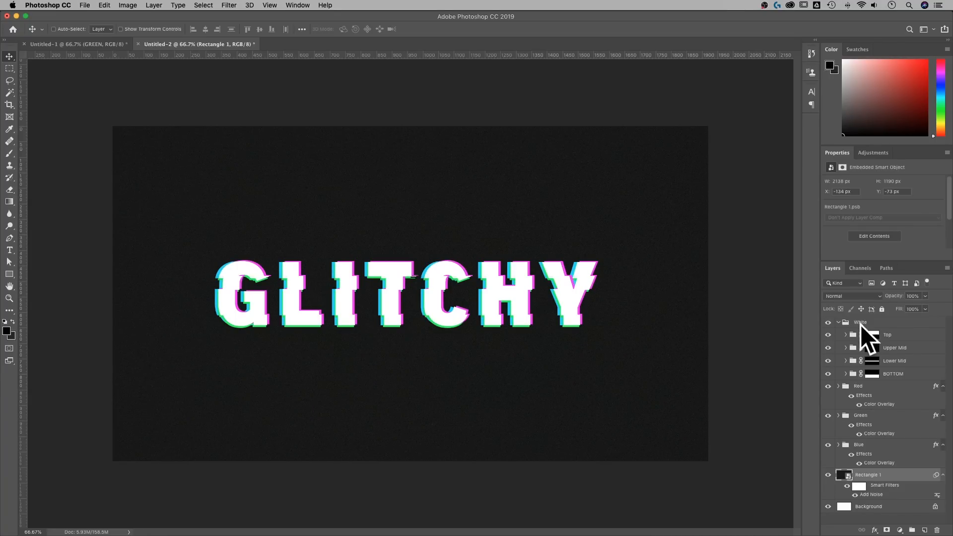
pyautogui.click(846, 335)
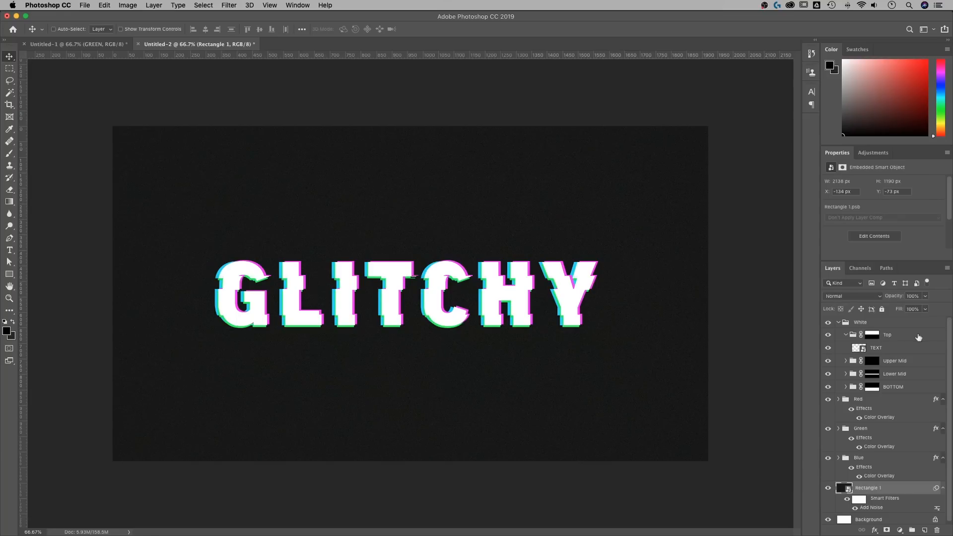
pyautogui.click(876, 347)
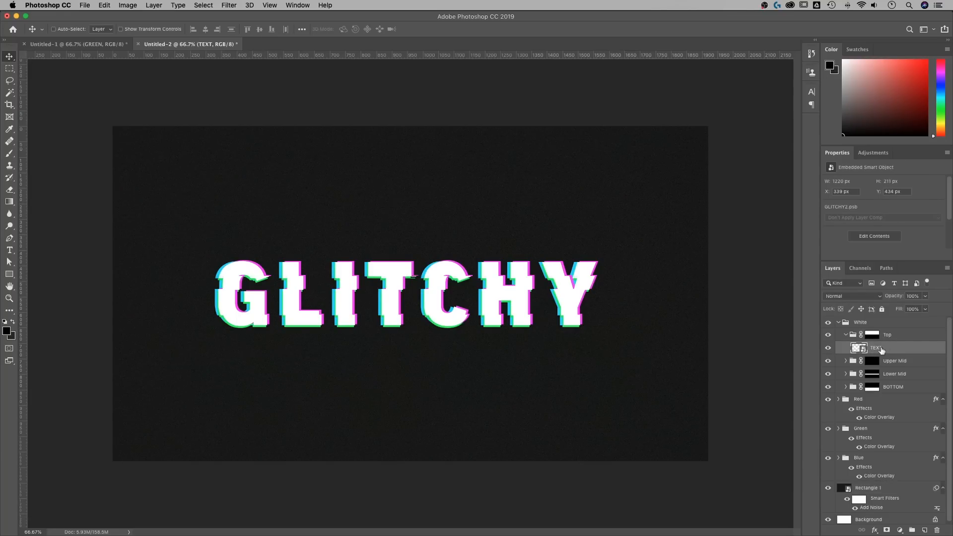
pyautogui.moveTo(879, 348)
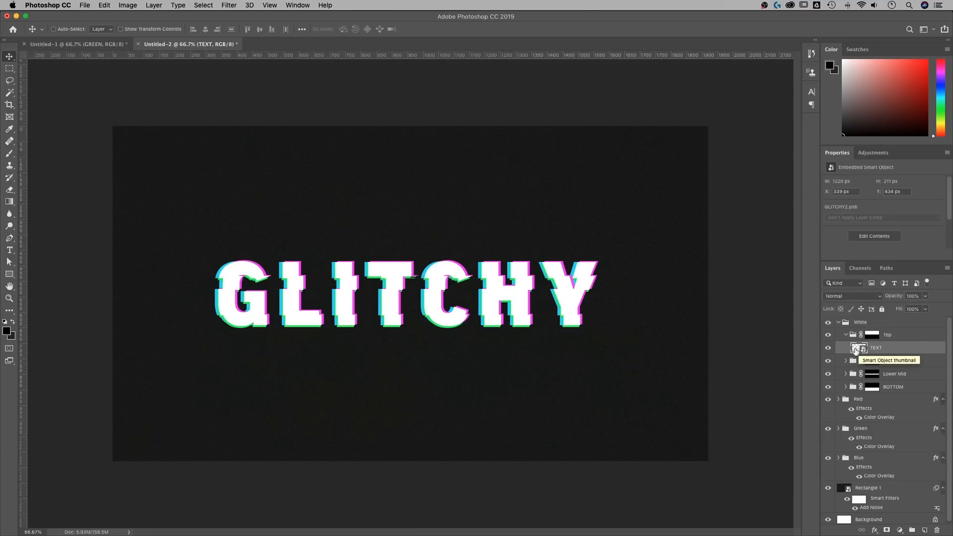
pyautogui.doubleClick(860, 347)
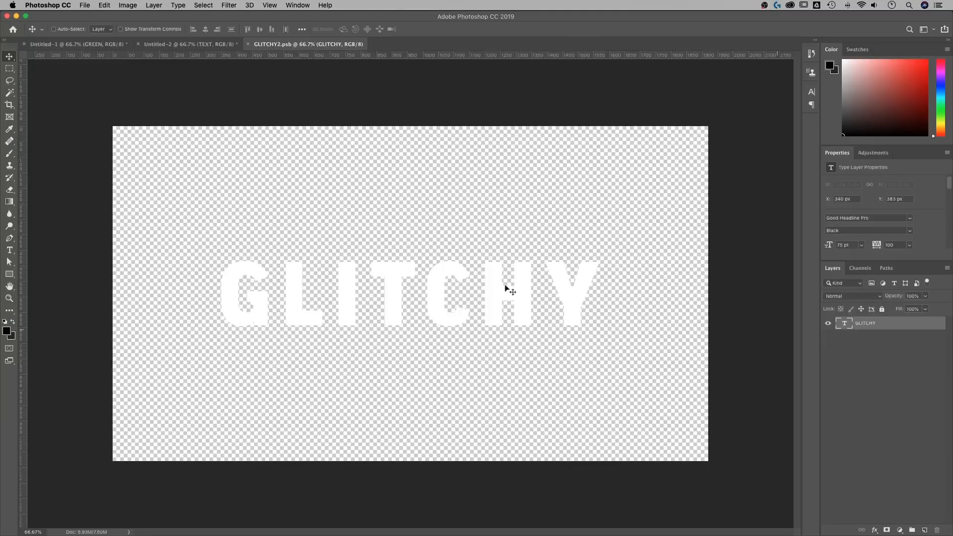
# Step: Retype GLITCHY as PIXELATE in GLITCHY2.psb and save the smart object
pyautogui.click(9, 251)
pyautogui.write('PIXELATE')
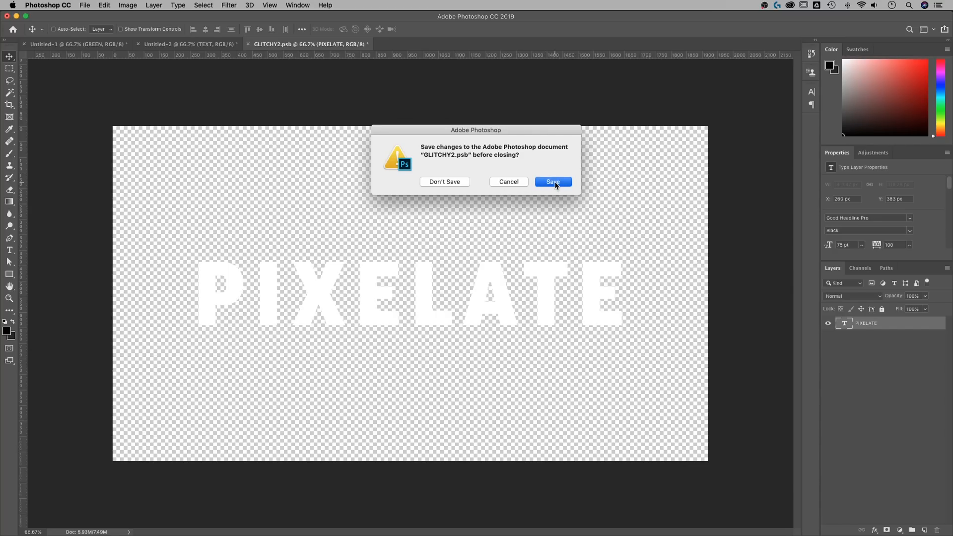
pyautogui.click(553, 181)
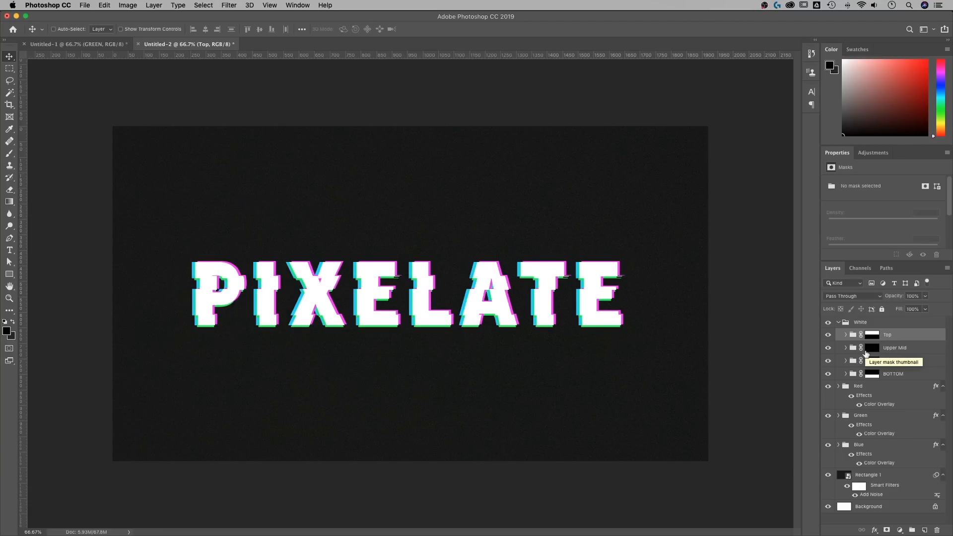
# Step: Collapse White, group White through Blue, and name the new group Glitch Effect
pyautogui.click(838, 323)
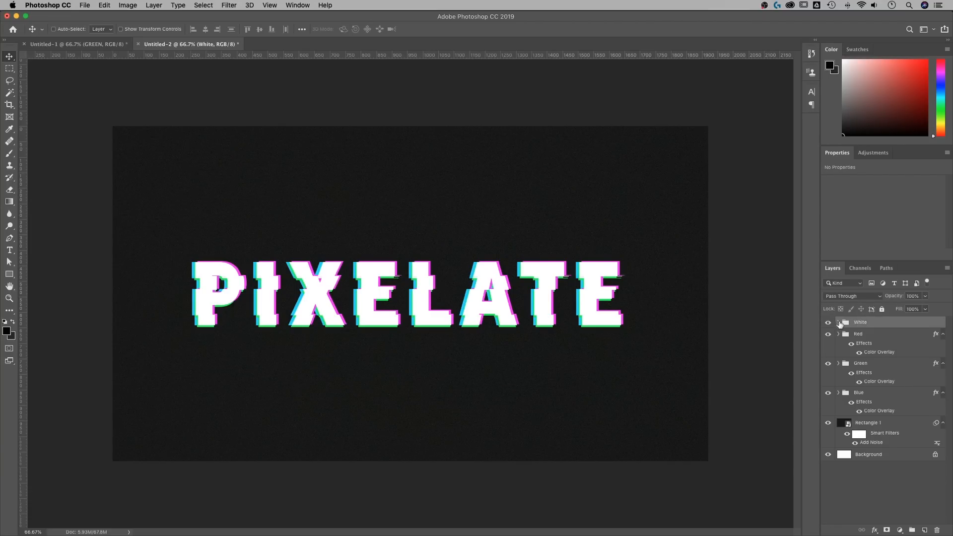
pyautogui.moveTo(844, 333)
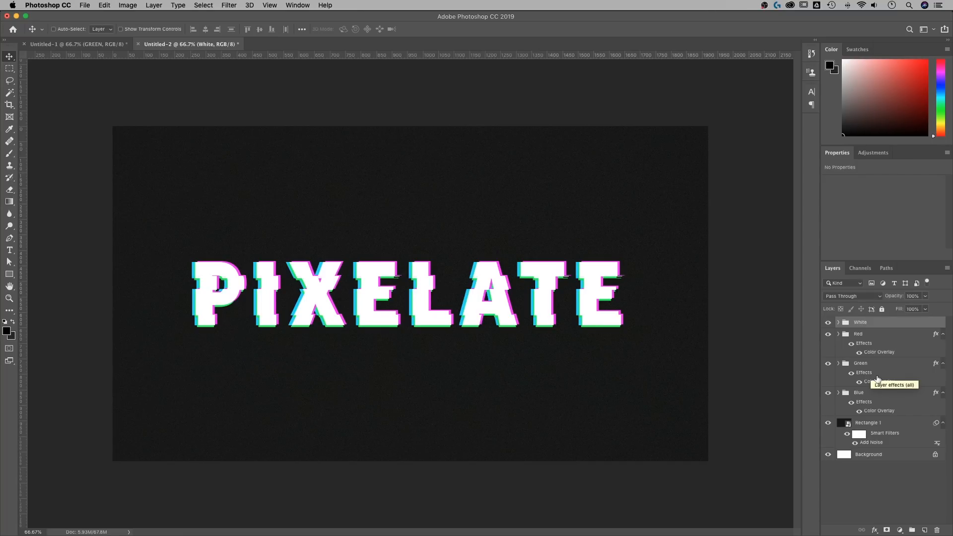
pyautogui.moveTo(891, 385)
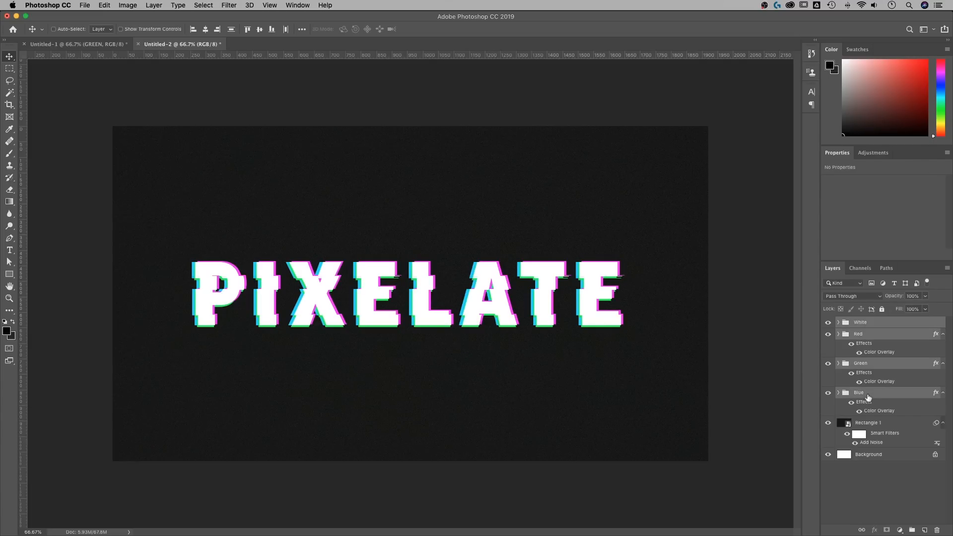
pyautogui.moveTo(910, 518)
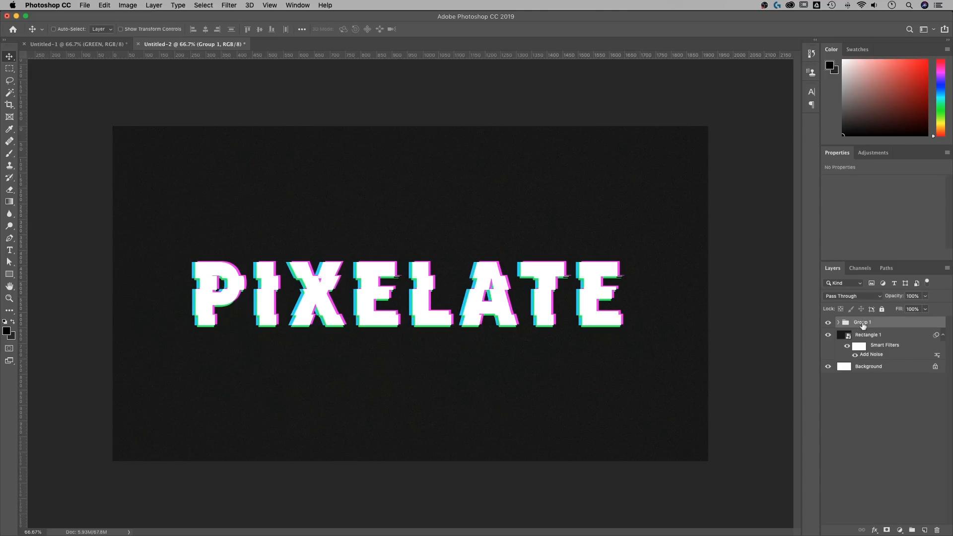
pyautogui.doubleClick(861, 322)
pyautogui.write('Glitch Effect')
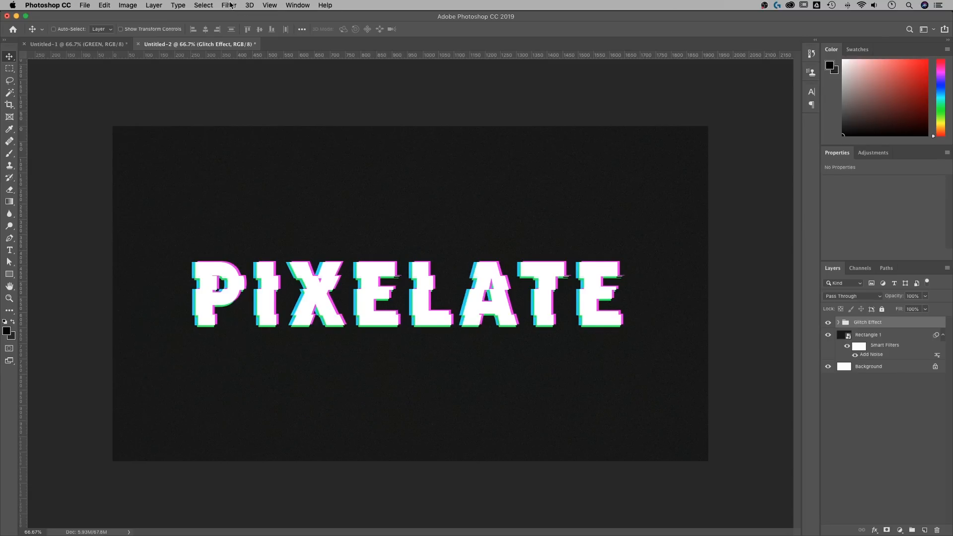
# Step: Convert the Glitch Effect group into a smart object for smart filters
pyautogui.click(225, 5)
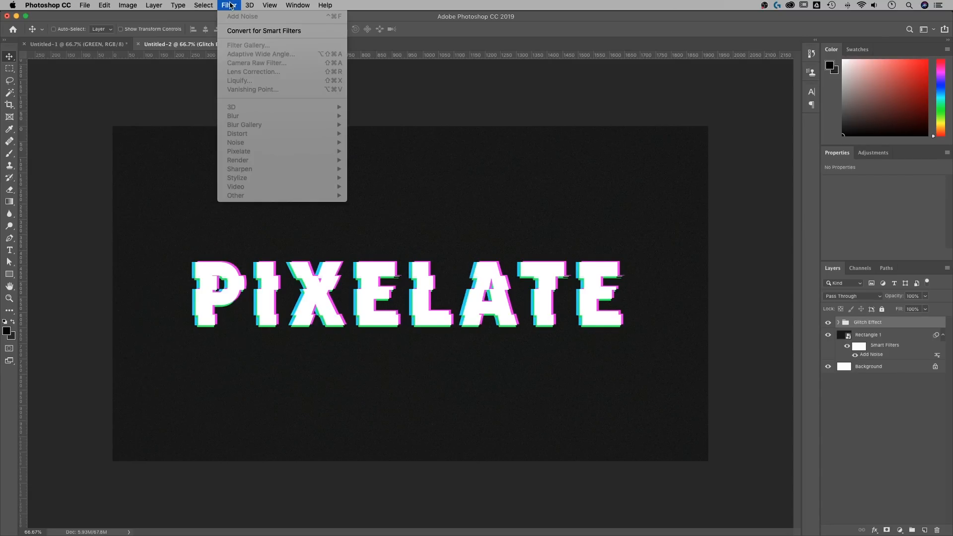
pyautogui.click(264, 31)
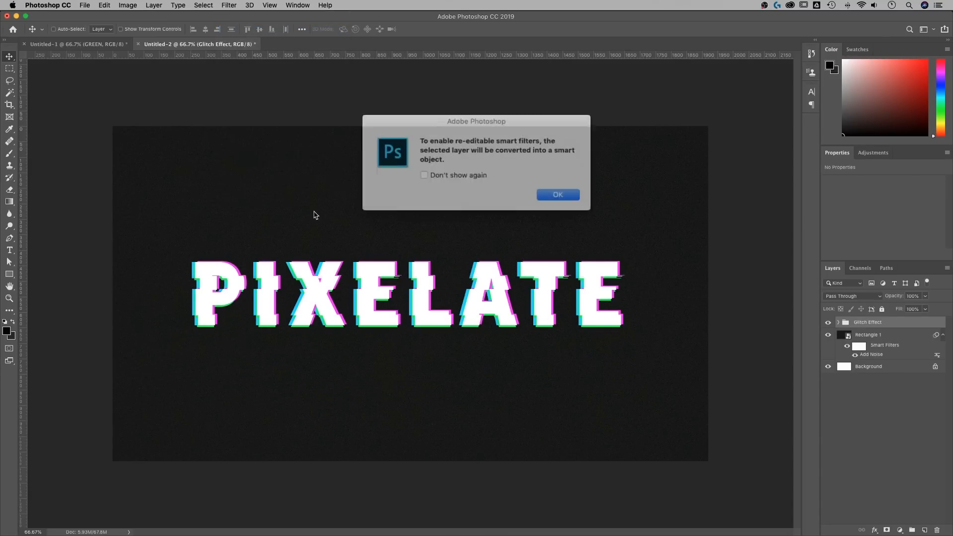
pyautogui.click(558, 195)
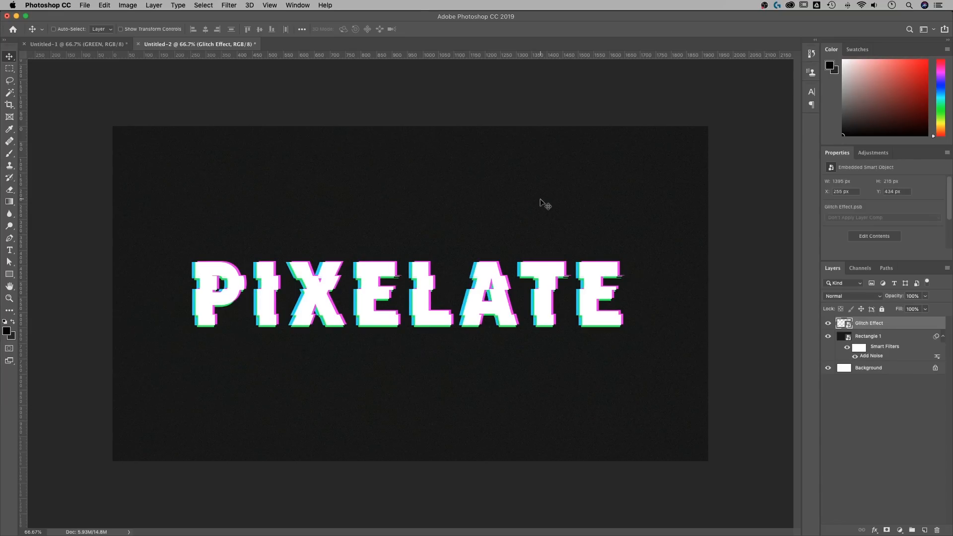
# Step: Apply an Add Noise smart filter with Amount about 14%
pyautogui.click(236, 5)
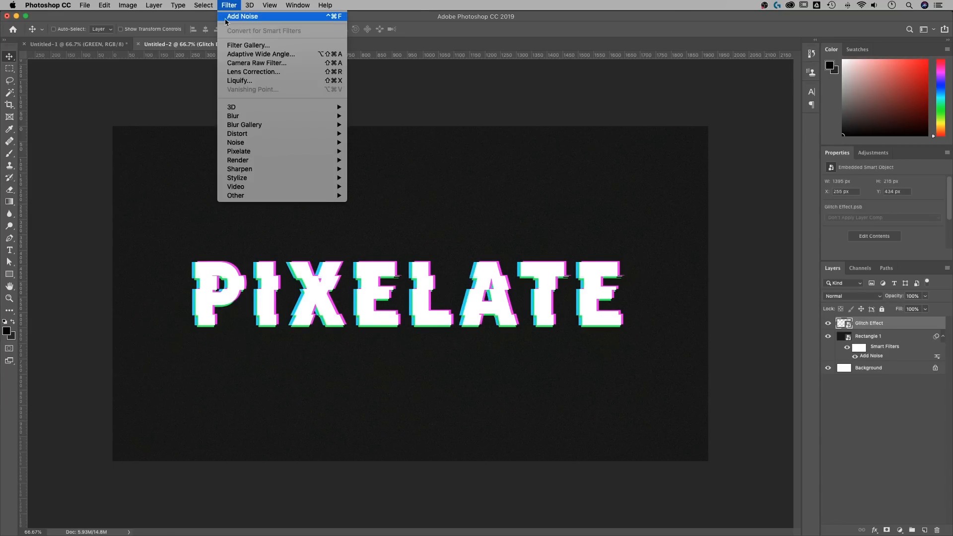
pyautogui.moveTo(235, 142)
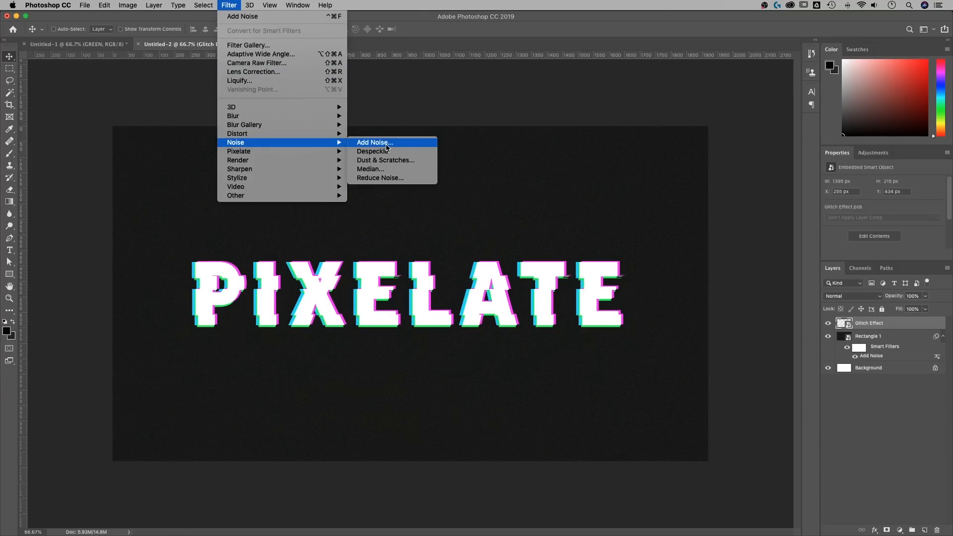
pyautogui.click(375, 143)
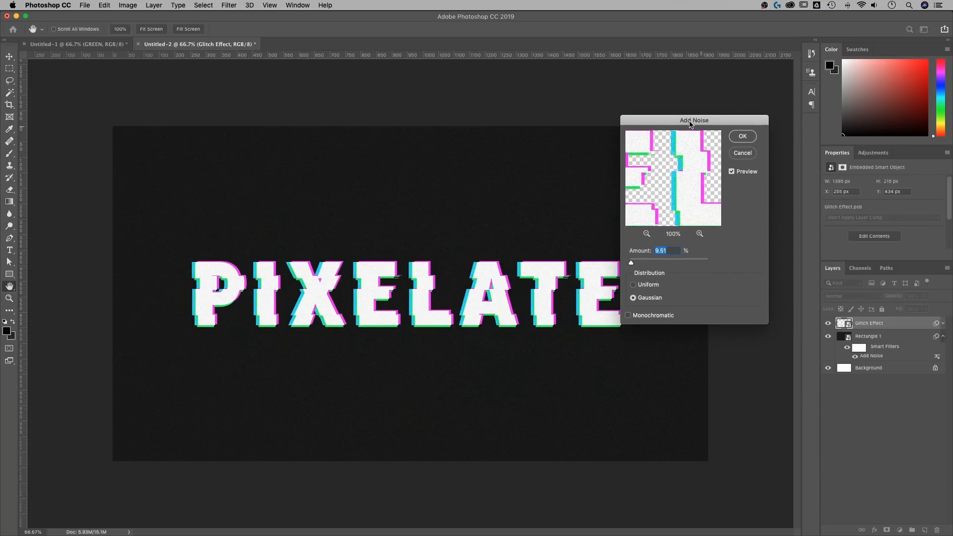
pyautogui.moveTo(632, 262); pyautogui.dragTo(649, 263)
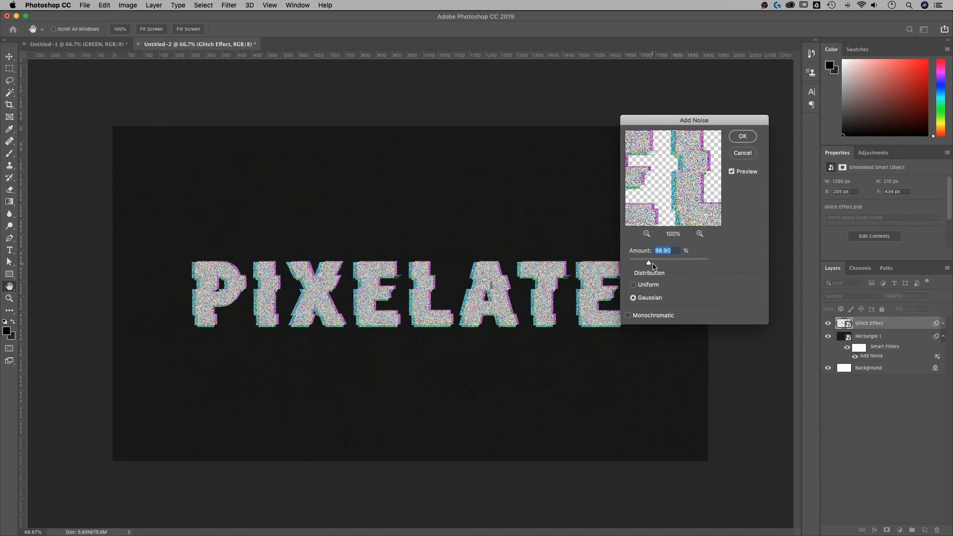
pyautogui.moveTo(648, 263); pyautogui.dragTo(634, 262)
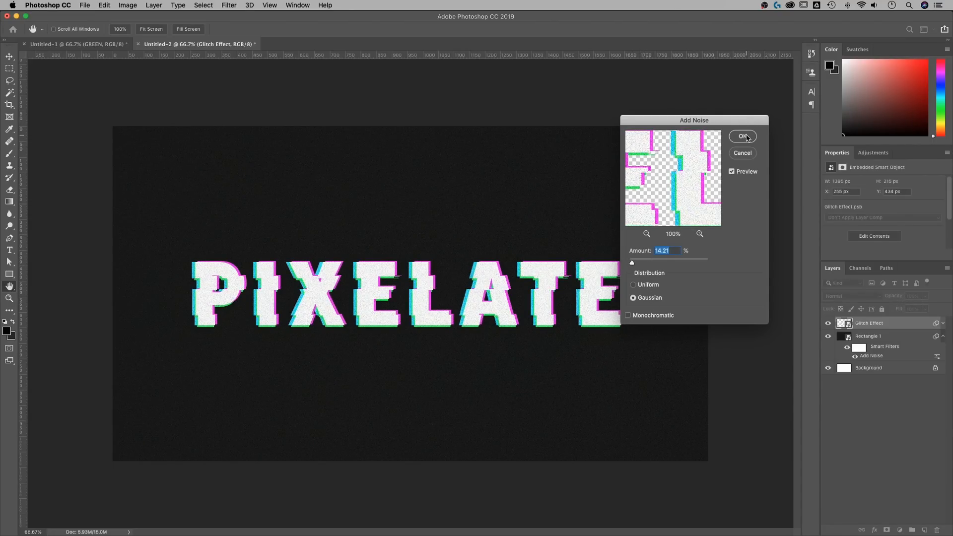
pyautogui.click(742, 137)
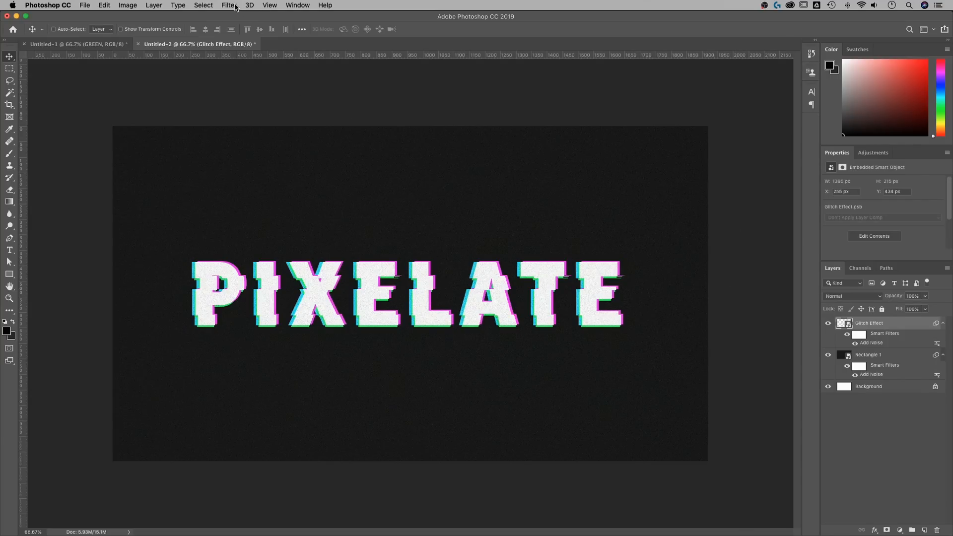
# Step: Apply ZigZag with Amount 19 and 12 ridges, zooming out the preview first
pyautogui.click(229, 5)
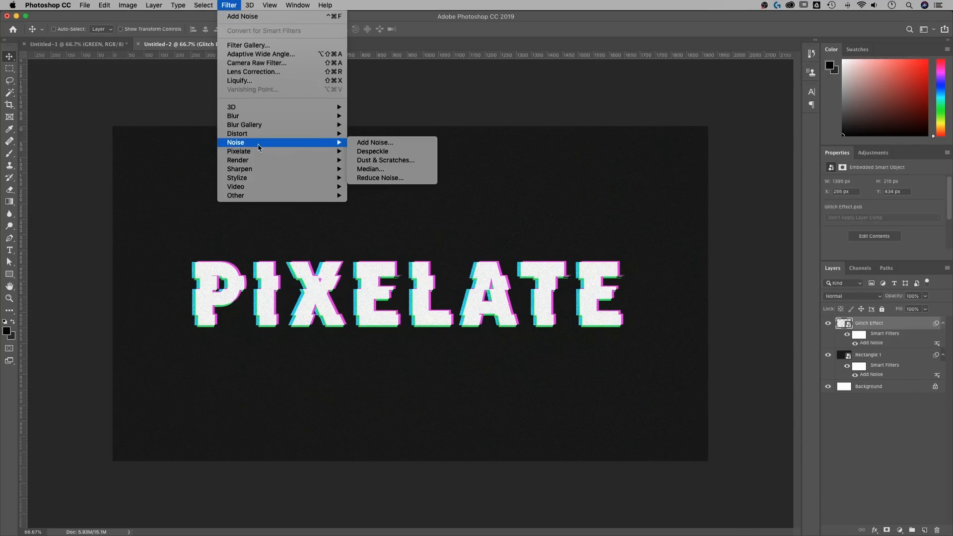
pyautogui.moveTo(262, 145)
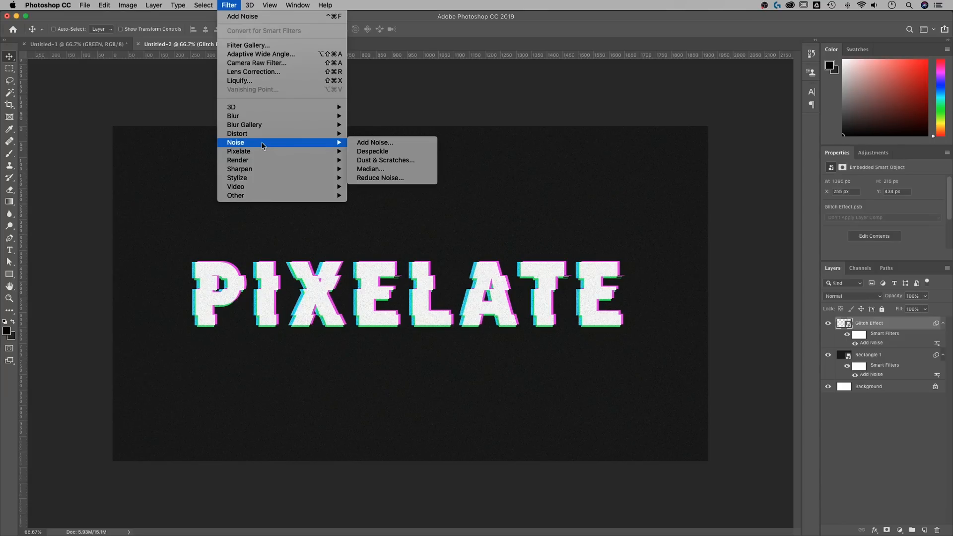
pyautogui.moveTo(236, 134)
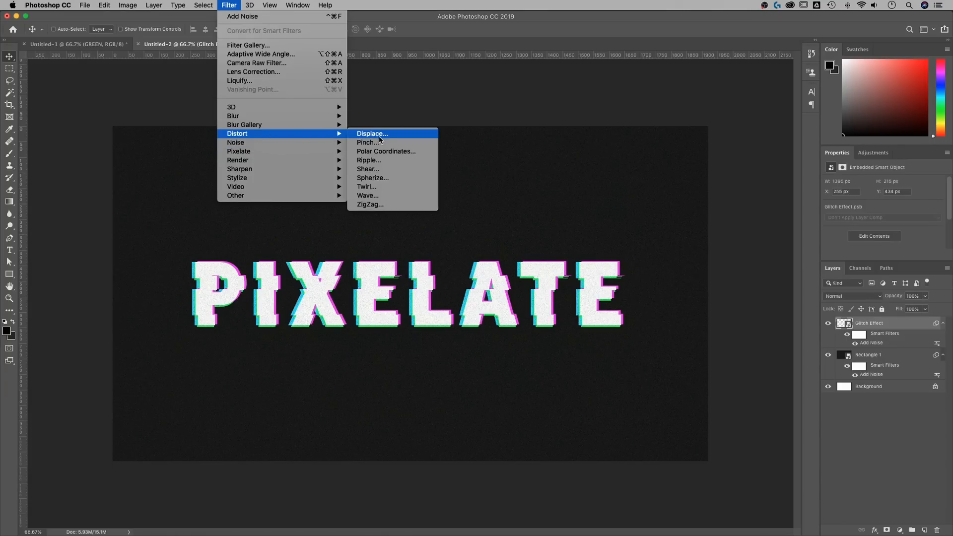
pyautogui.moveTo(375, 206)
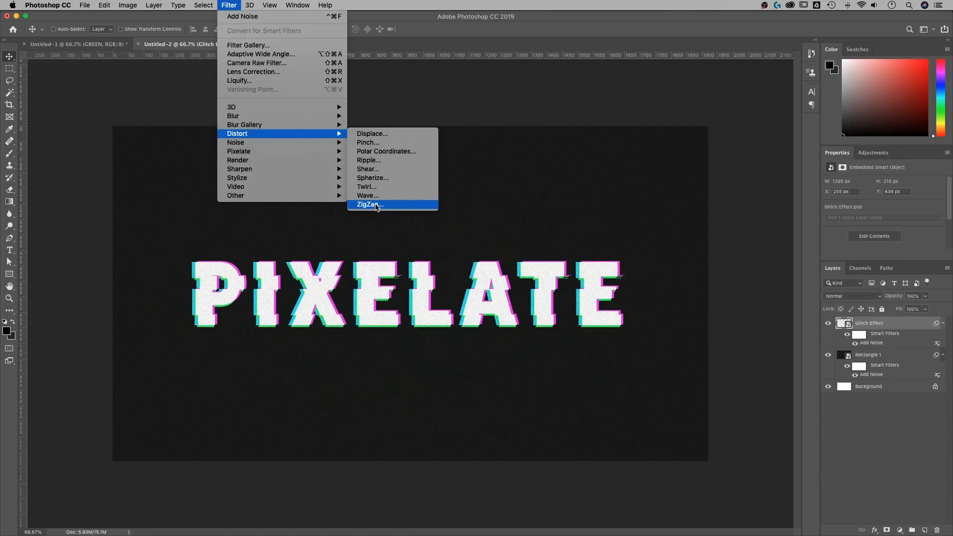
pyautogui.click(369, 204)
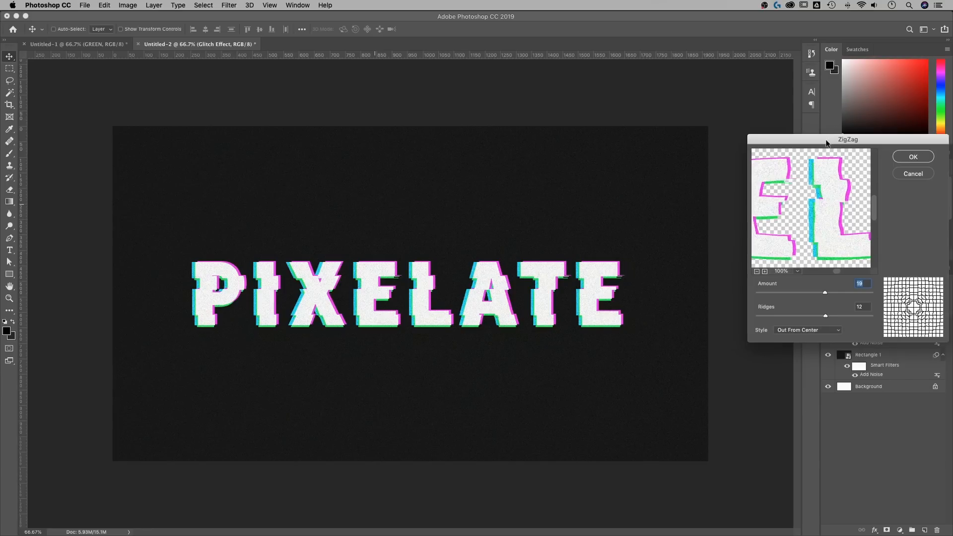
pyautogui.moveTo(848, 139); pyautogui.dragTo(650, 90)
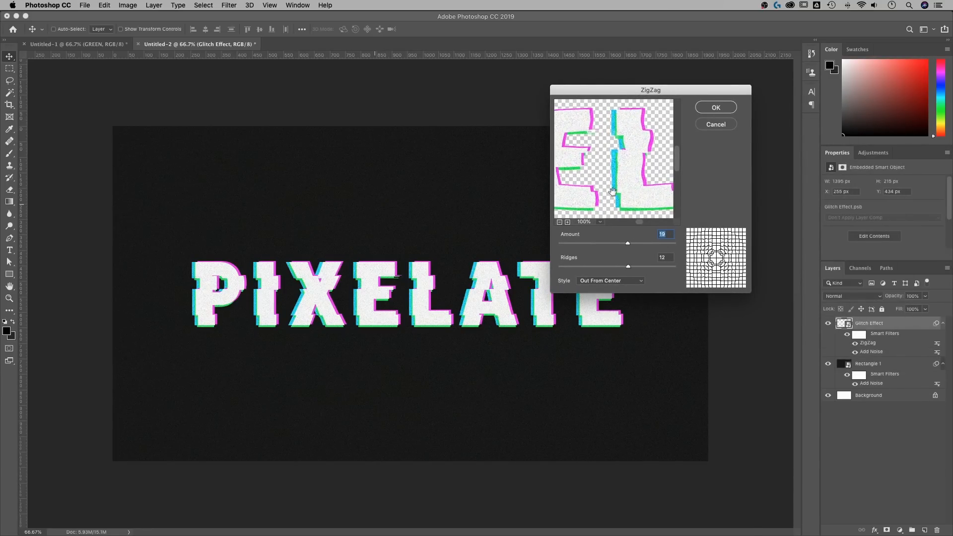
pyautogui.click(559, 222)
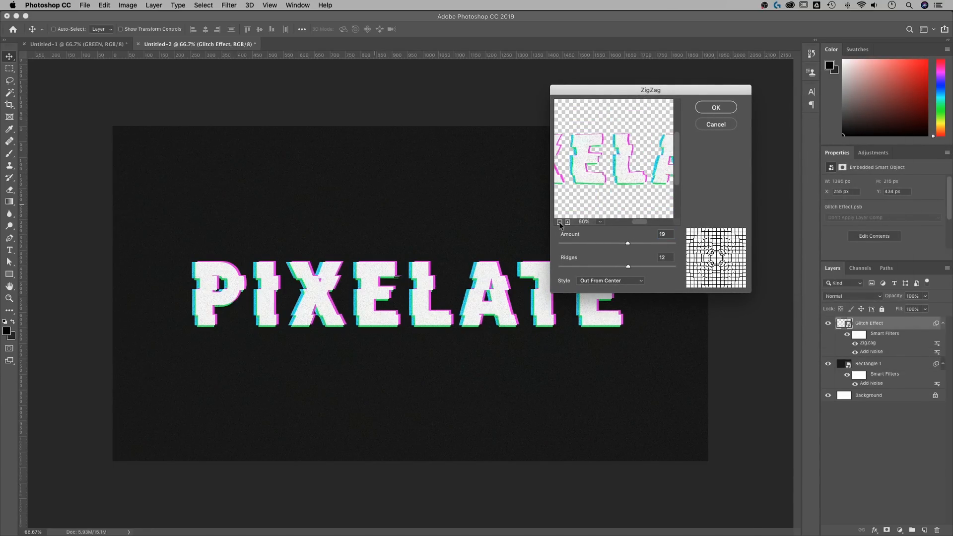
pyautogui.click(559, 222)
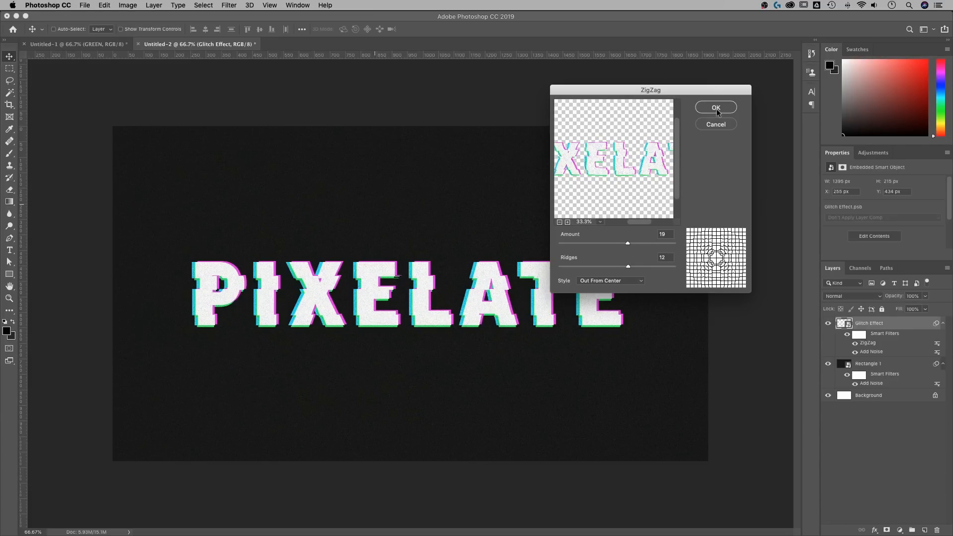
pyautogui.click(716, 107)
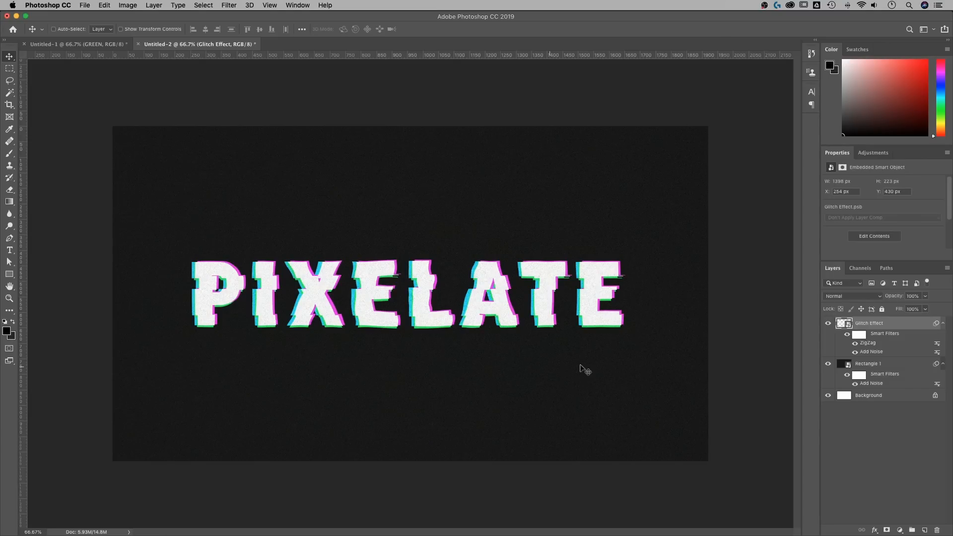
pyautogui.moveTo(879, 325)
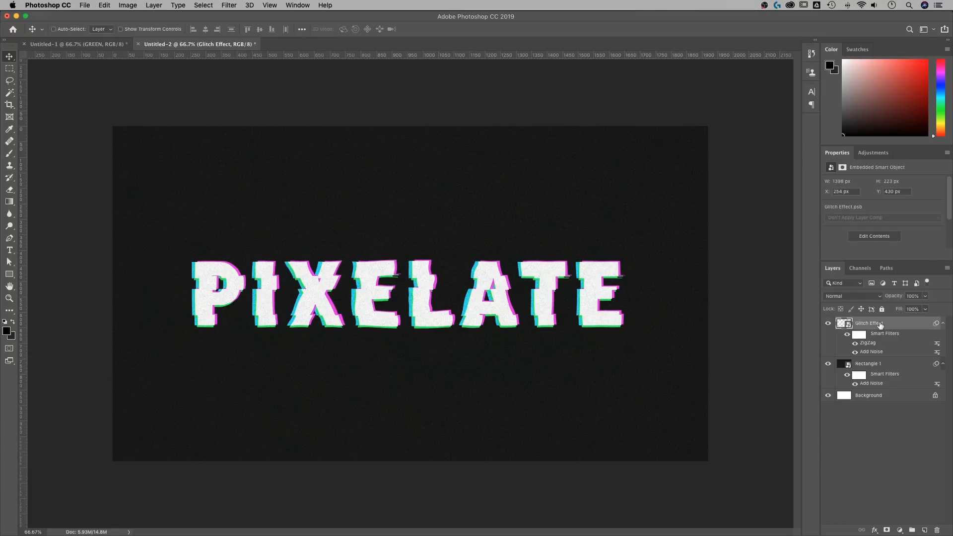
pyautogui.moveTo(751, 326)
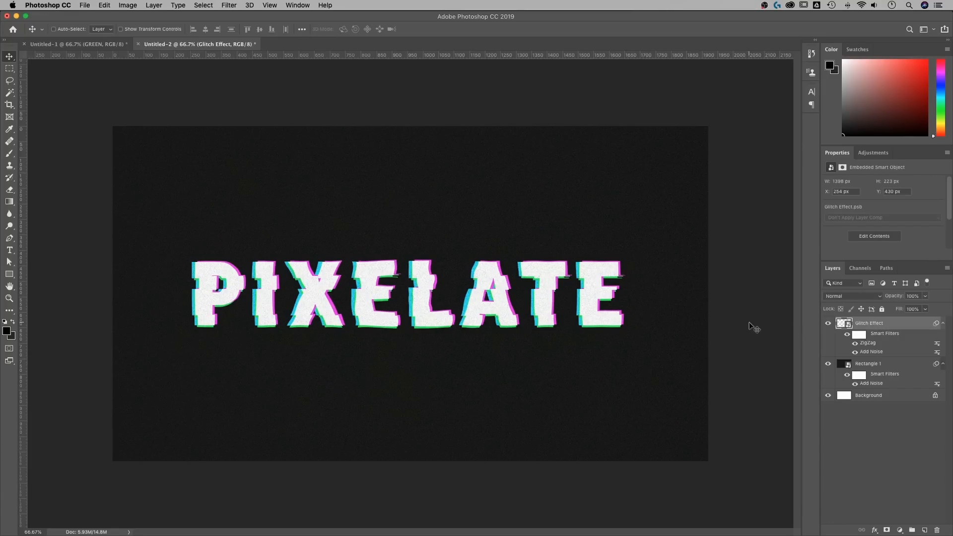